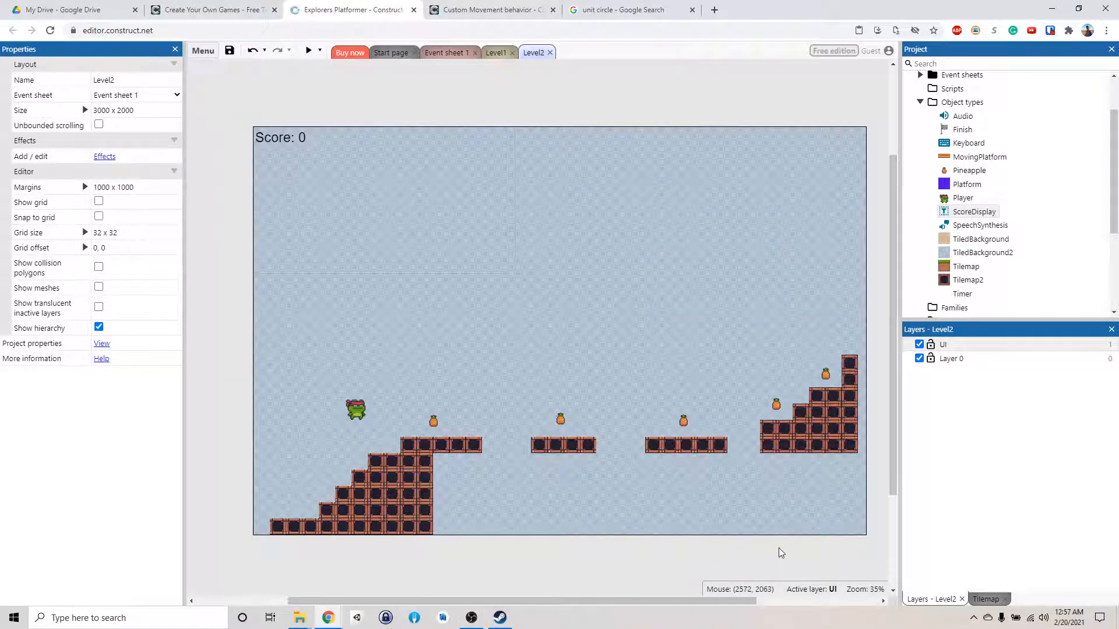
mouse_move(763, 380)
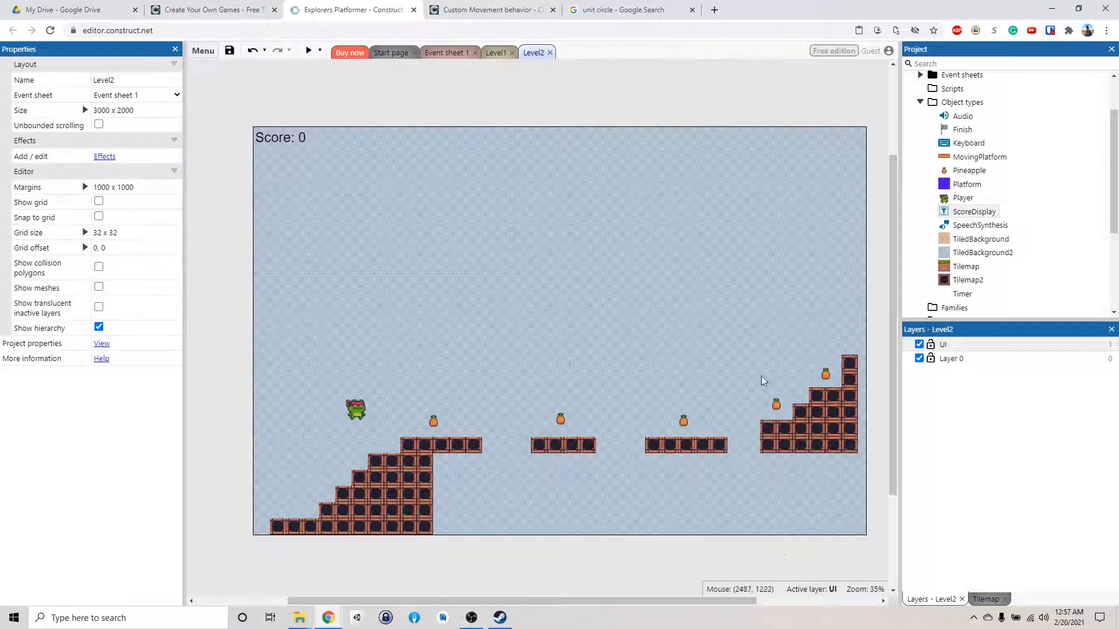
mouse_move(677, 352)
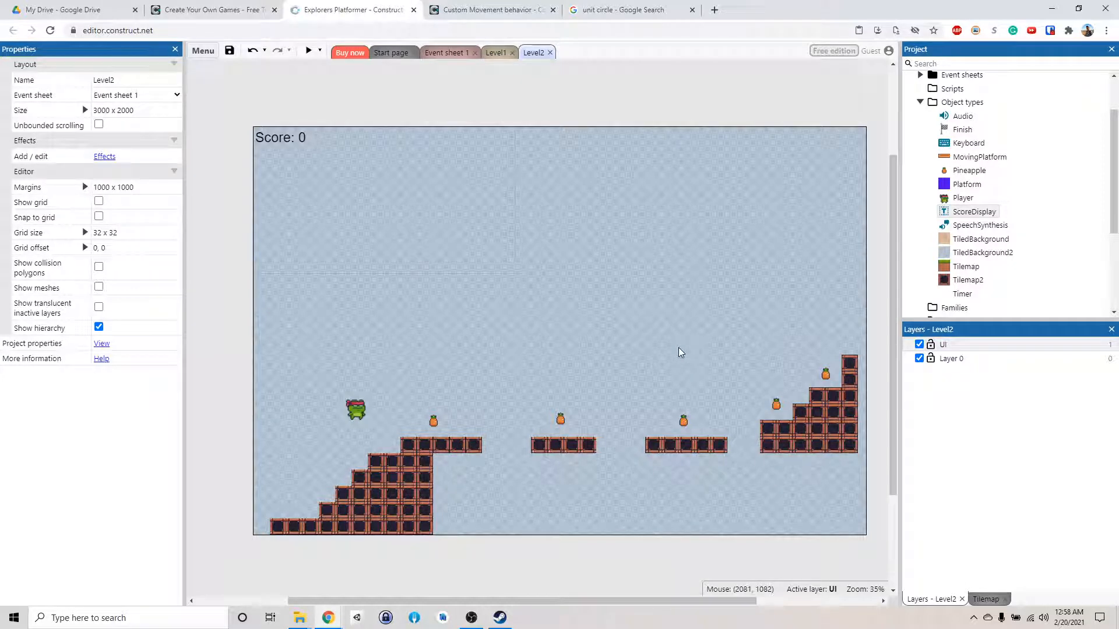
mouse_move(600, 120)
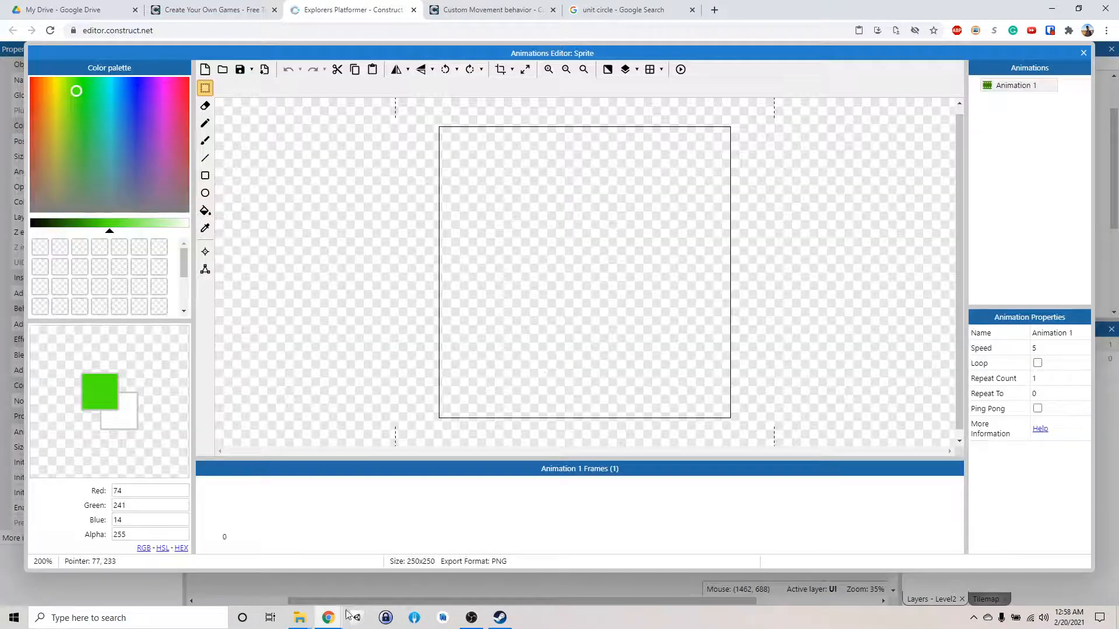
- Load a tile sheet and crop the sprite image to the 48×16 orange plank tile
left_click(299, 617)
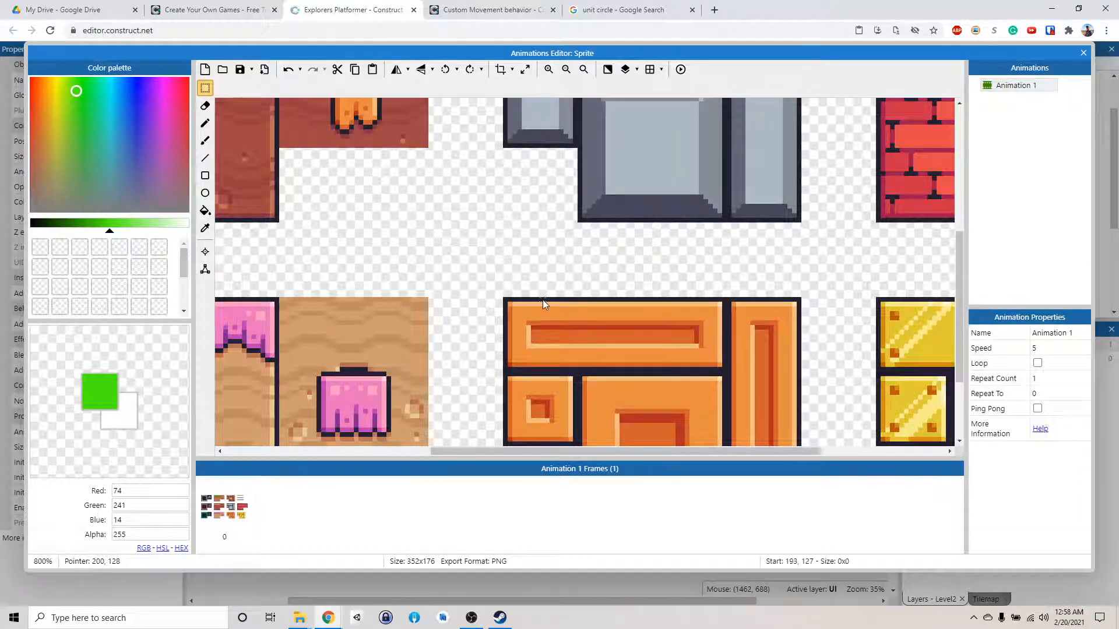
left_click_drag(542, 303, 728, 381)
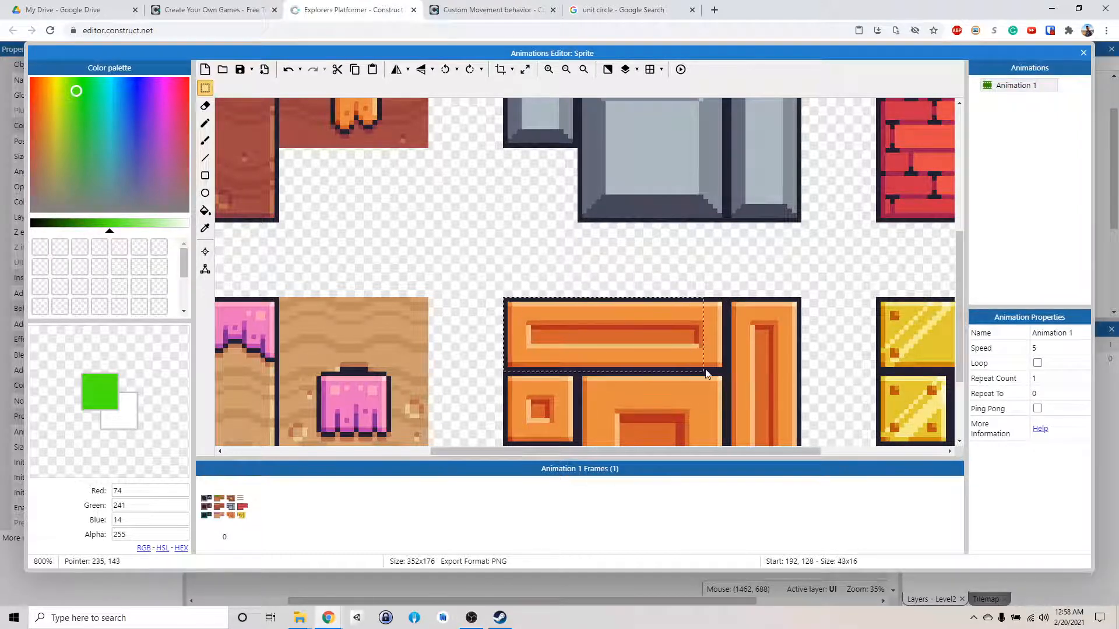
left_click(501, 69)
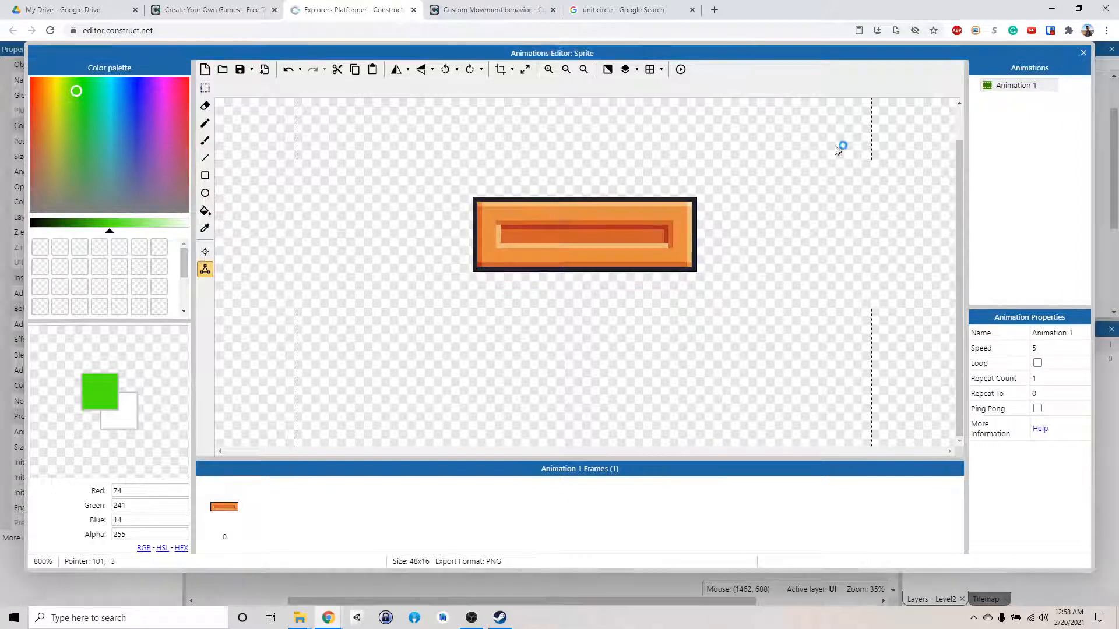
left_click(1083, 53)
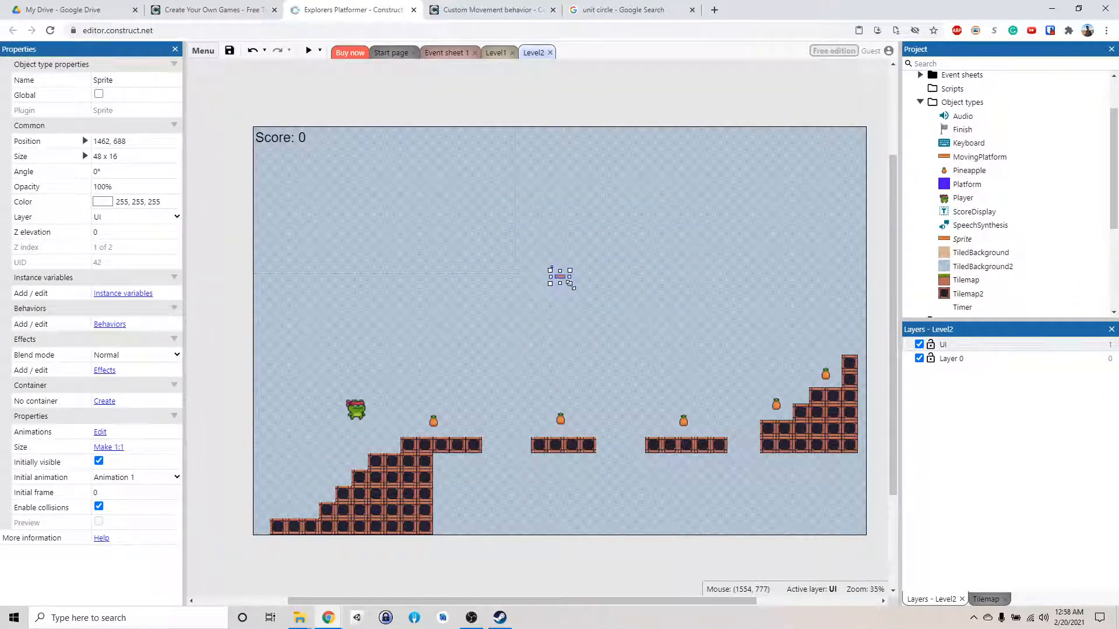
- Stretch the orange plank larger and reposition it just above the first pineapple near the frog
left_click_drag(572, 283, 601, 298)
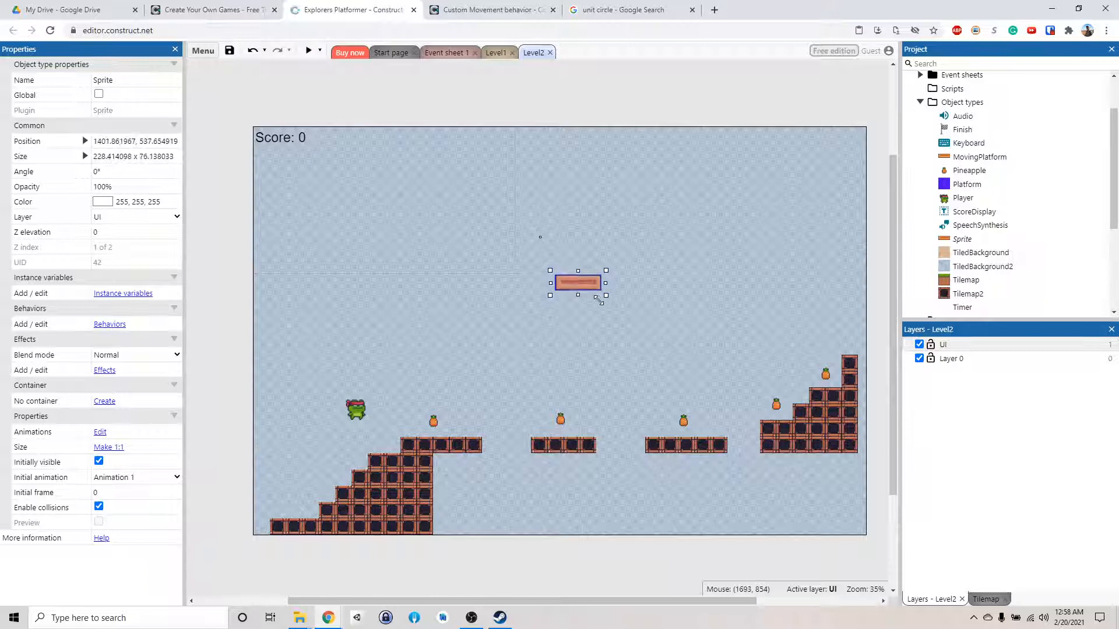
left_click_drag(578, 282, 726, 382)
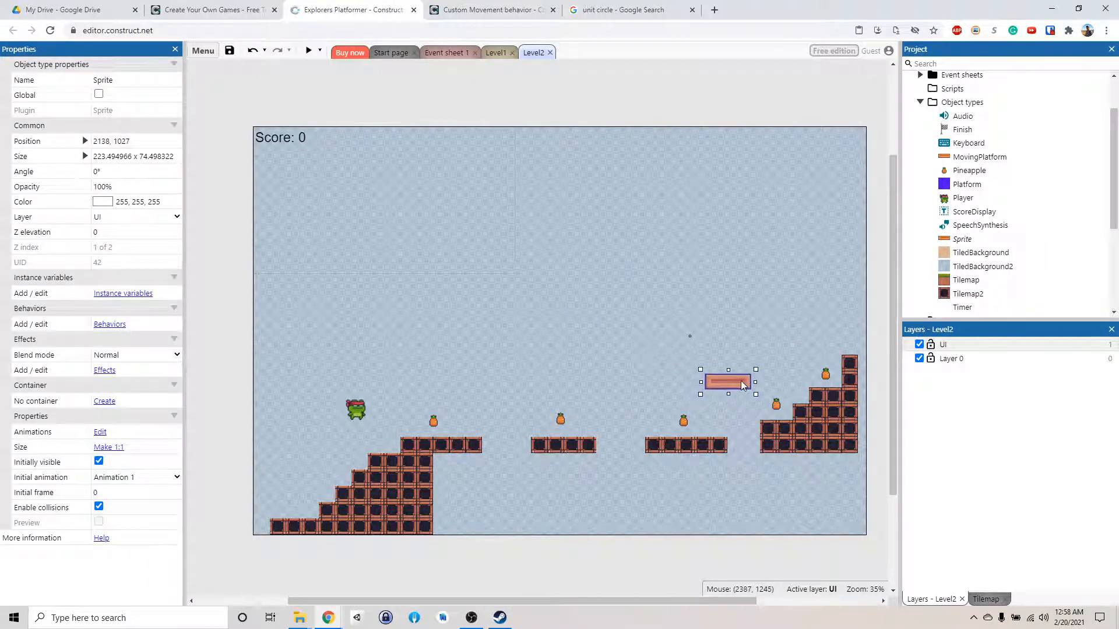
left_click_drag(726, 382, 741, 375)
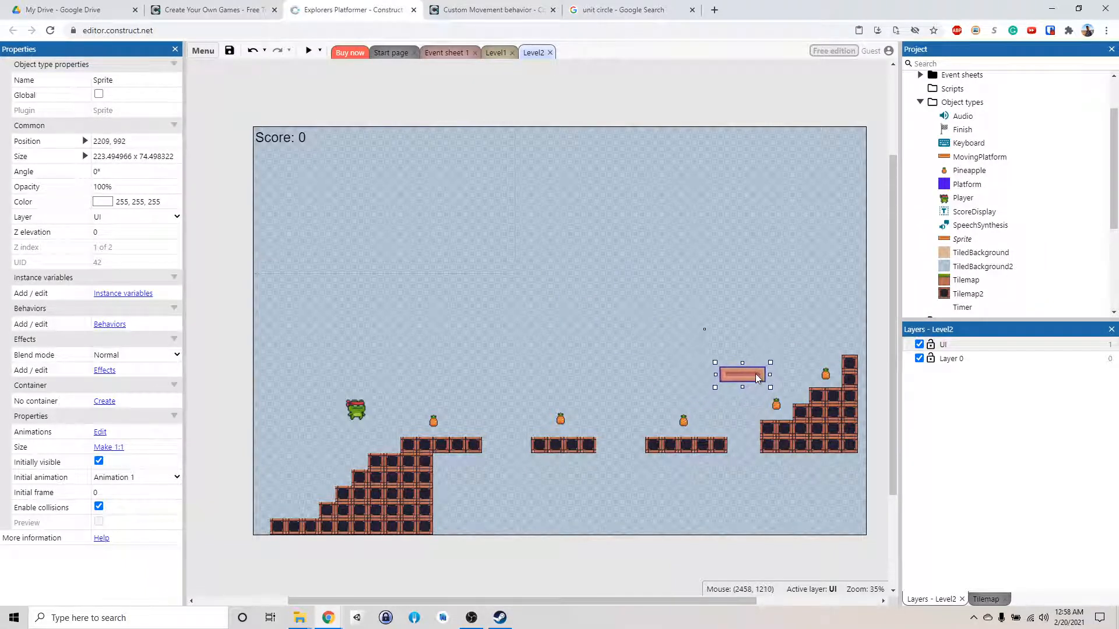
left_click_drag(741, 374, 734, 374)
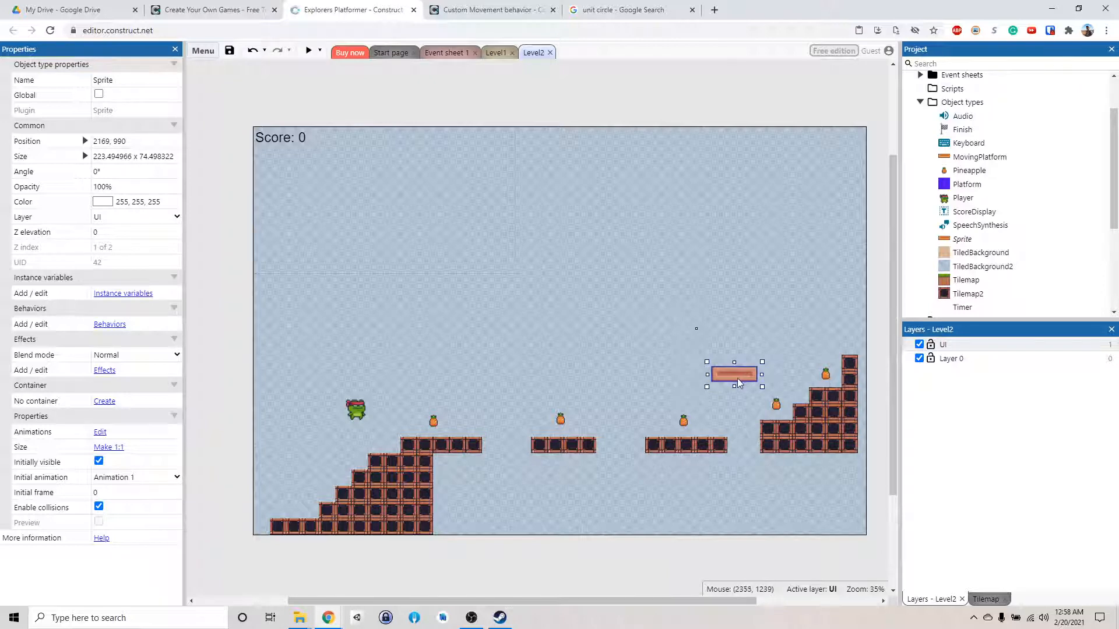
left_click_drag(734, 374, 738, 371)
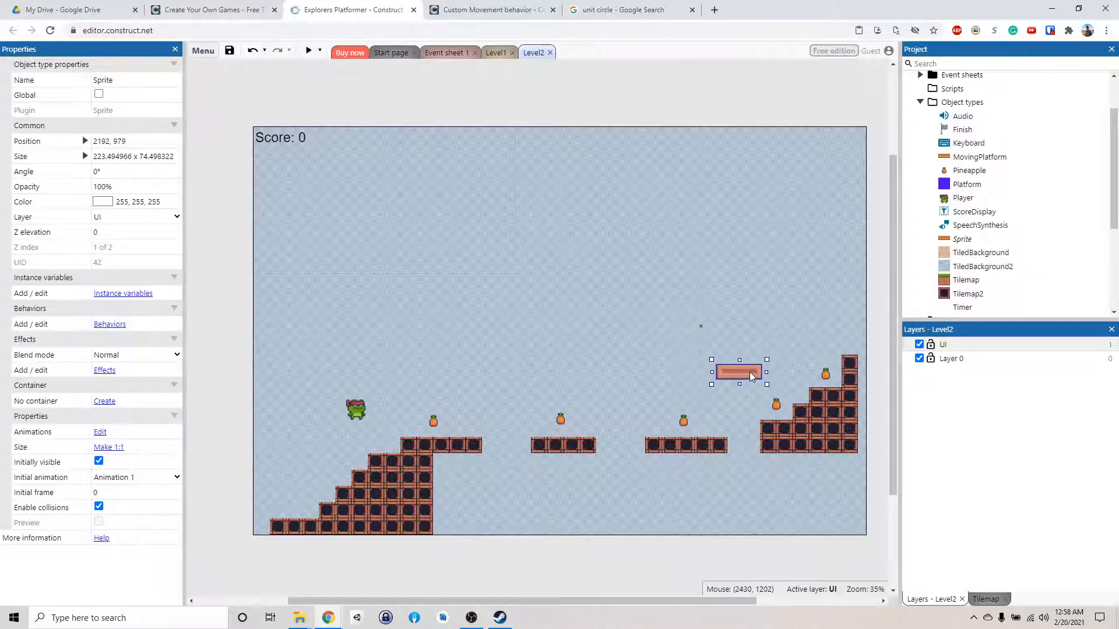
left_click_drag(738, 371, 529, 375)
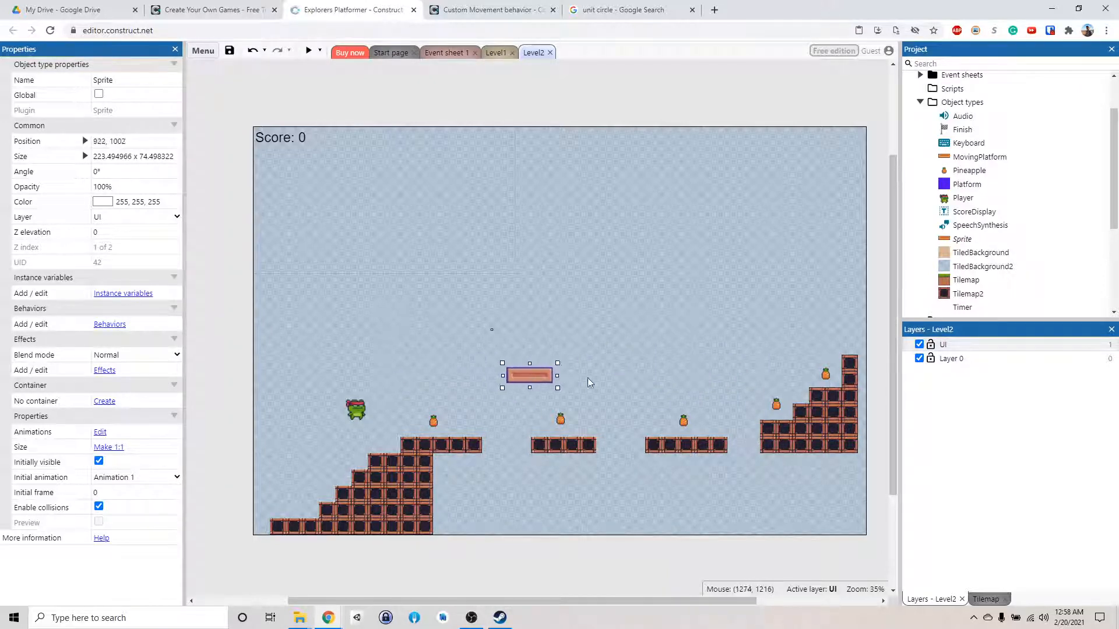
left_click_drag(529, 374, 752, 380)
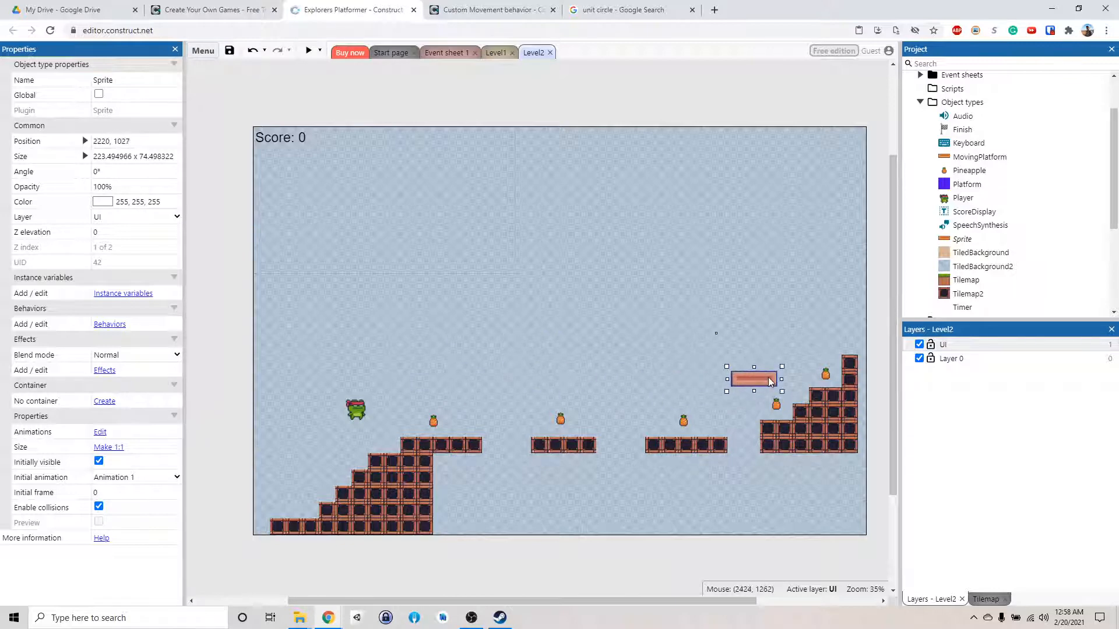
left_click_drag(753, 379, 401, 366)
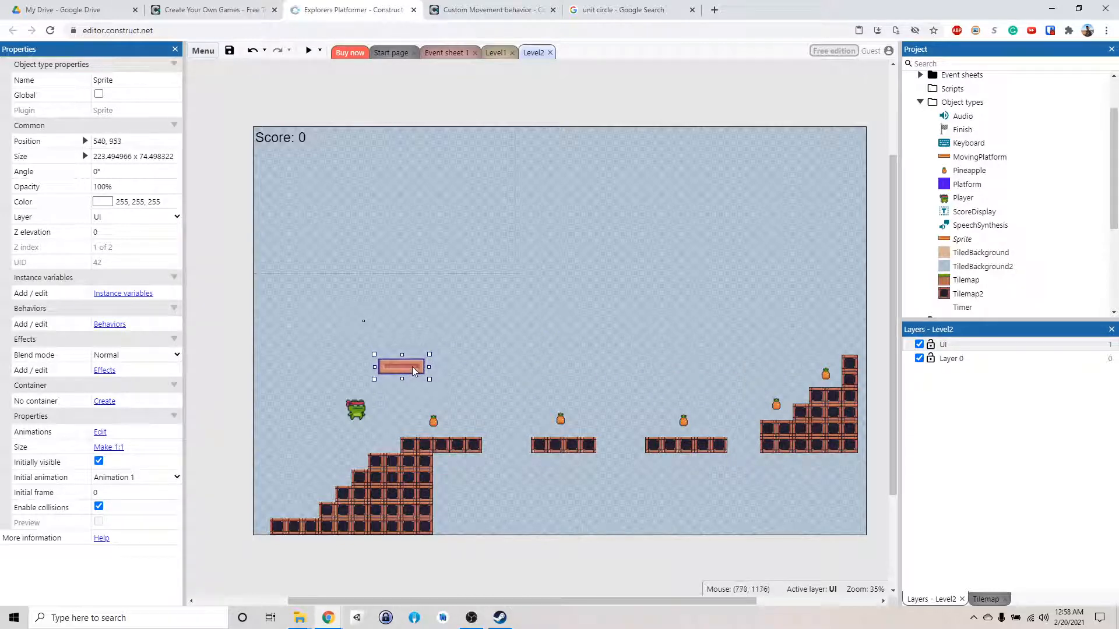
left_click_drag(401, 366, 405, 379)
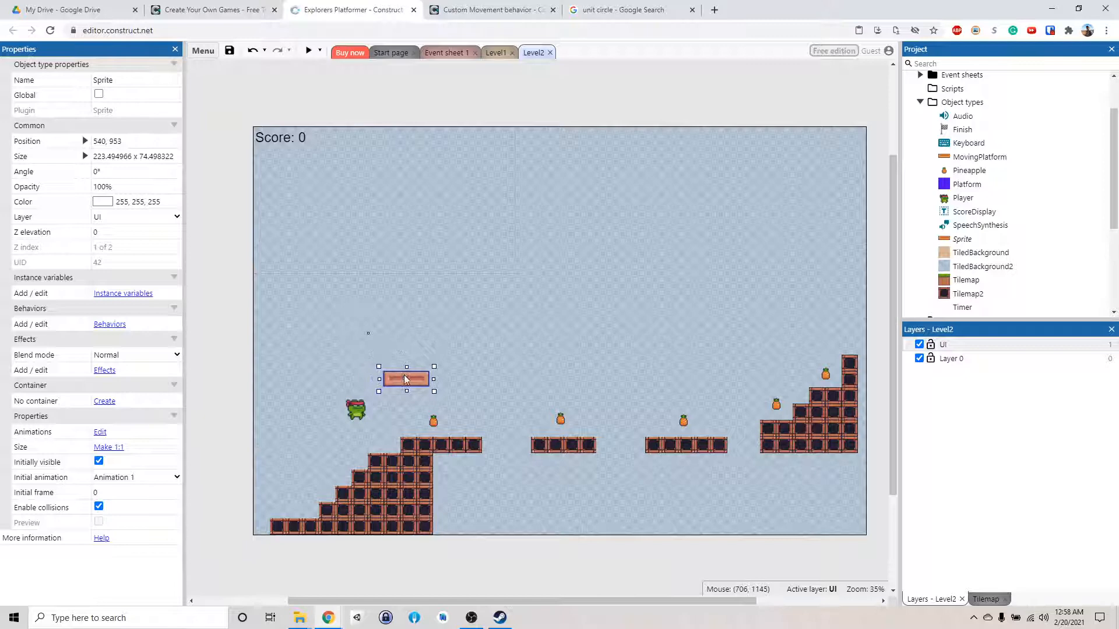
left_click_drag(407, 378, 422, 393)
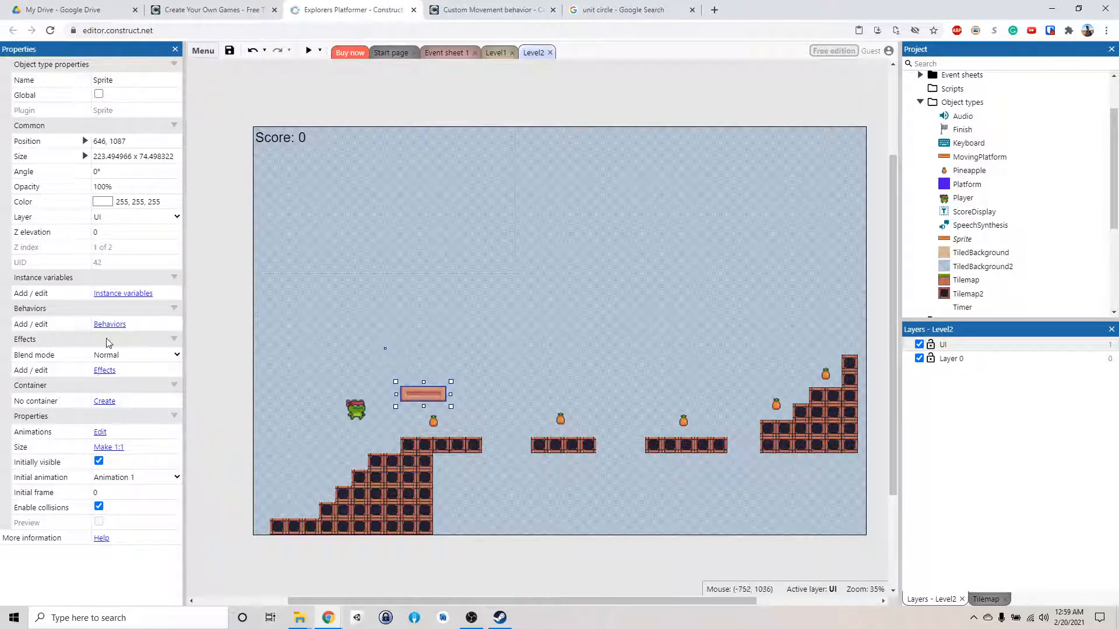
mouse_move(109, 324)
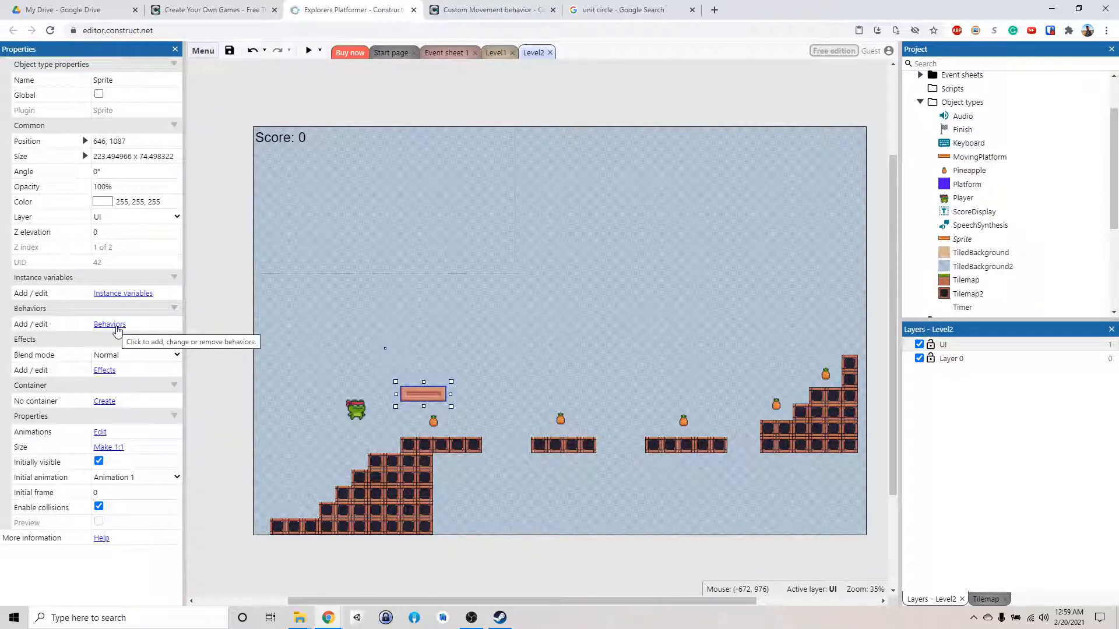
- Add the Jump-thru behavior to the orange plank sprite
left_click(109, 324)
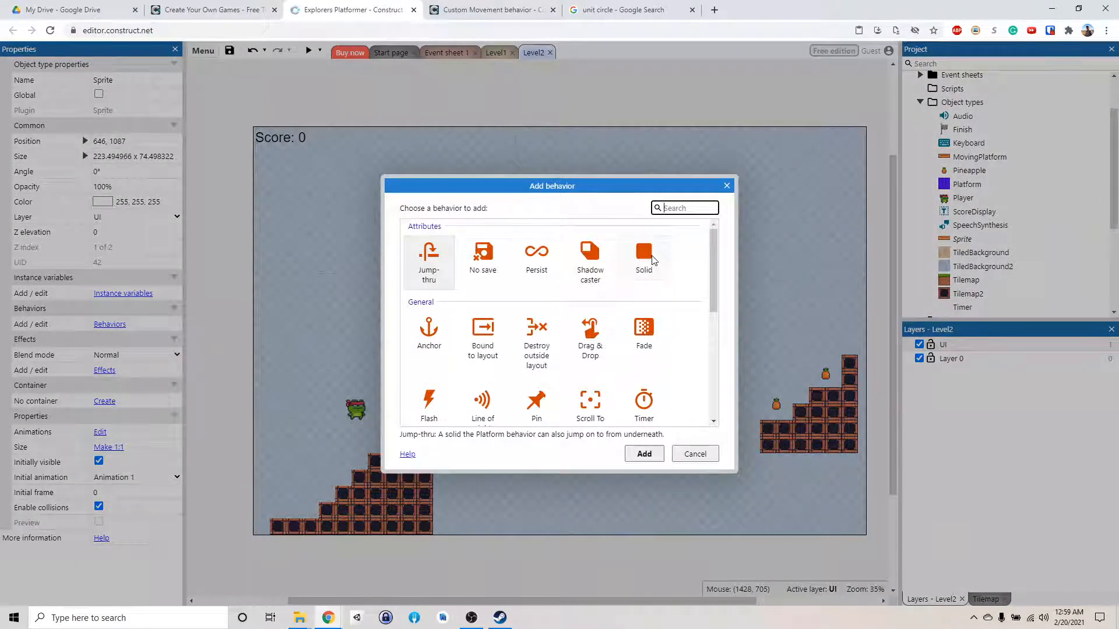
left_click(428, 262)
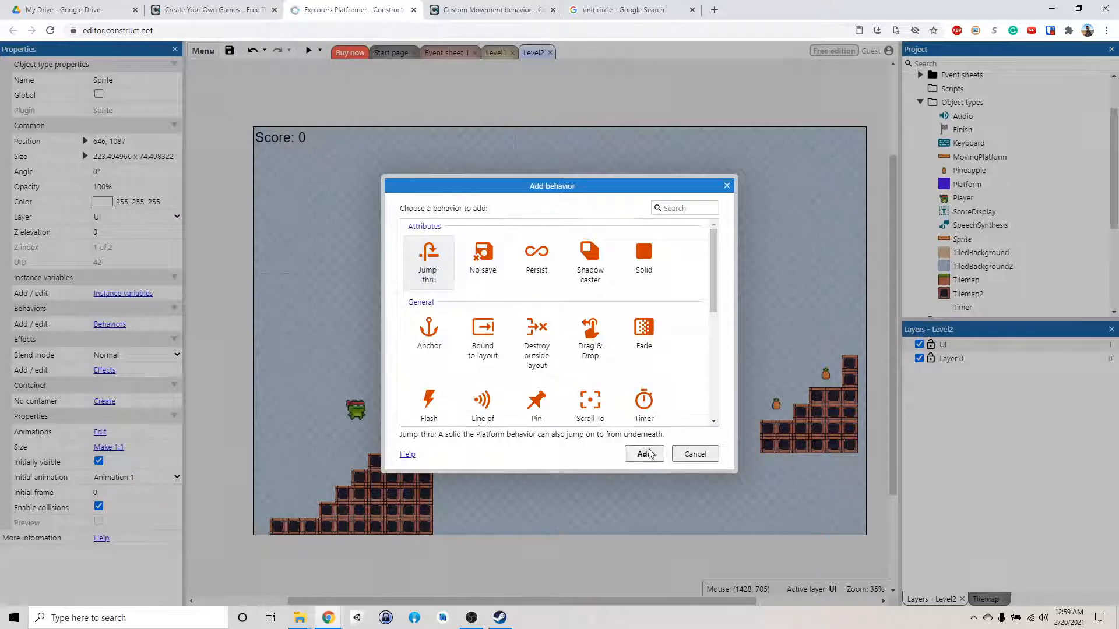
left_click(642, 454)
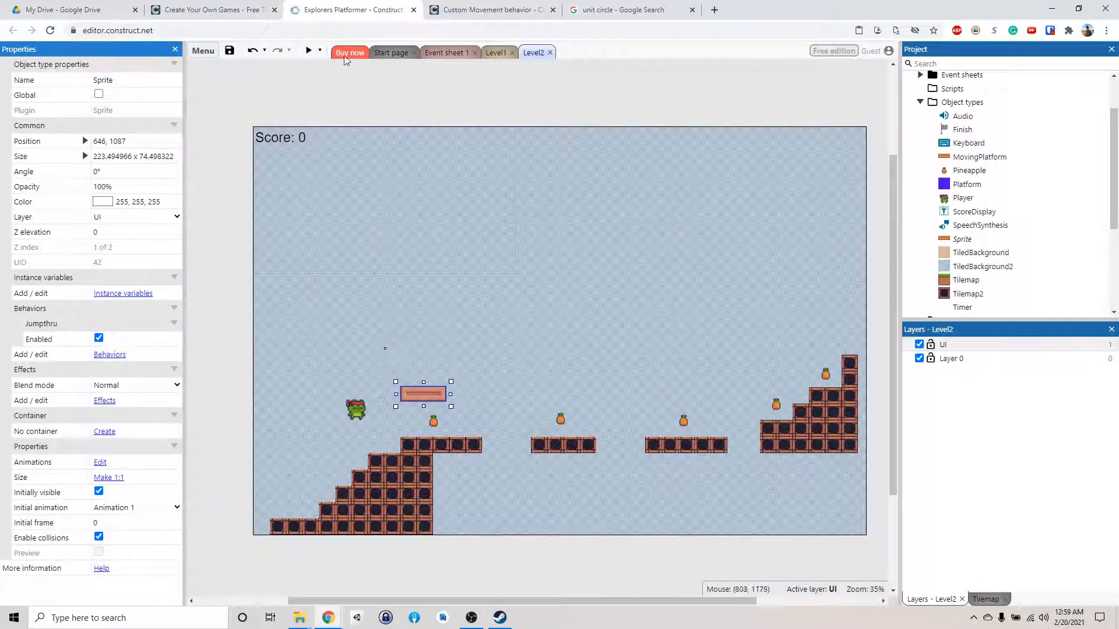
left_click(309, 51)
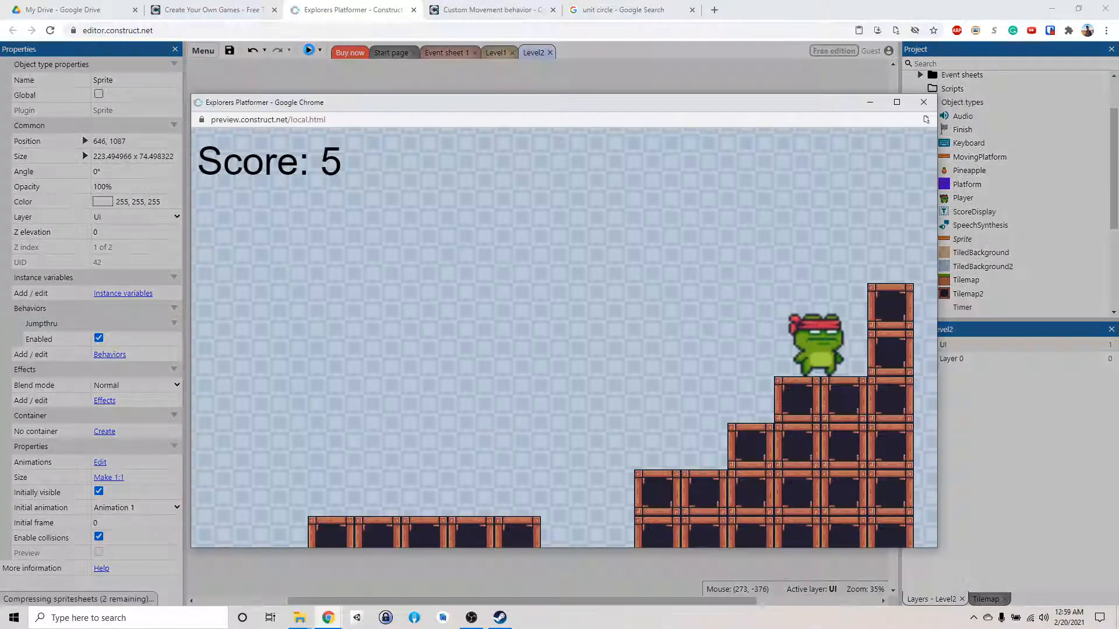
left_click(308, 50)
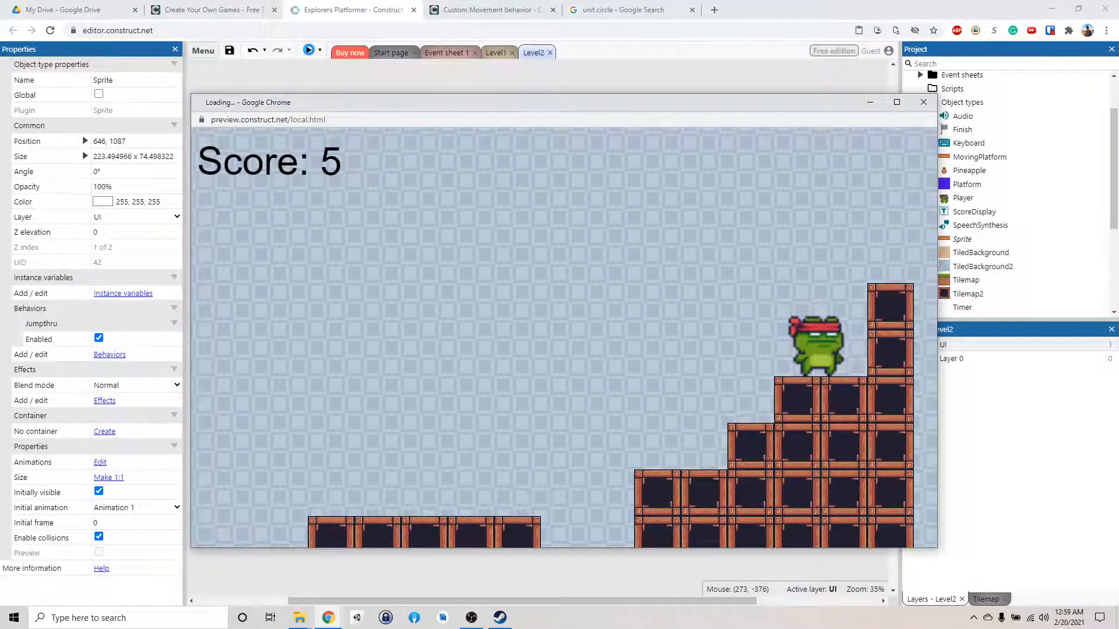
left_click(308, 50)
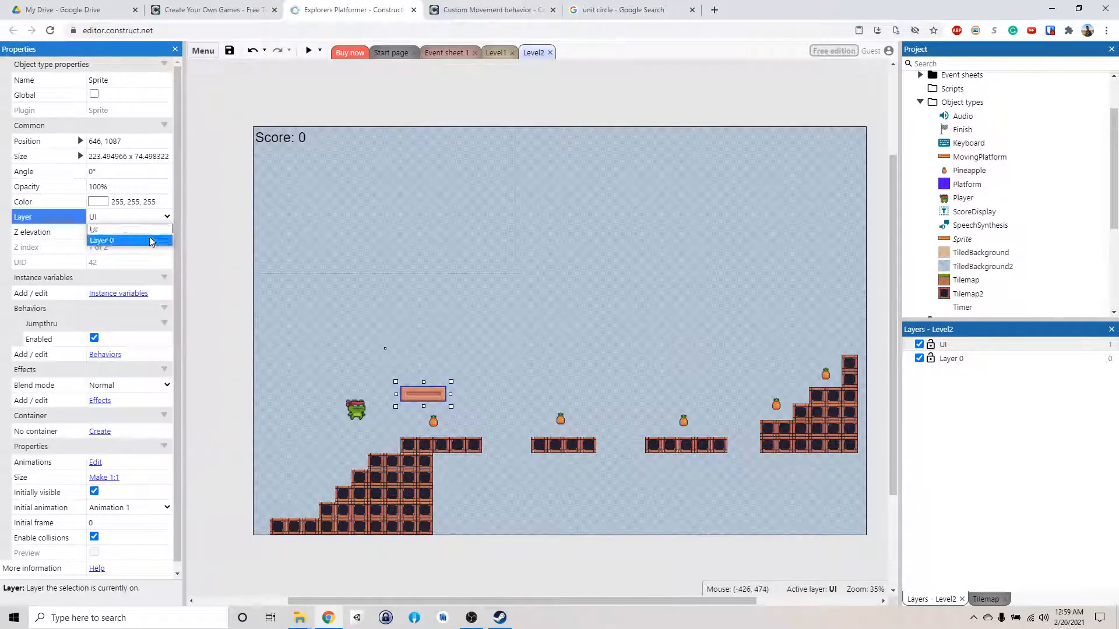
- Move the plank from the UI layer to Layer 0 and start a Level2 preview
right_click(951, 359)
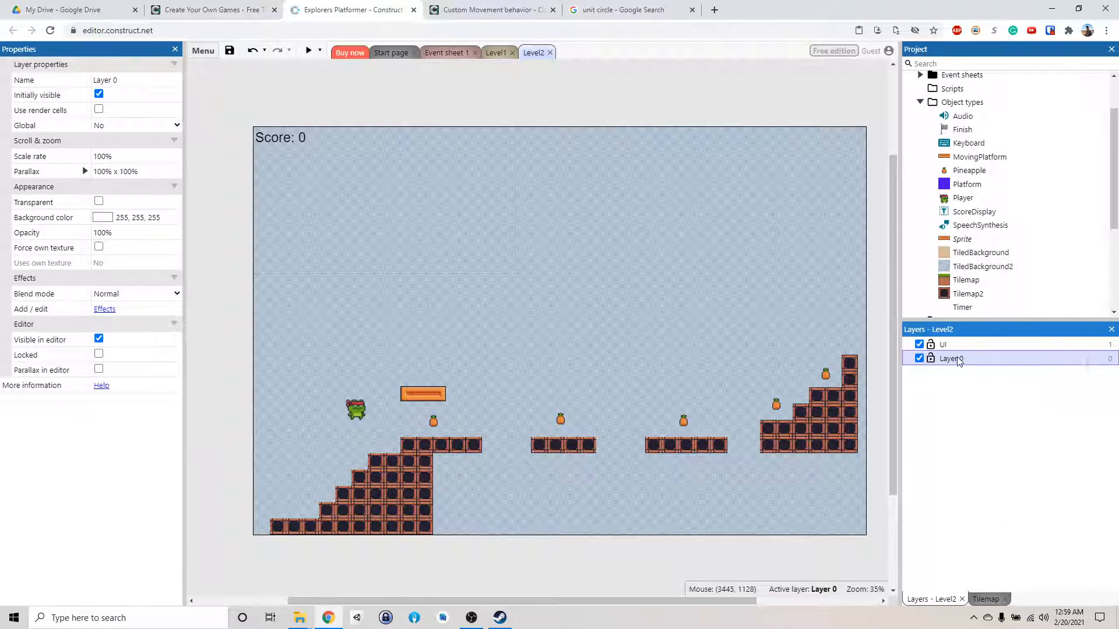
left_click(422, 394)
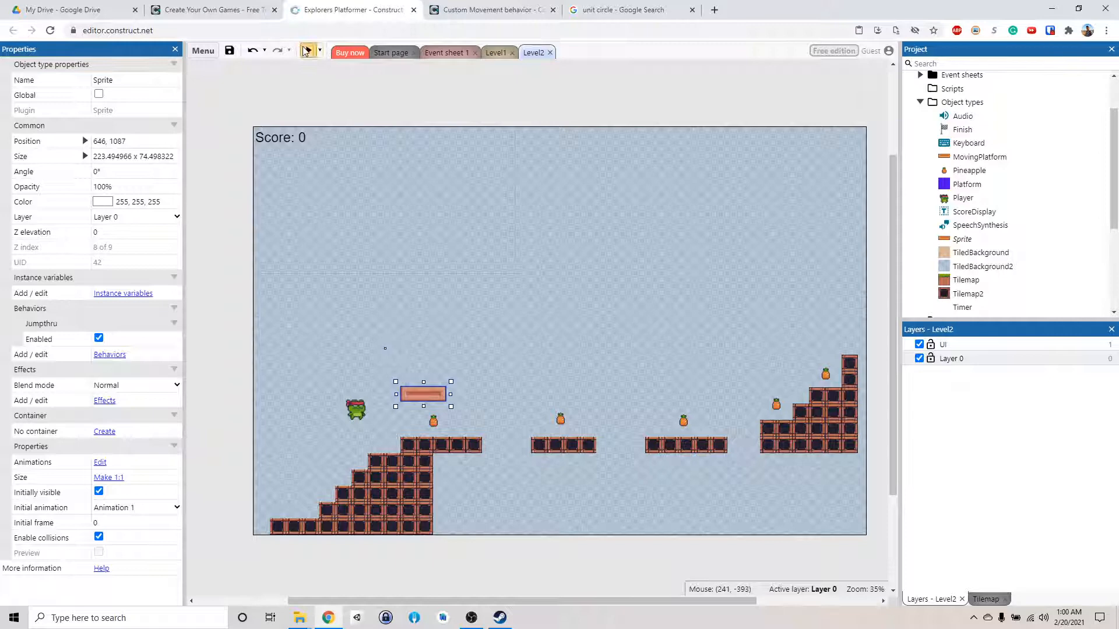
left_click(308, 50)
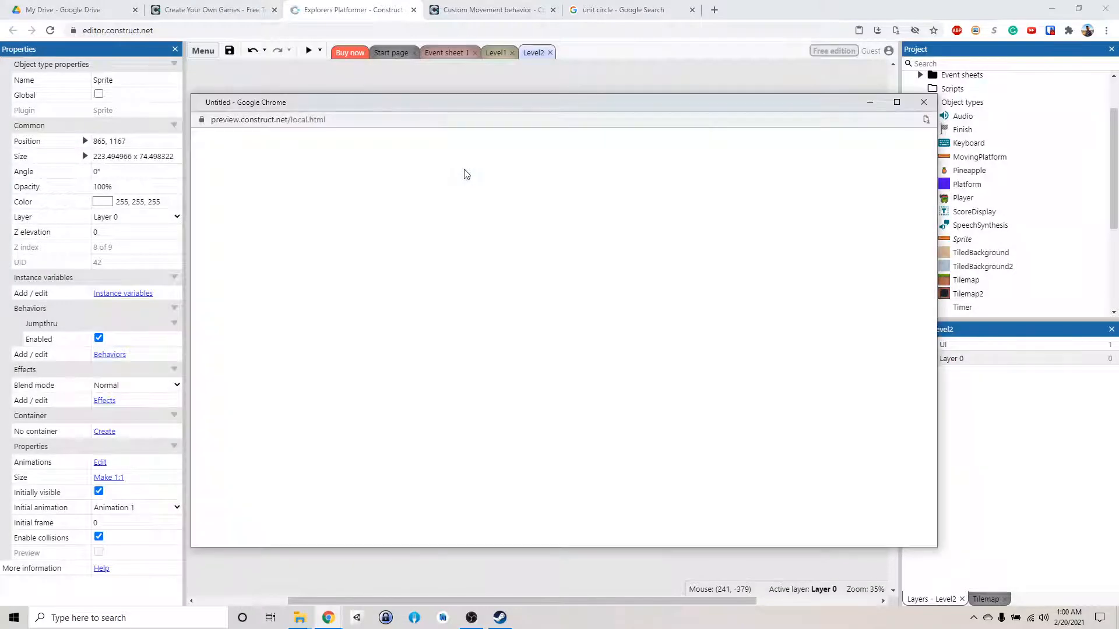
- Close the preview and raise the plank slightly higher above the first pineapple
left_click(307, 51)
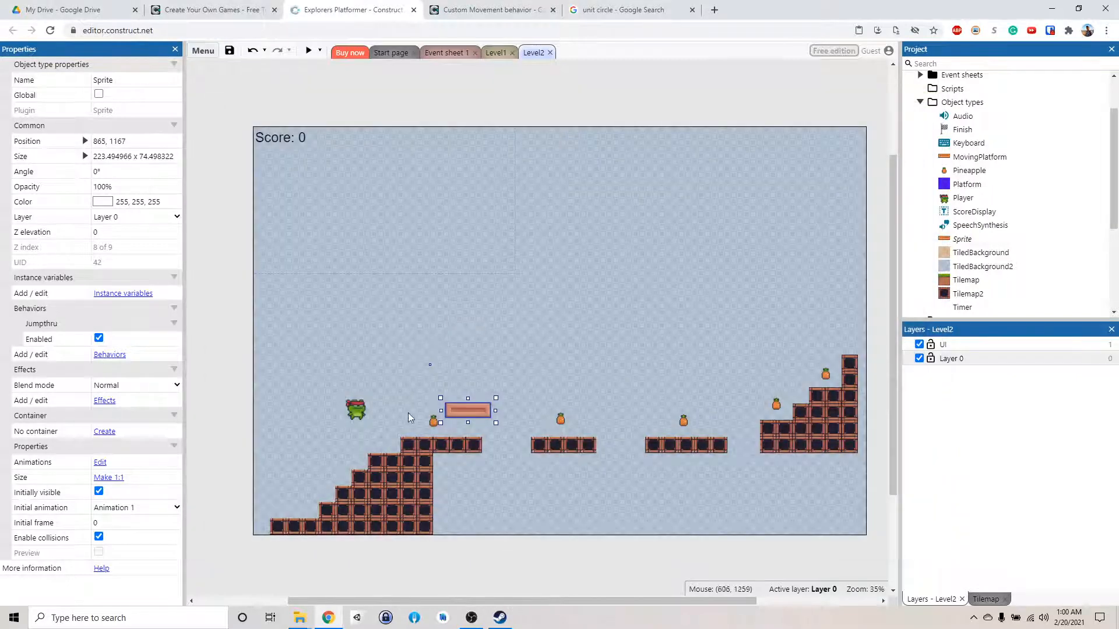
left_click_drag(467, 410, 458, 391)
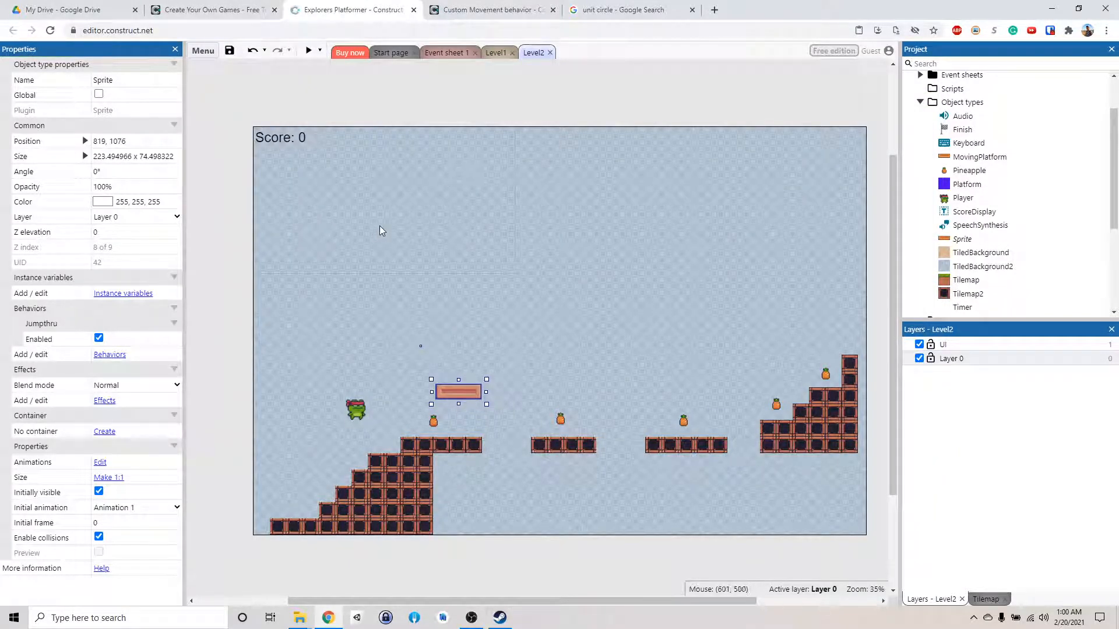
- Add a Custom movement behavior to the plank alongside its Jump-thru behavior
left_click(109, 354)
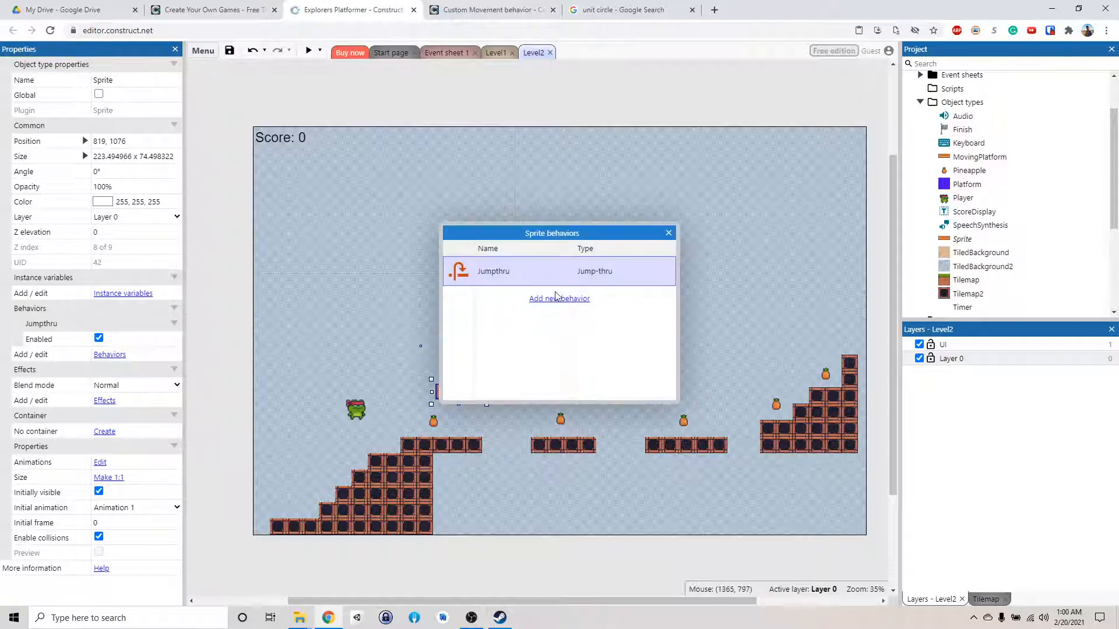
left_click(559, 298)
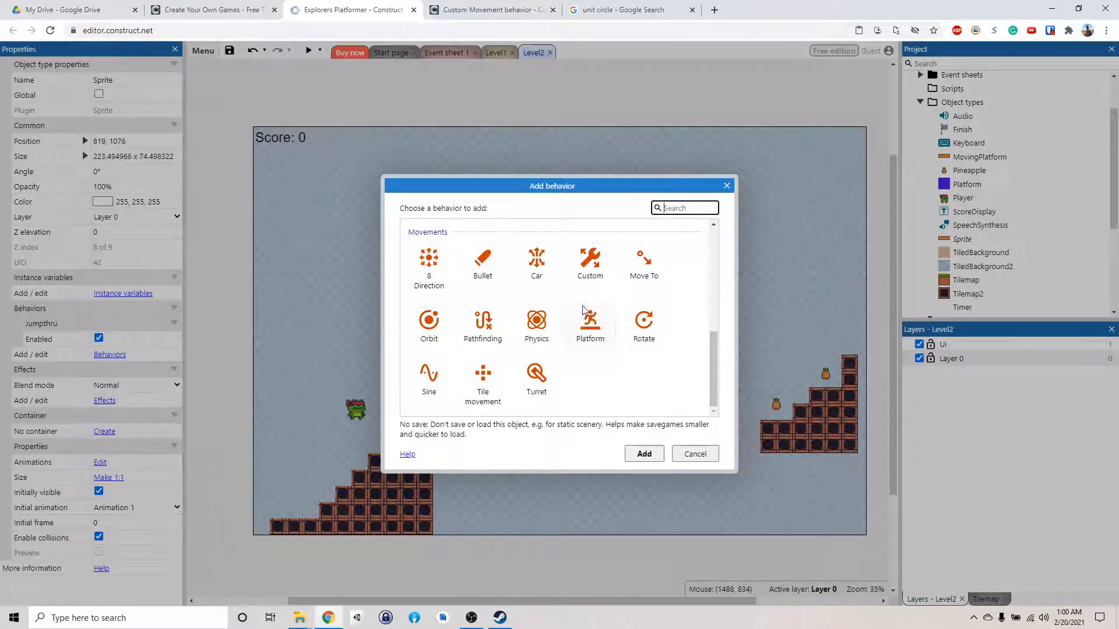
left_click(589, 268)
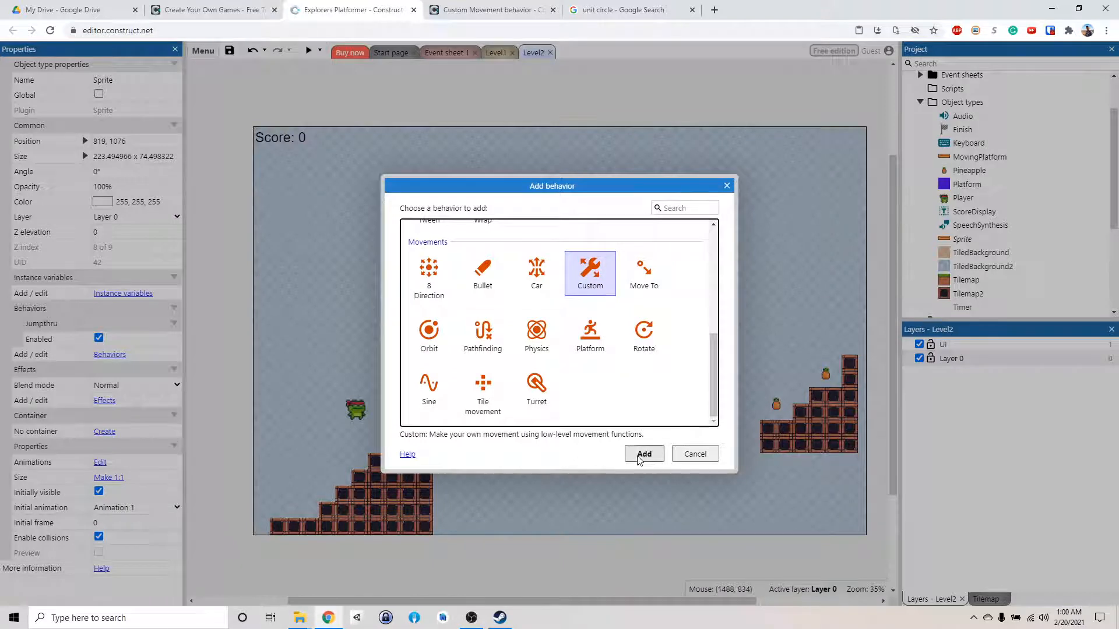
left_click(642, 453)
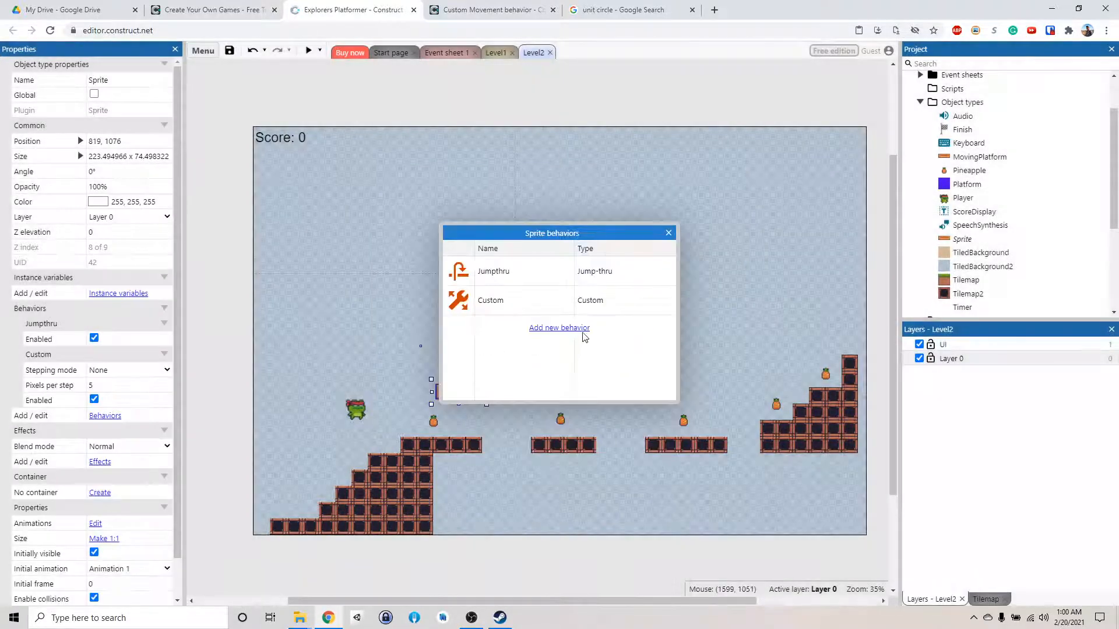
left_click(668, 232)
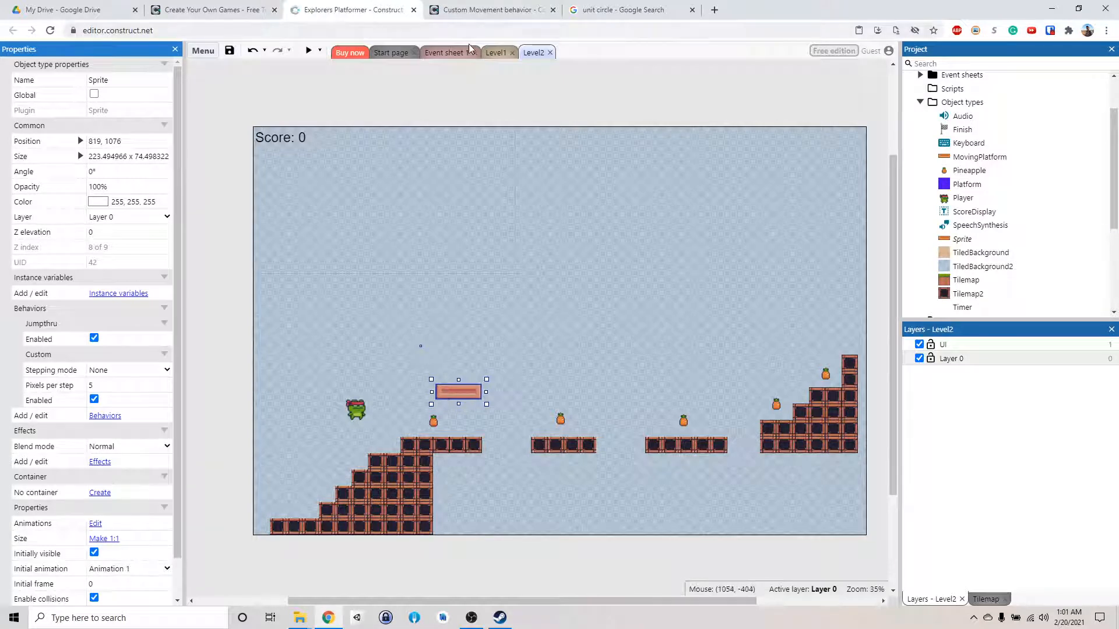
- Delete the old MovingPlatform object type from the Project bar and return to Level2
left_click(443, 52)
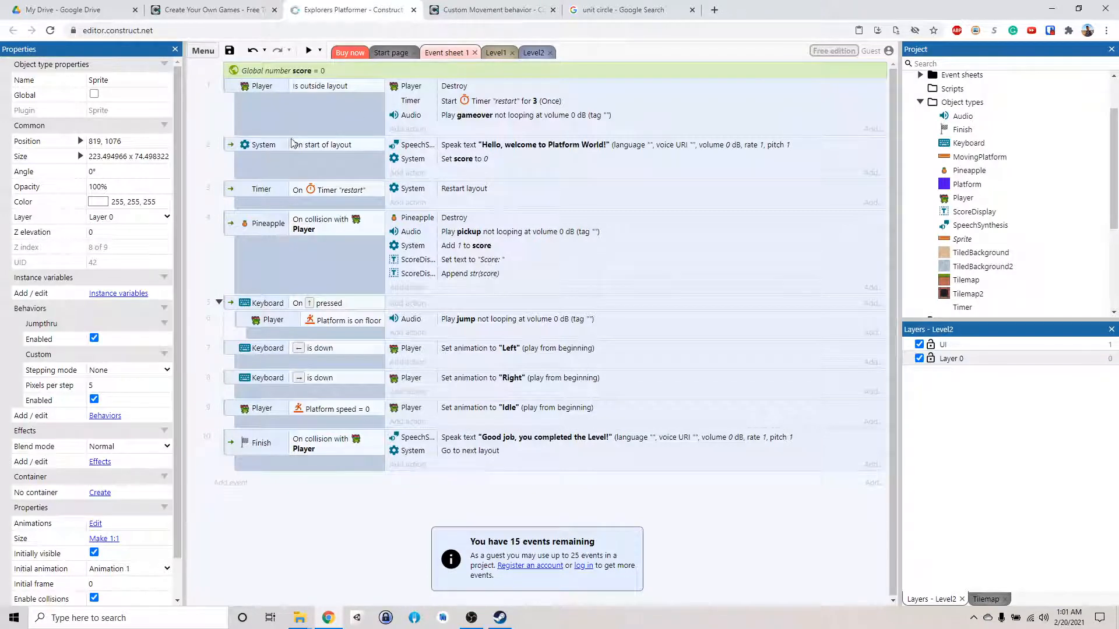
mouse_move(371, 150)
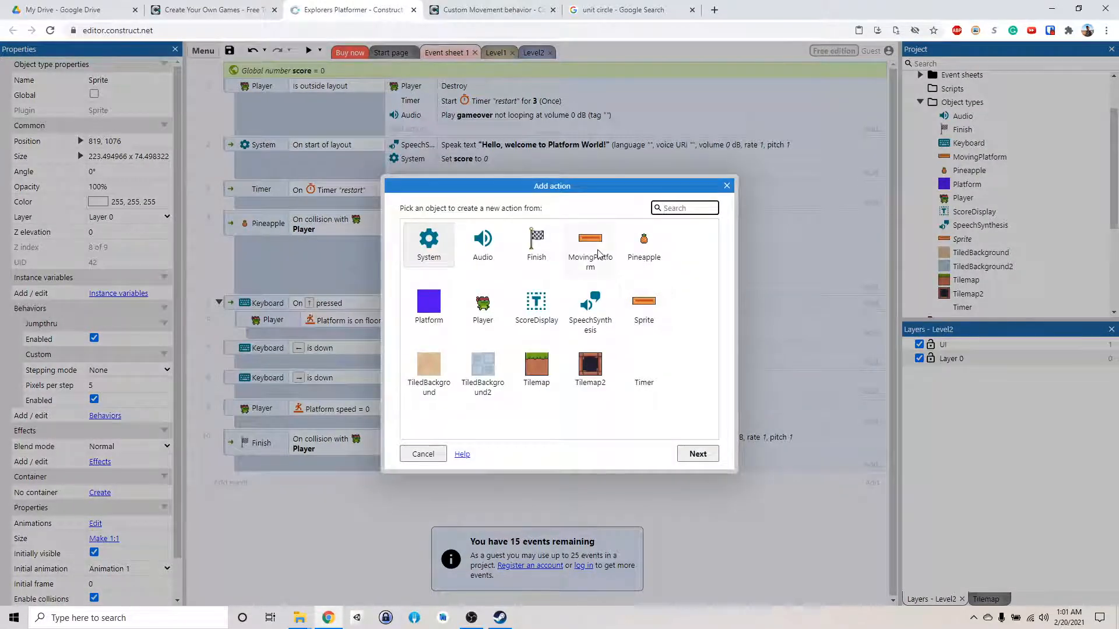
left_click(726, 185)
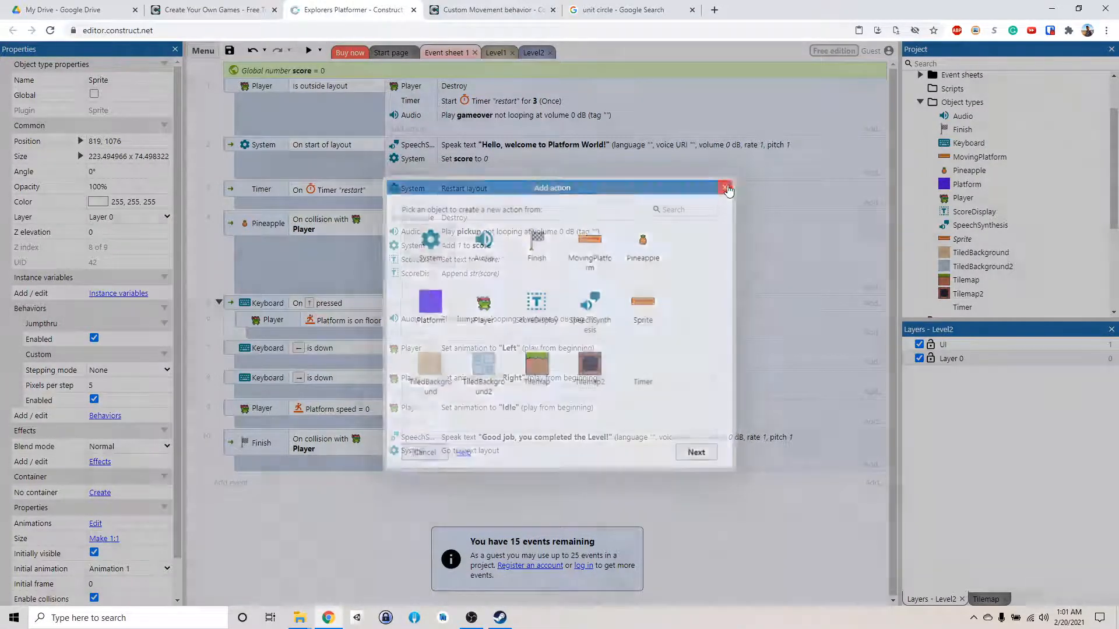
left_click(725, 188)
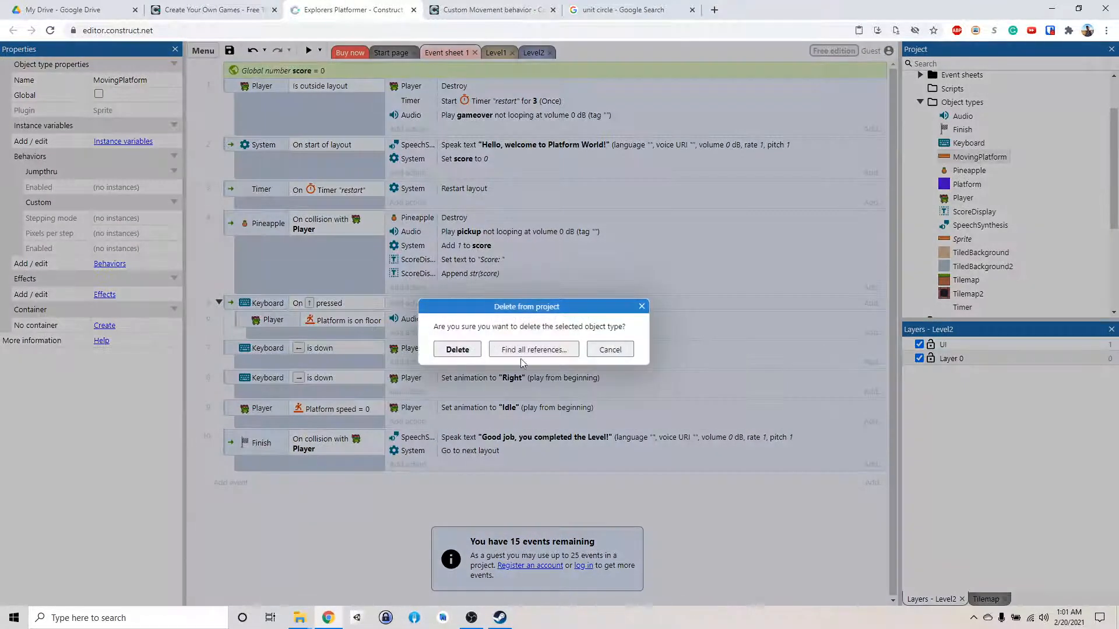
left_click(457, 350)
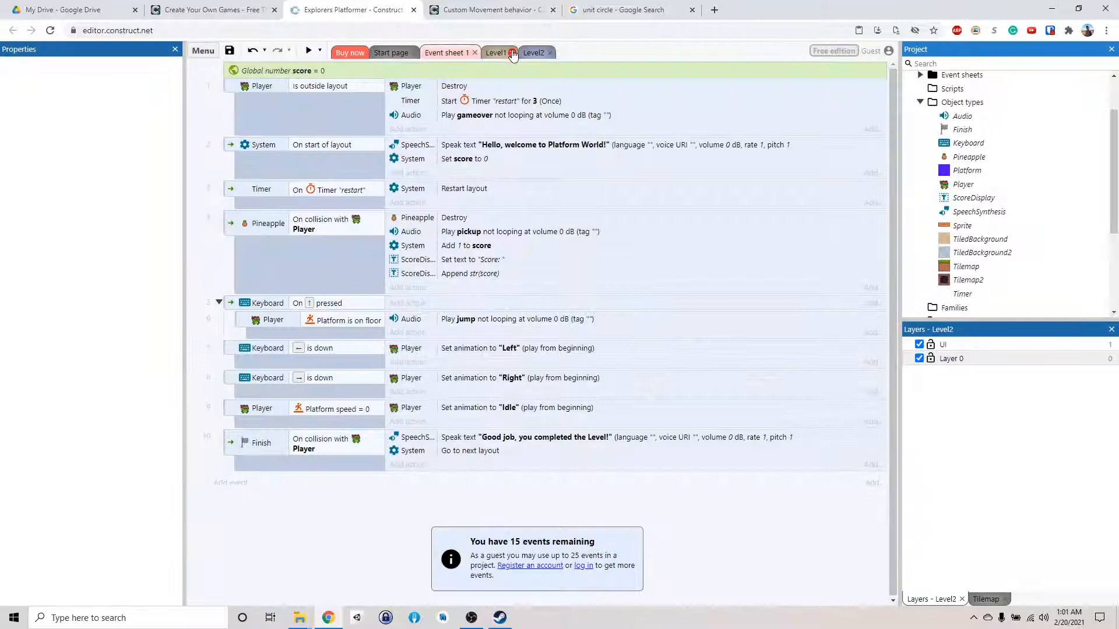
left_click(533, 52)
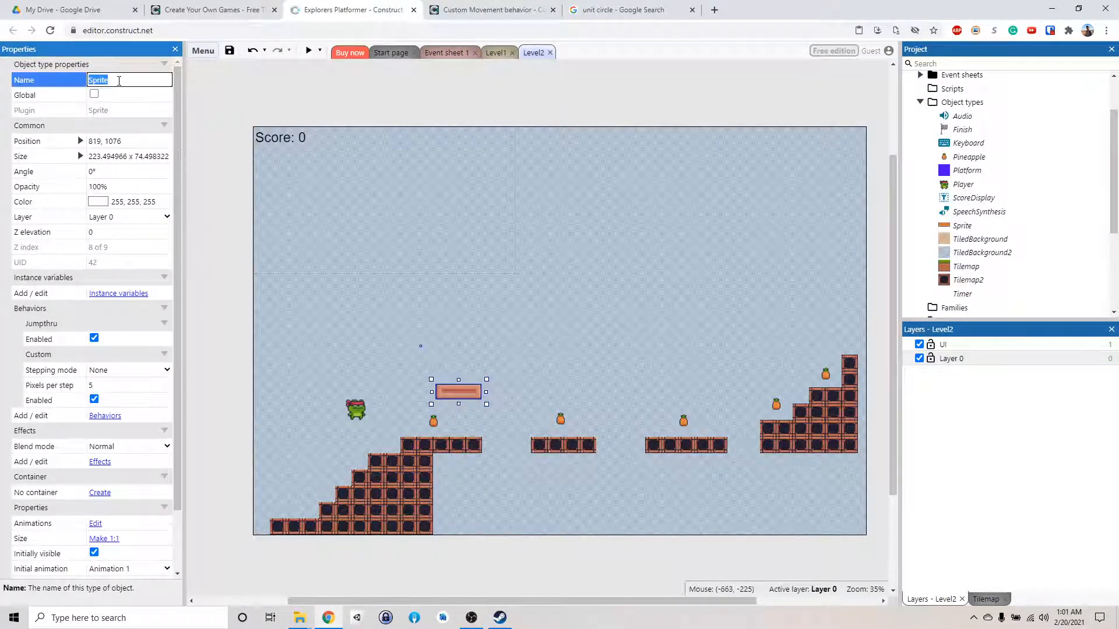
- Rename the plank sprite's object type from Sprite to MovingPlatform
type("MovingPla")
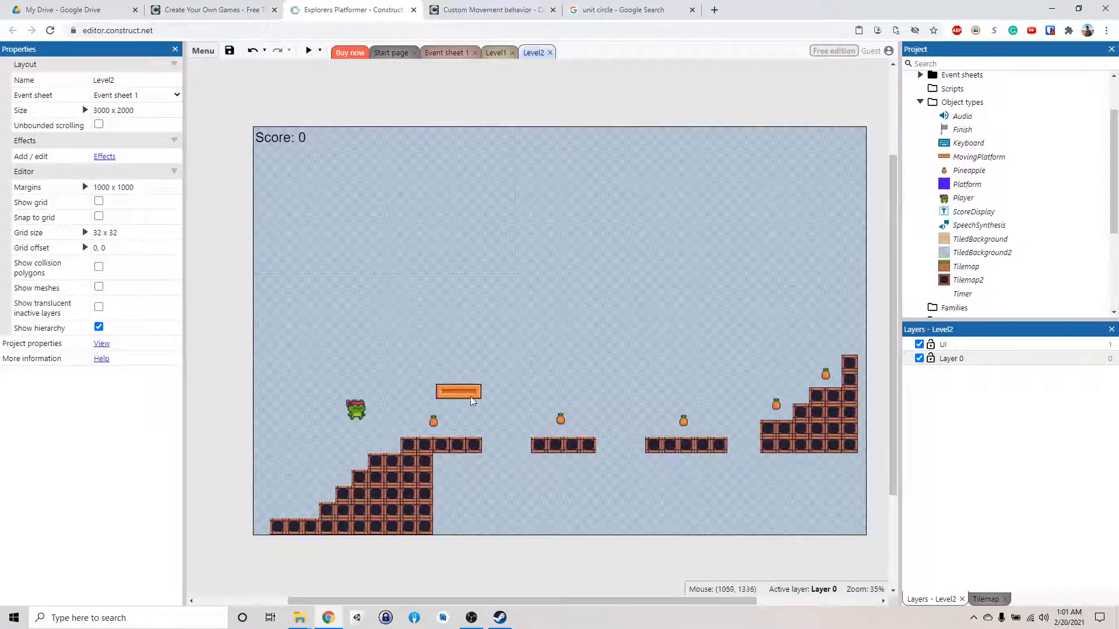
left_click(444, 51)
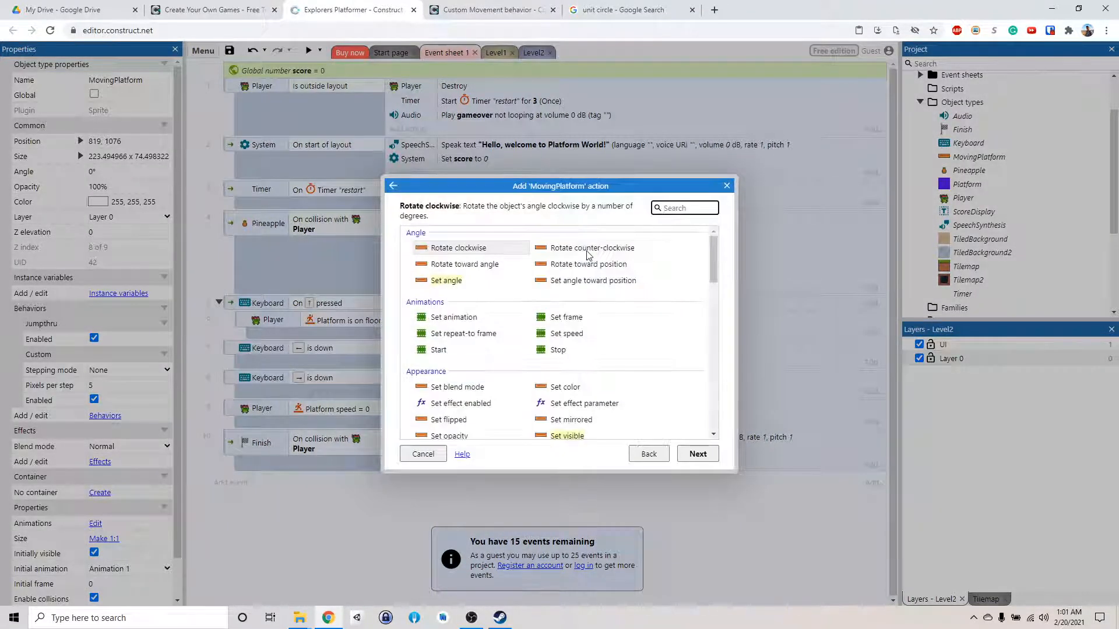
- Add an On start of layout action: MovingPlatform Custom Set speed, Overall, 200
scroll("down", 3)
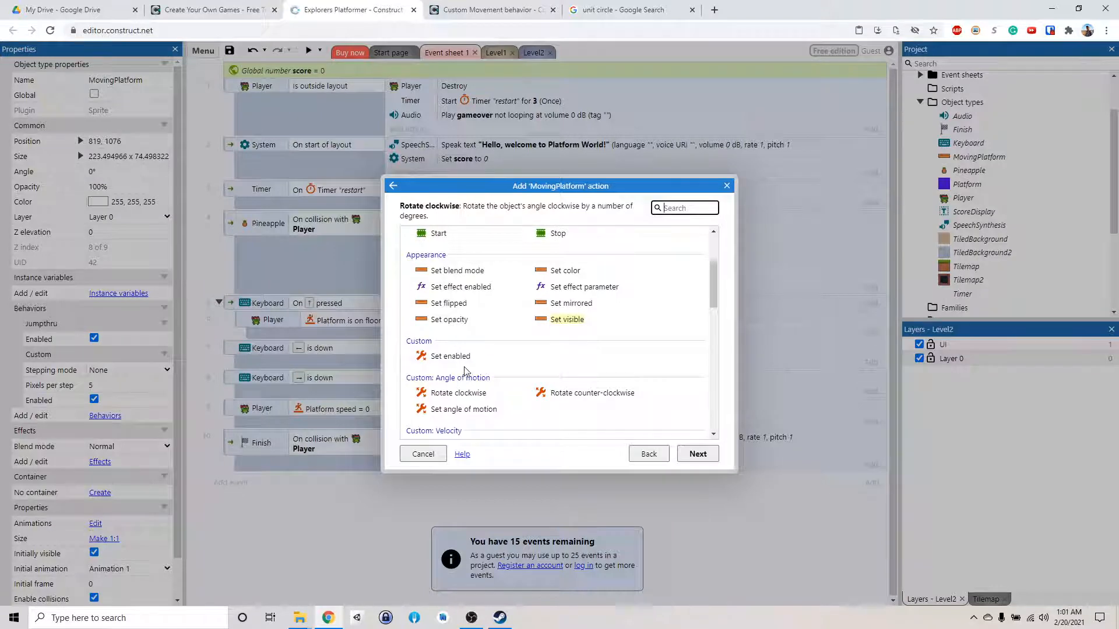
scroll("down", 3)
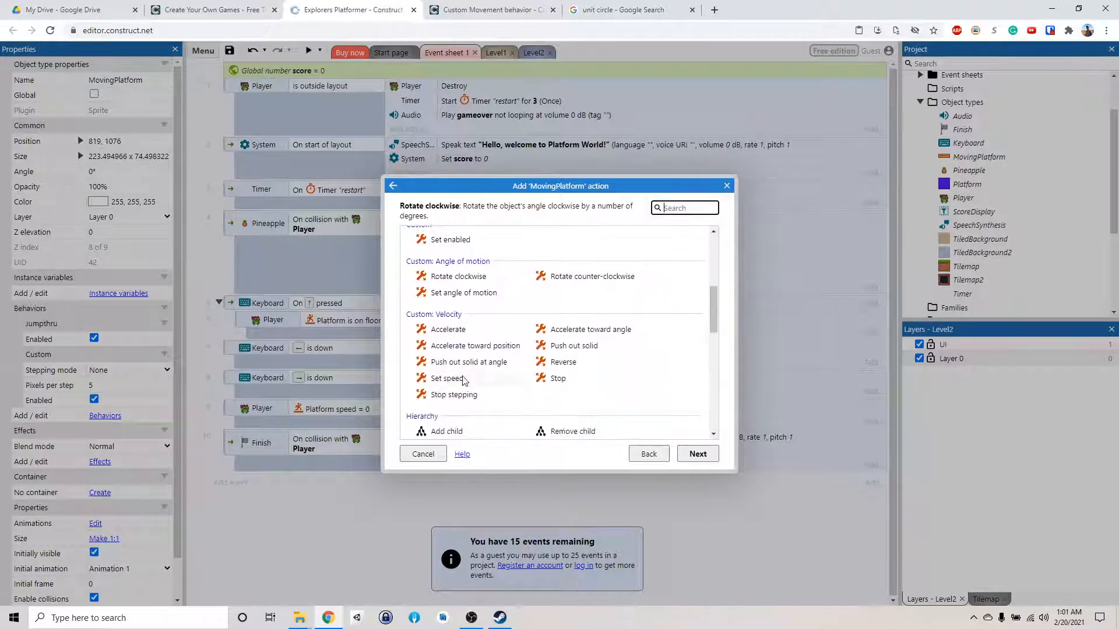
left_click(447, 378)
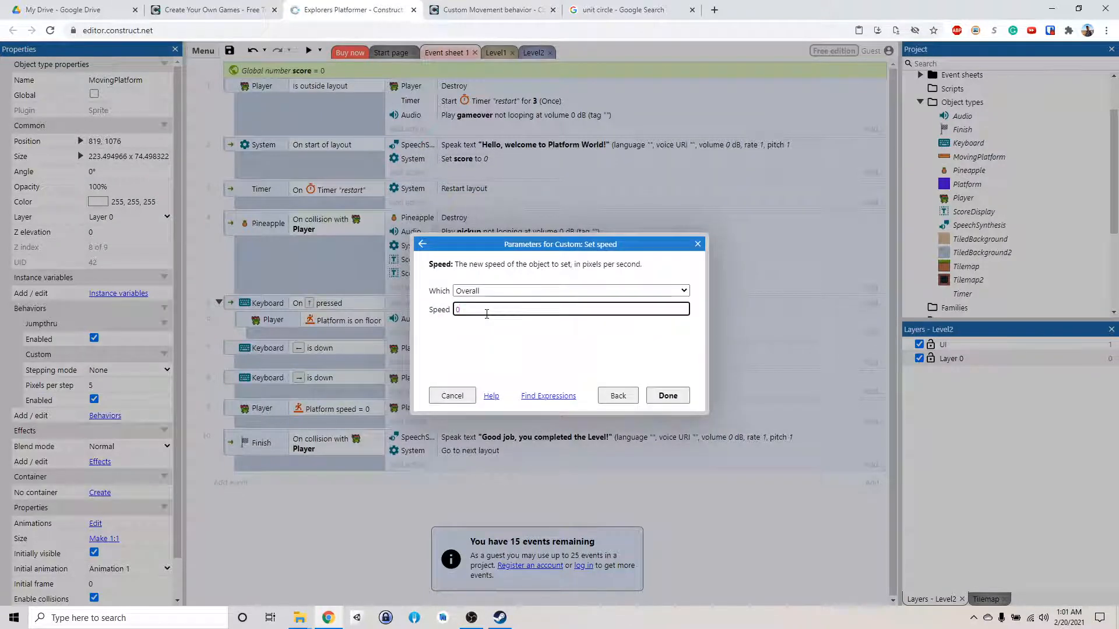
type("3")
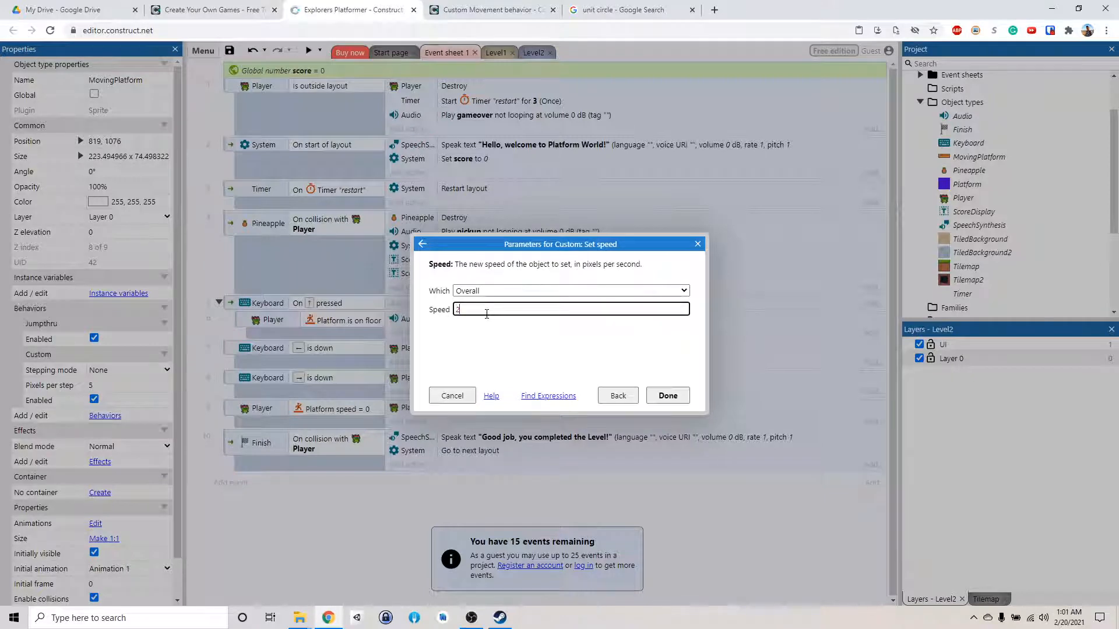
type("200")
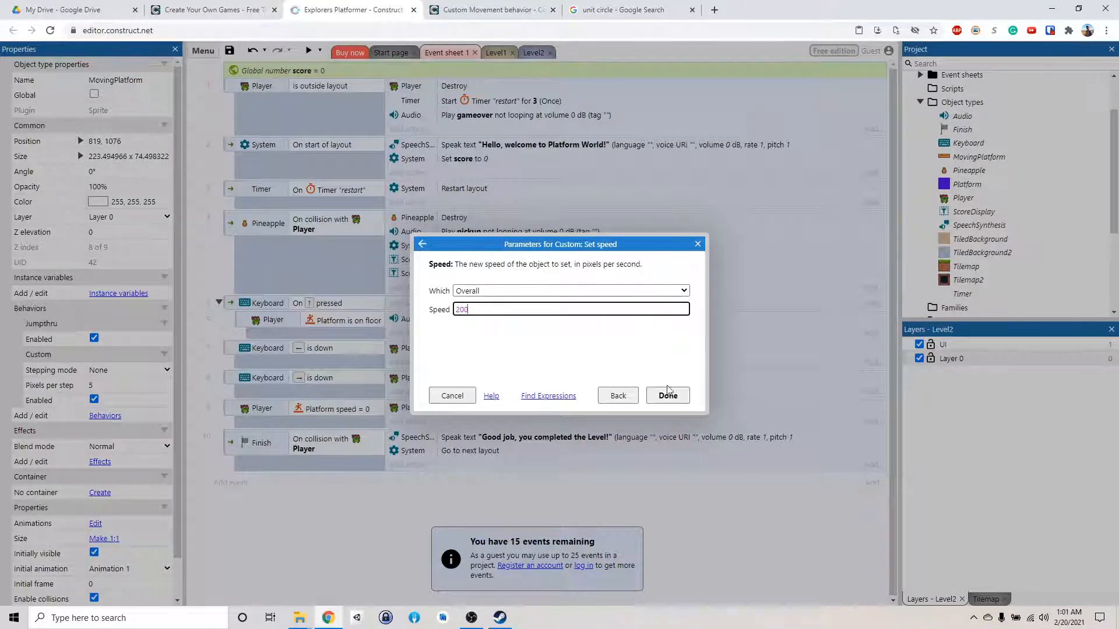
left_click(667, 395)
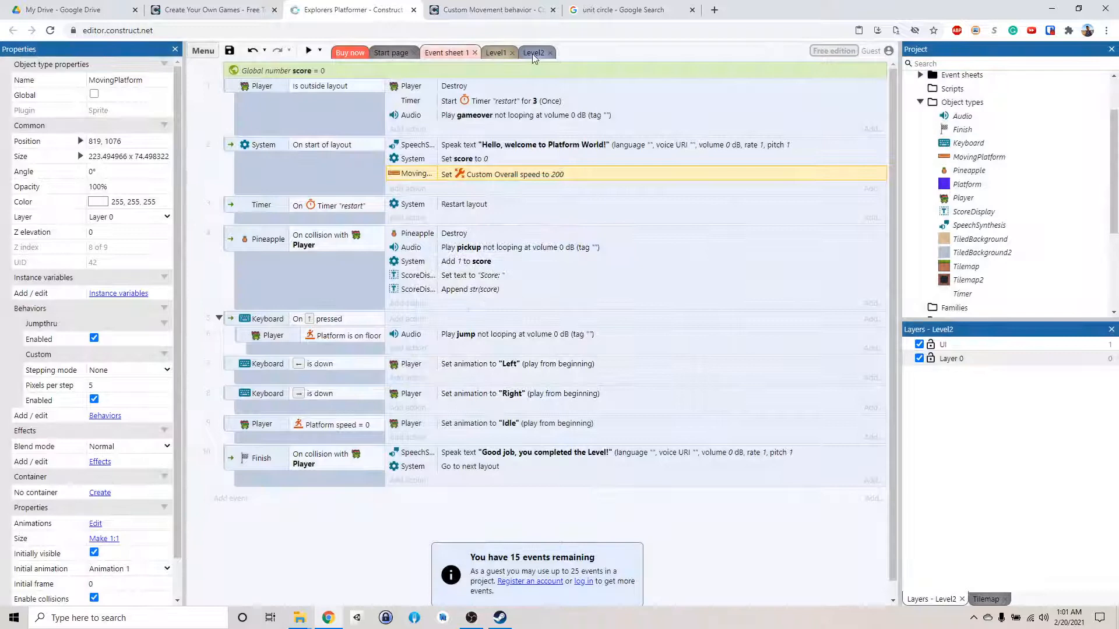
left_click(533, 51)
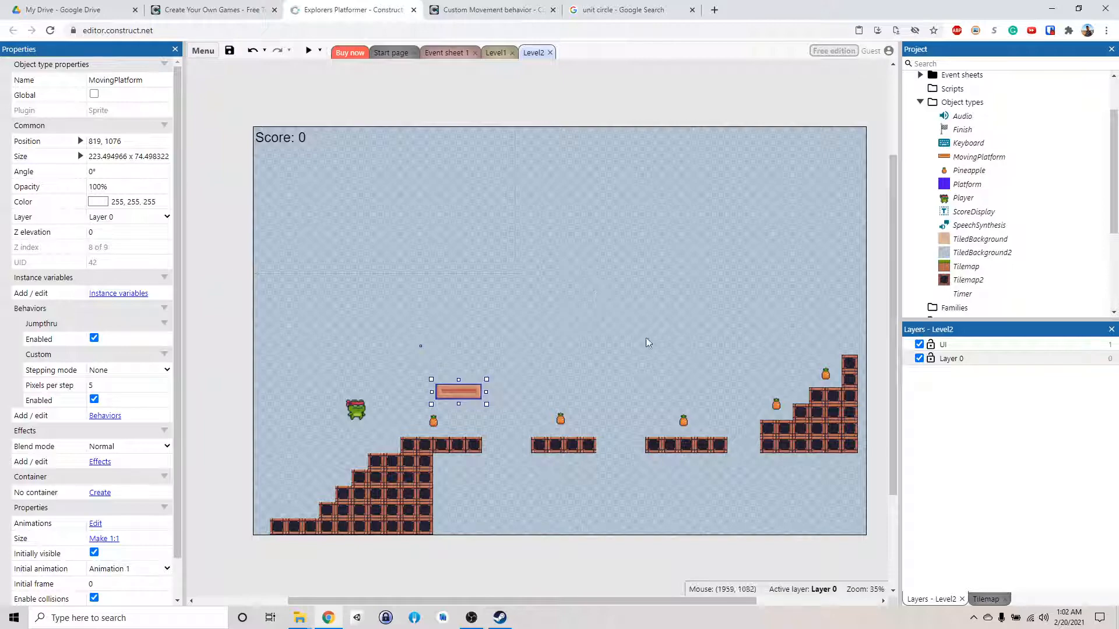
left_click(628, 10)
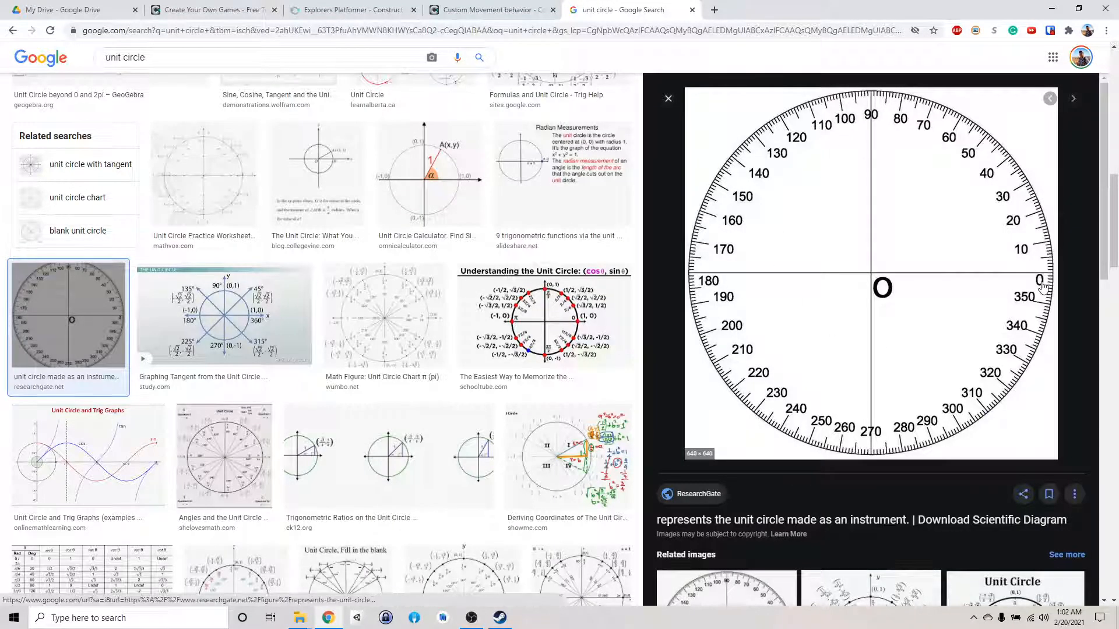
mouse_move(810, 276)
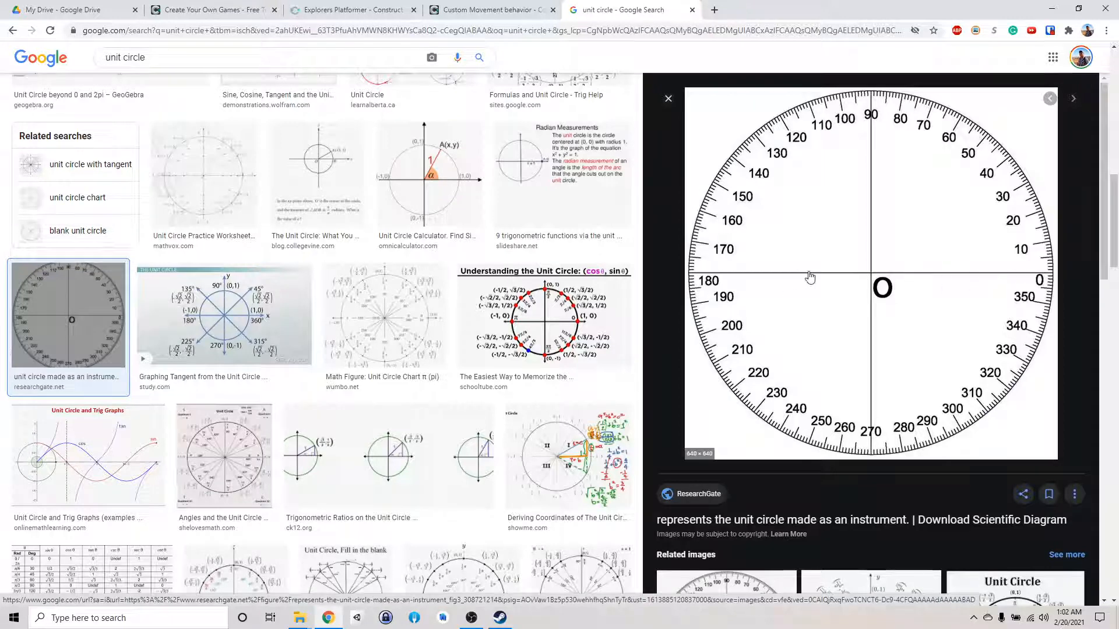
mouse_move(881, 193)
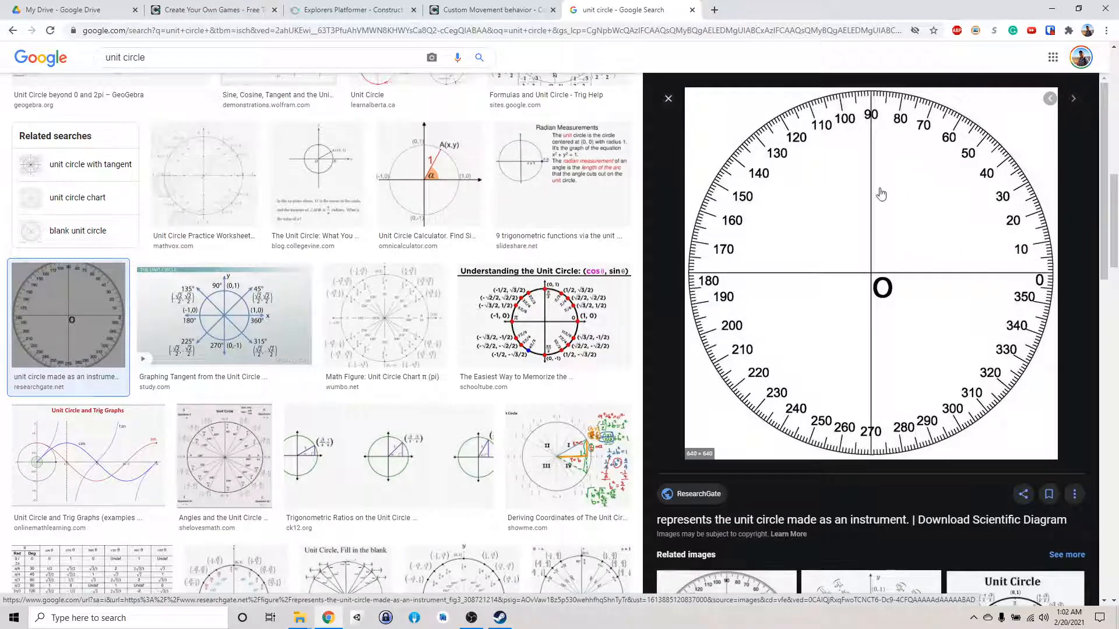
mouse_move(1039, 280)
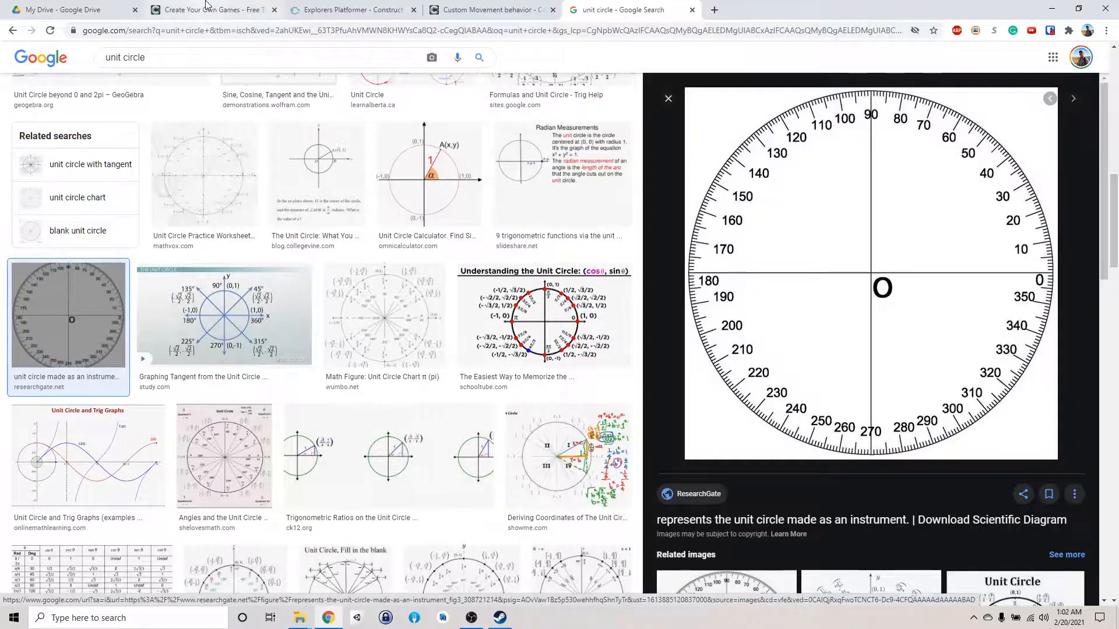
left_click(350, 9)
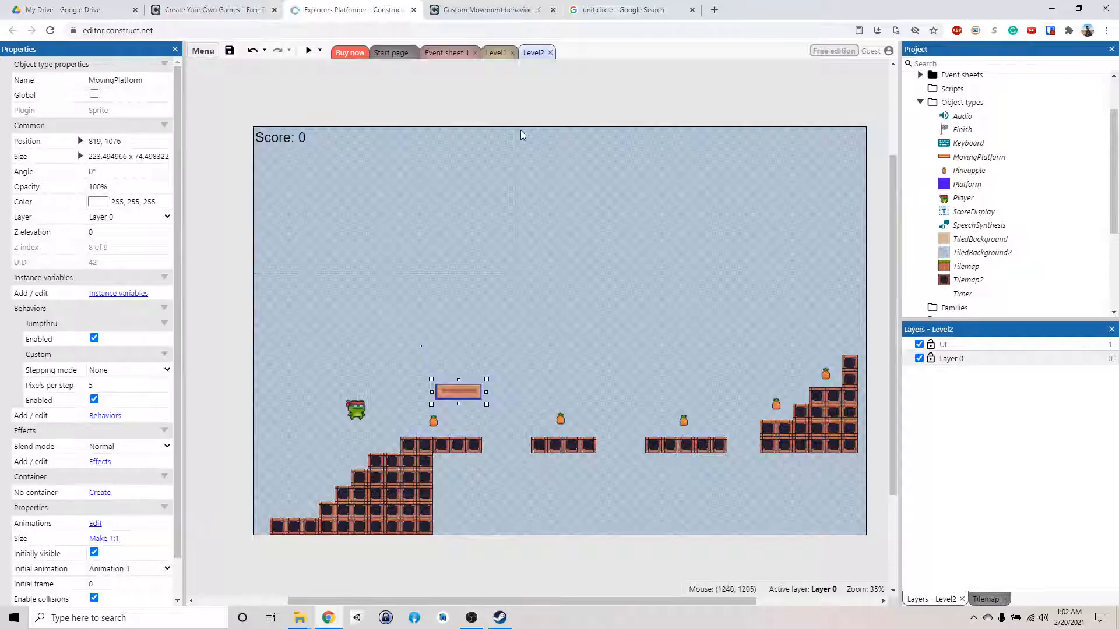
- Add MovingPlatform Custom Set angle of motion 0 to On start of layout, then preview
left_click(446, 52)
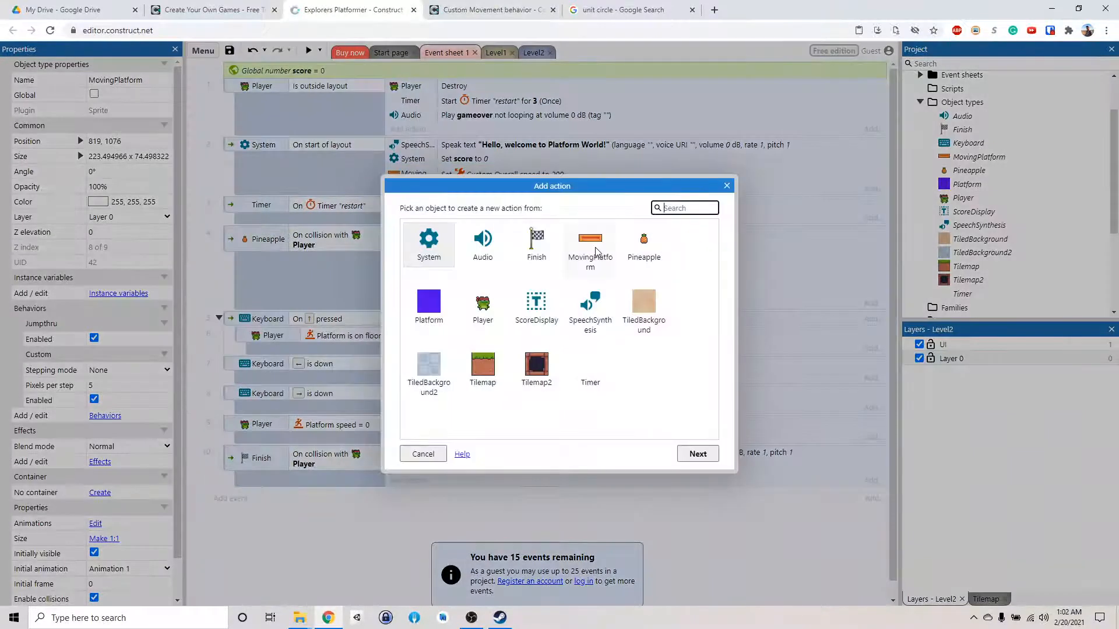
left_click(589, 242)
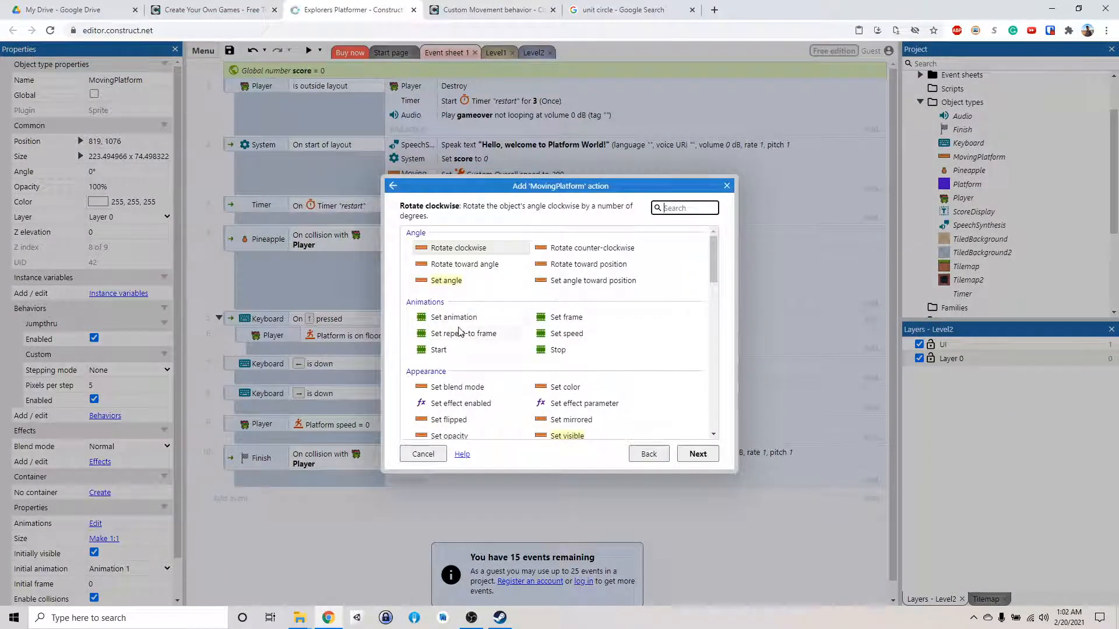
scroll("down", 3)
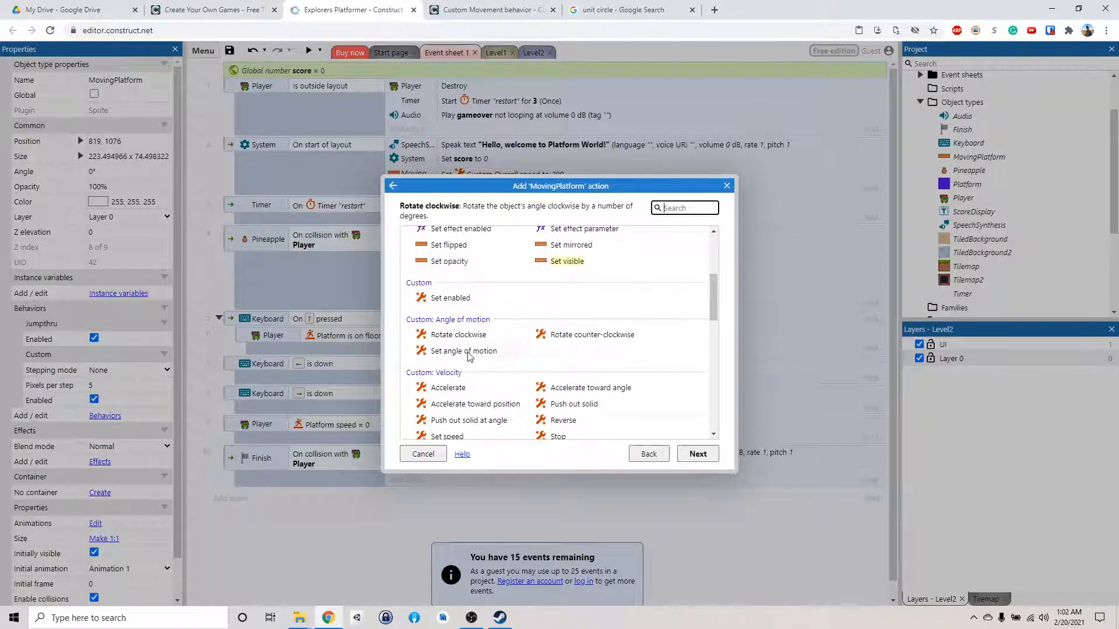
left_click(462, 350)
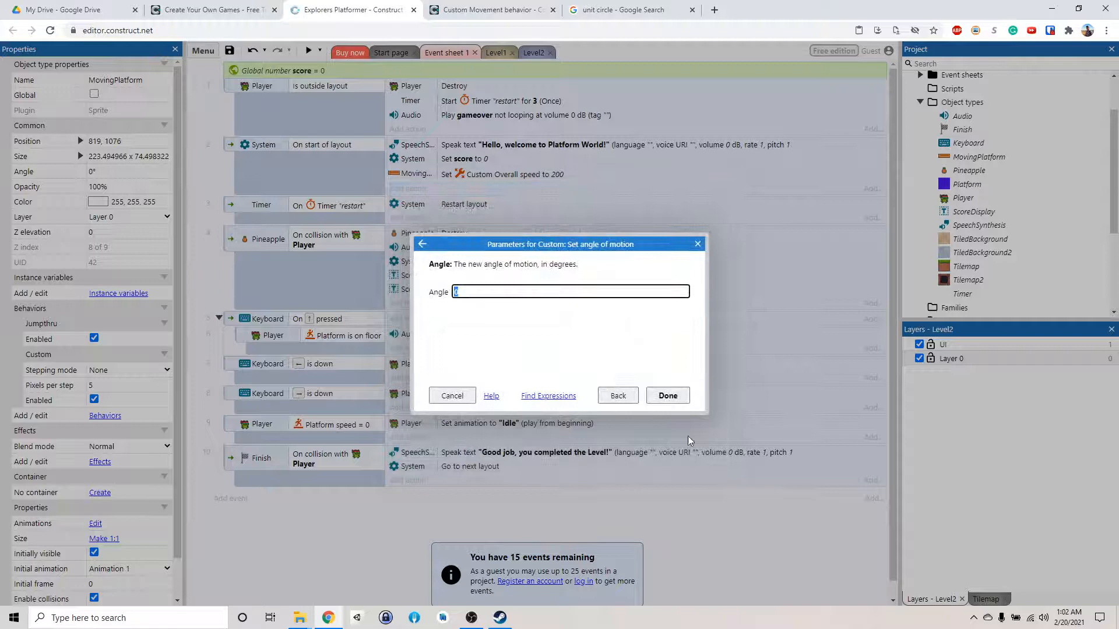
left_click(666, 395)
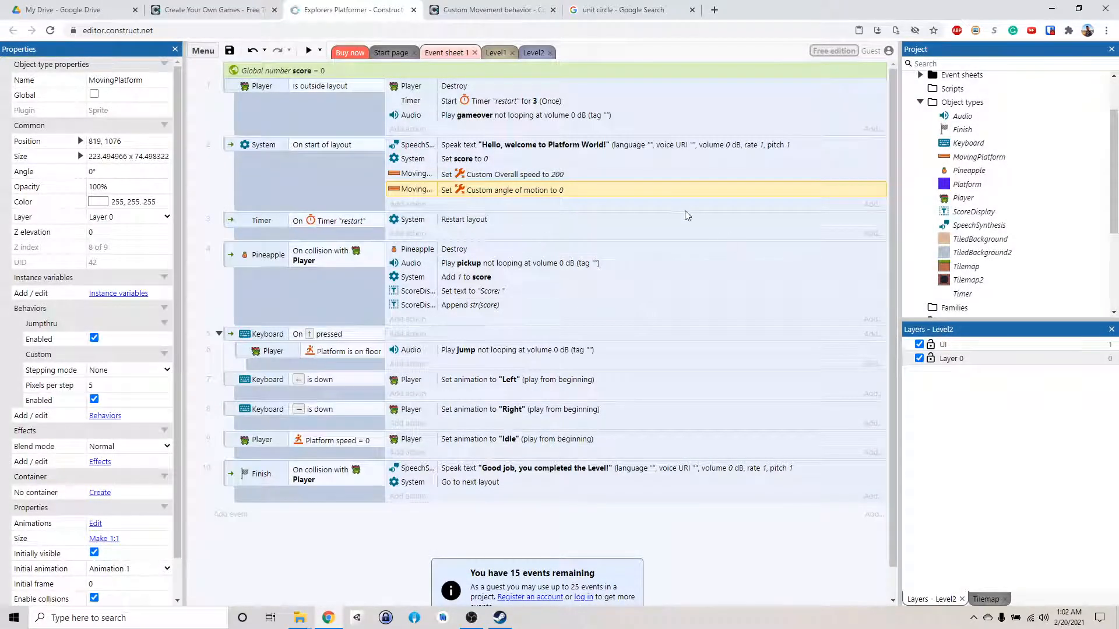
left_click(308, 50)
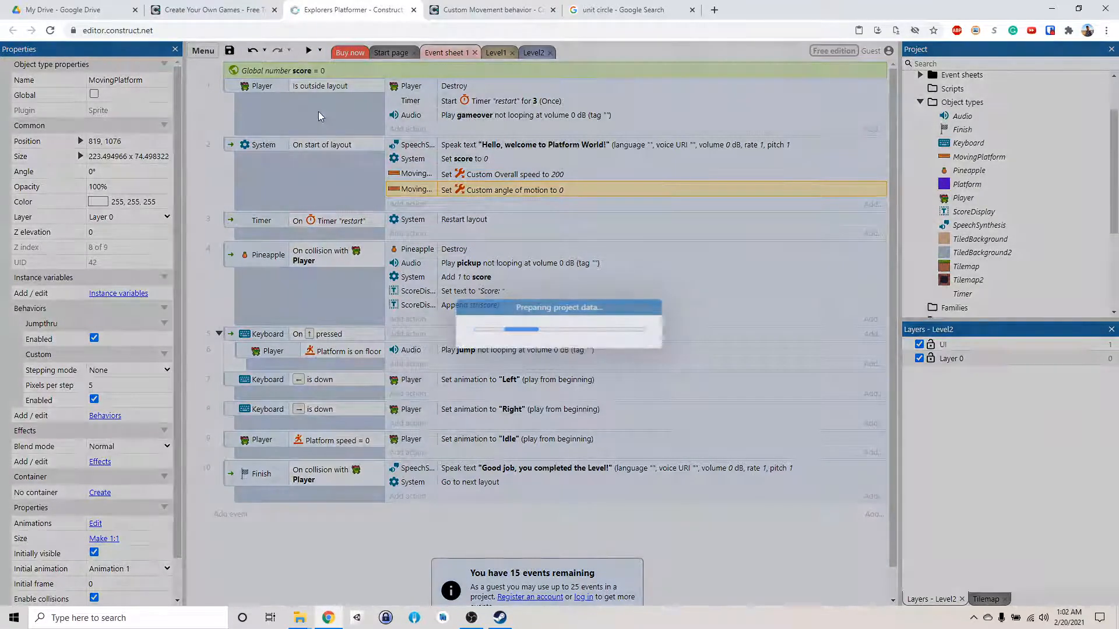
left_click(308, 50)
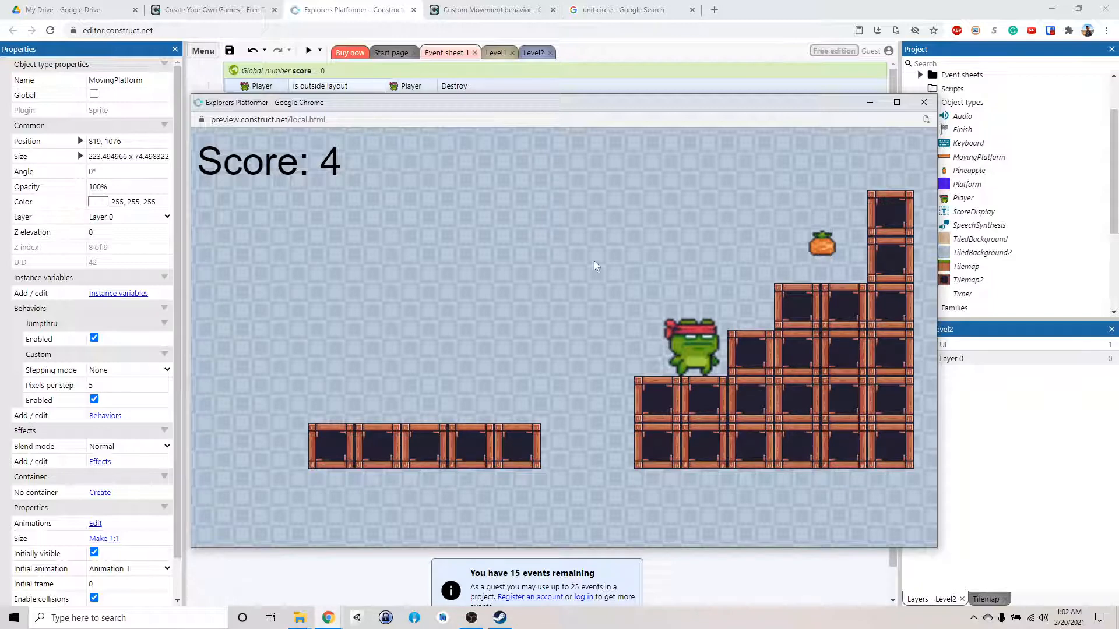
left_click(922, 101)
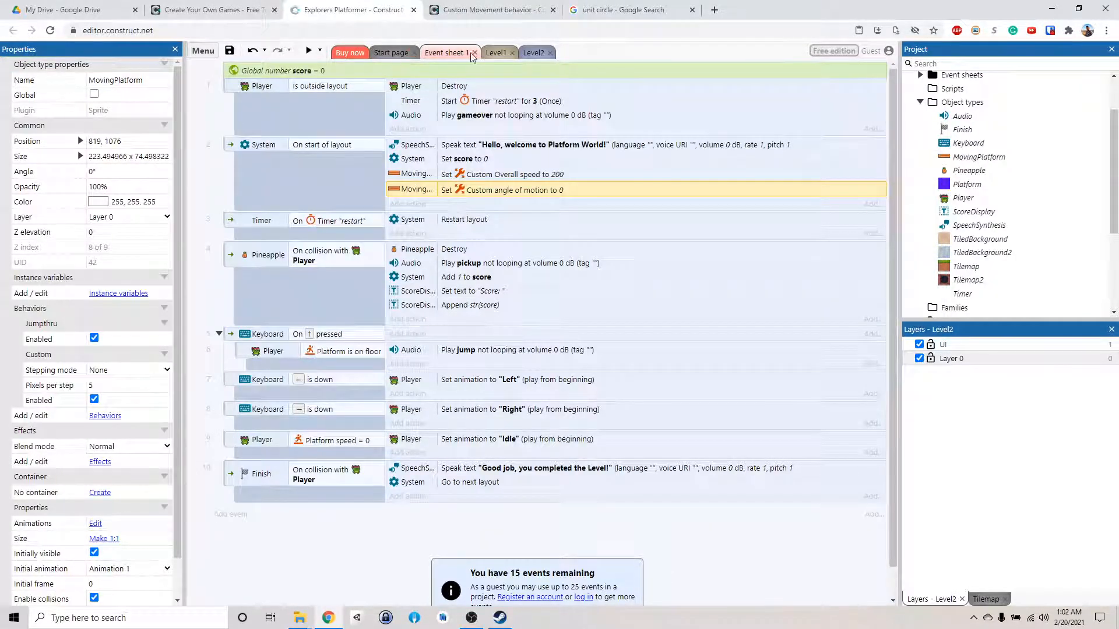
- In Level2, add a new Sprite drawn as a green-filled left-pointing triangle
left_click(534, 52)
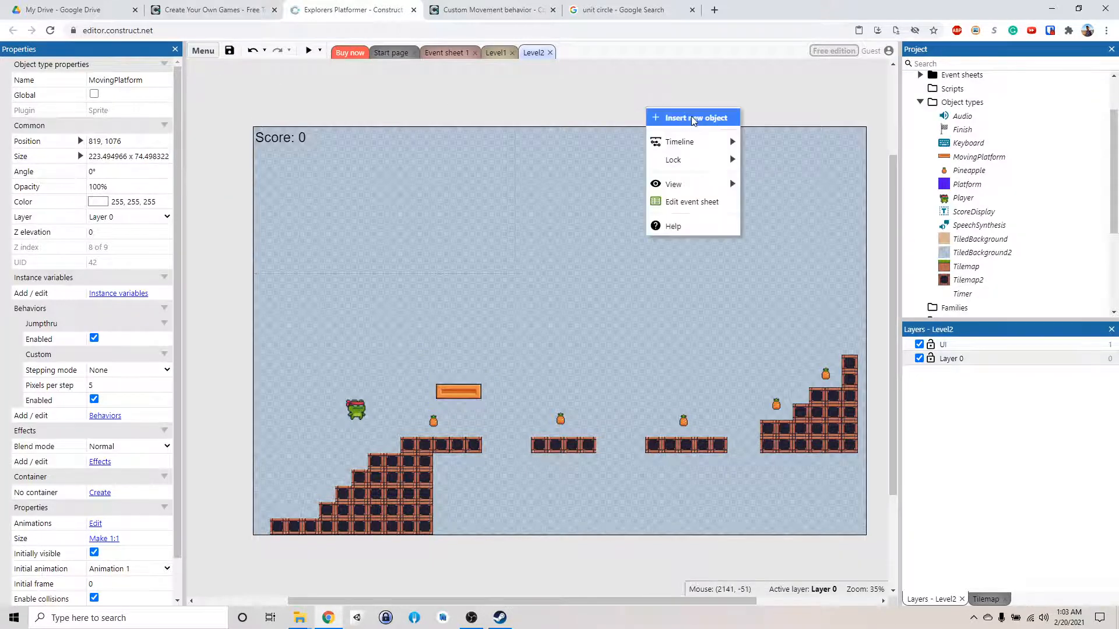
left_click(695, 117)
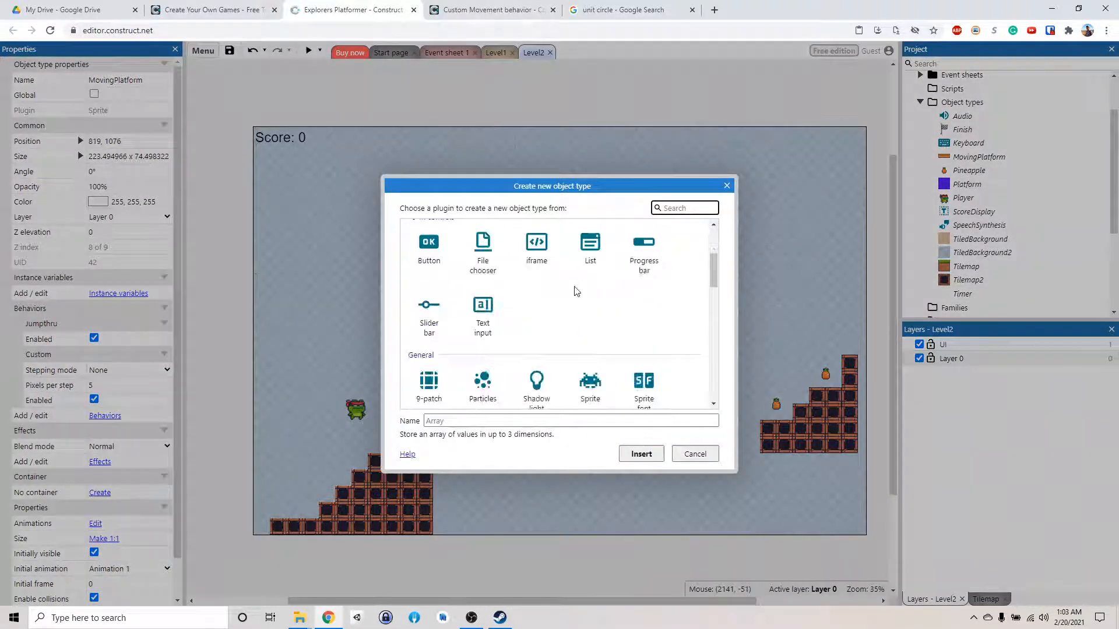
left_click(693, 454)
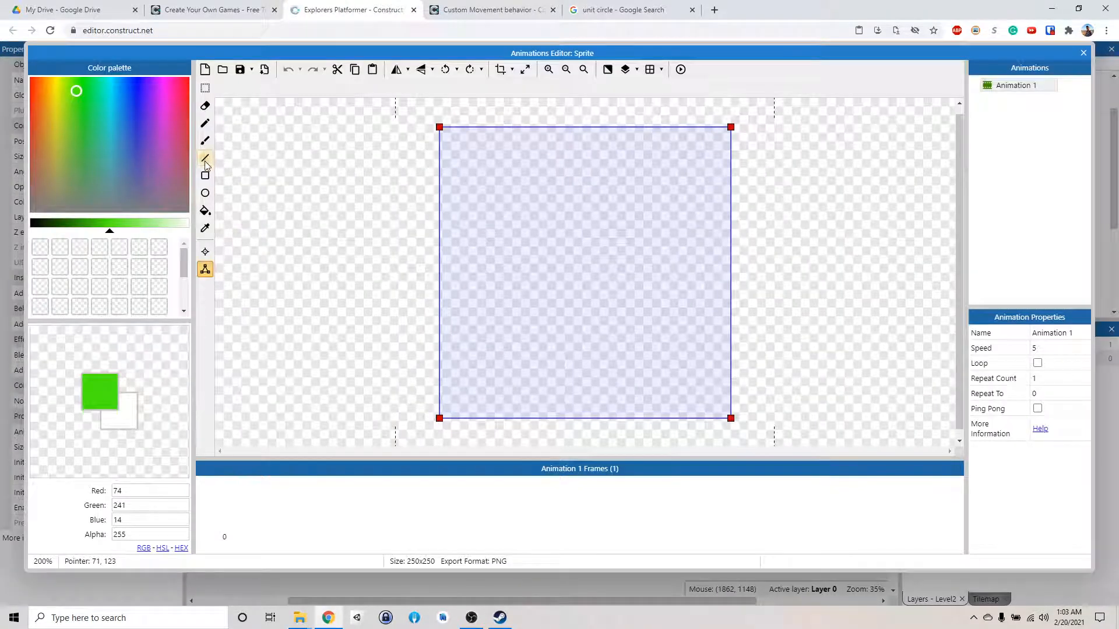
left_click(205, 123)
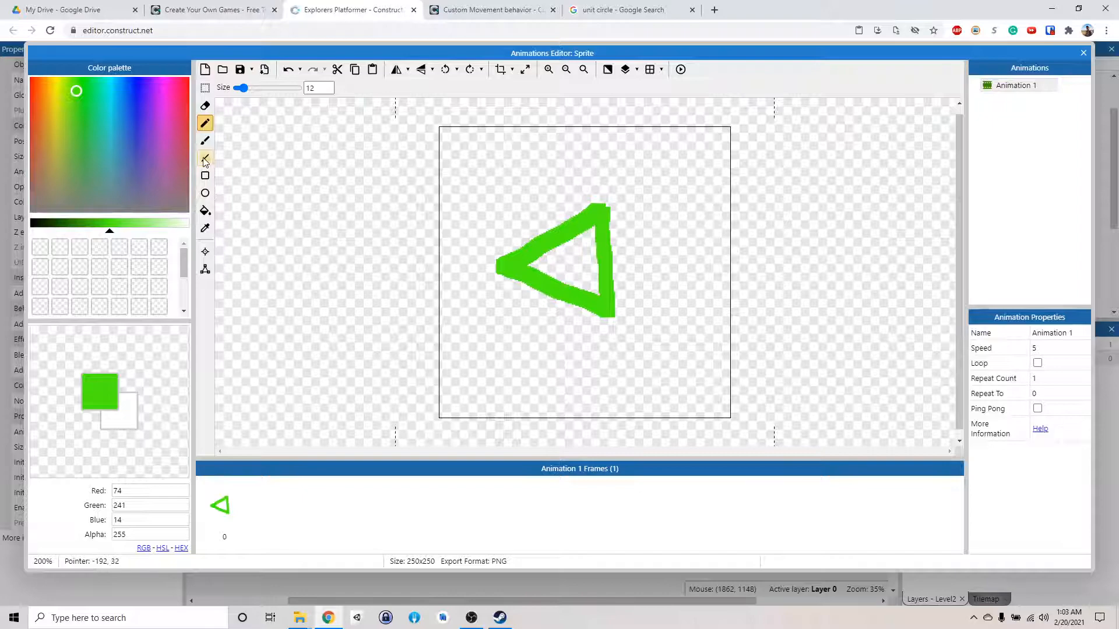
left_click(204, 210)
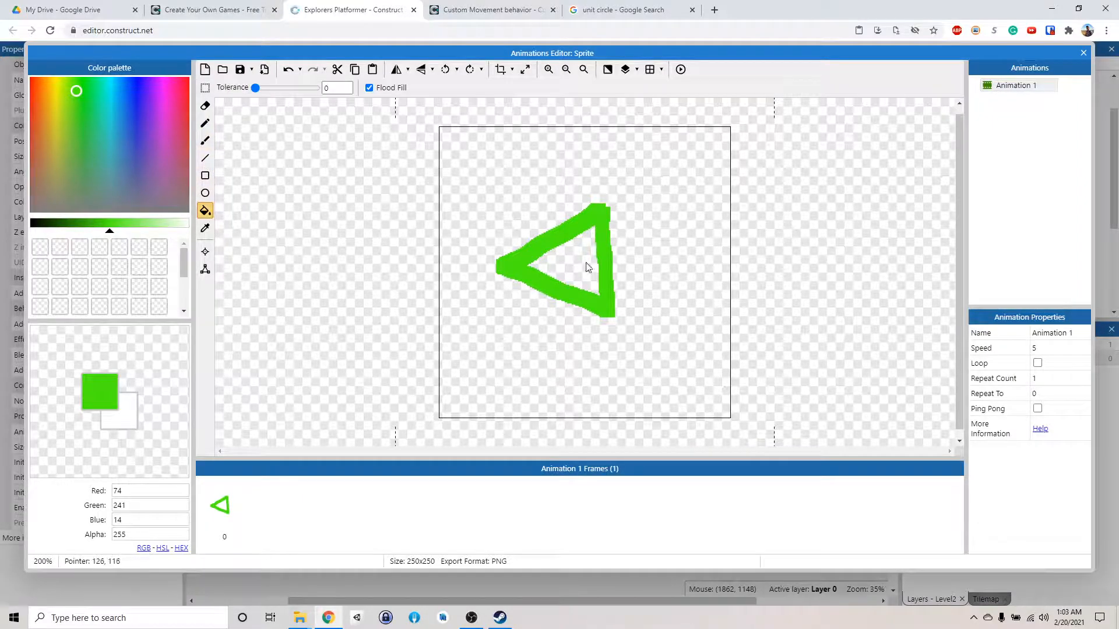
left_click(1083, 53)
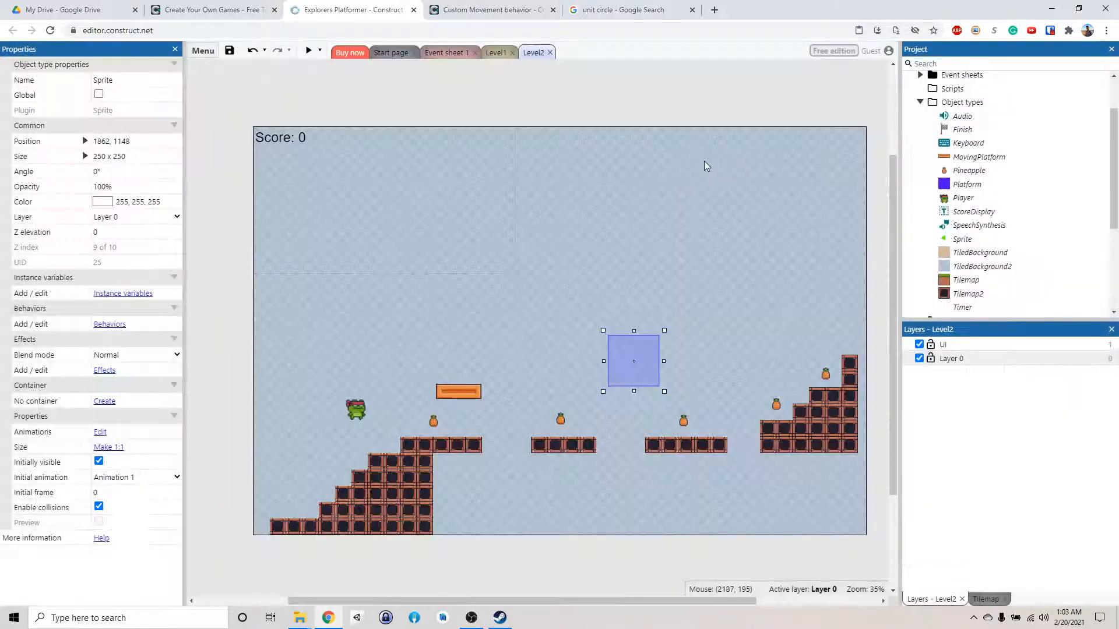
- Drag the green arrow sprite beside the right-hand staircase
left_click_drag(632, 360, 731, 384)
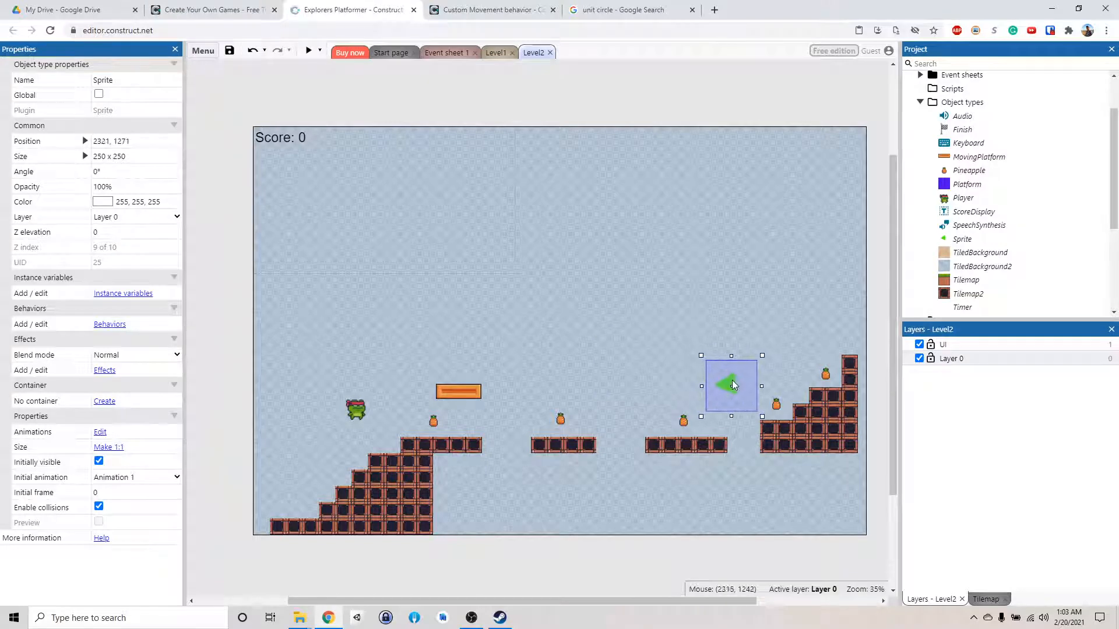
left_click_drag(731, 384, 749, 384)
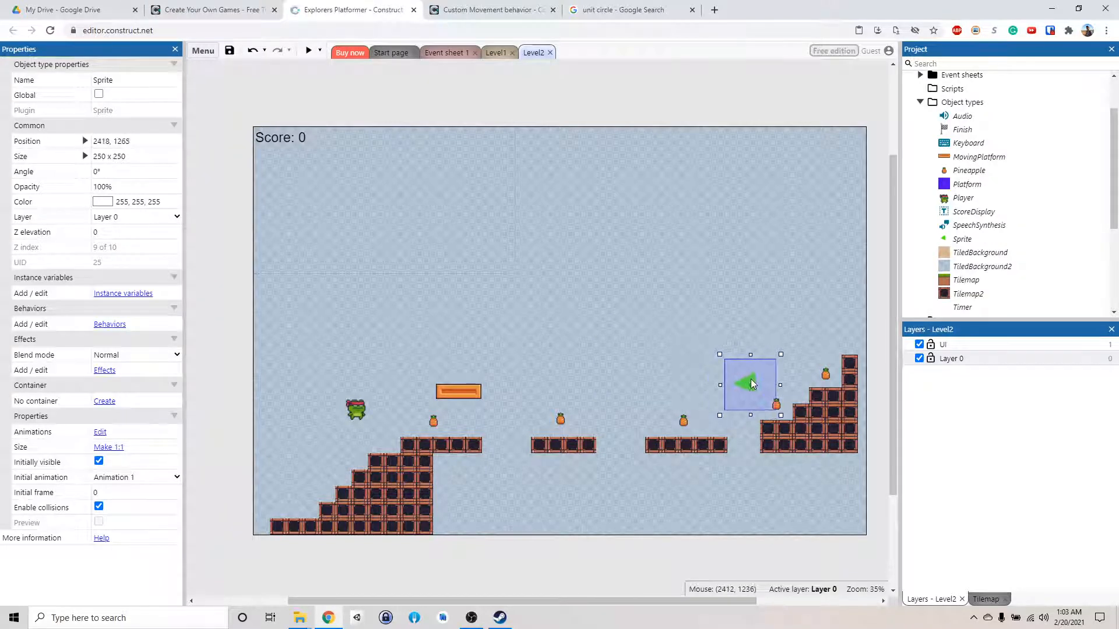
left_click_drag(750, 383, 774, 384)
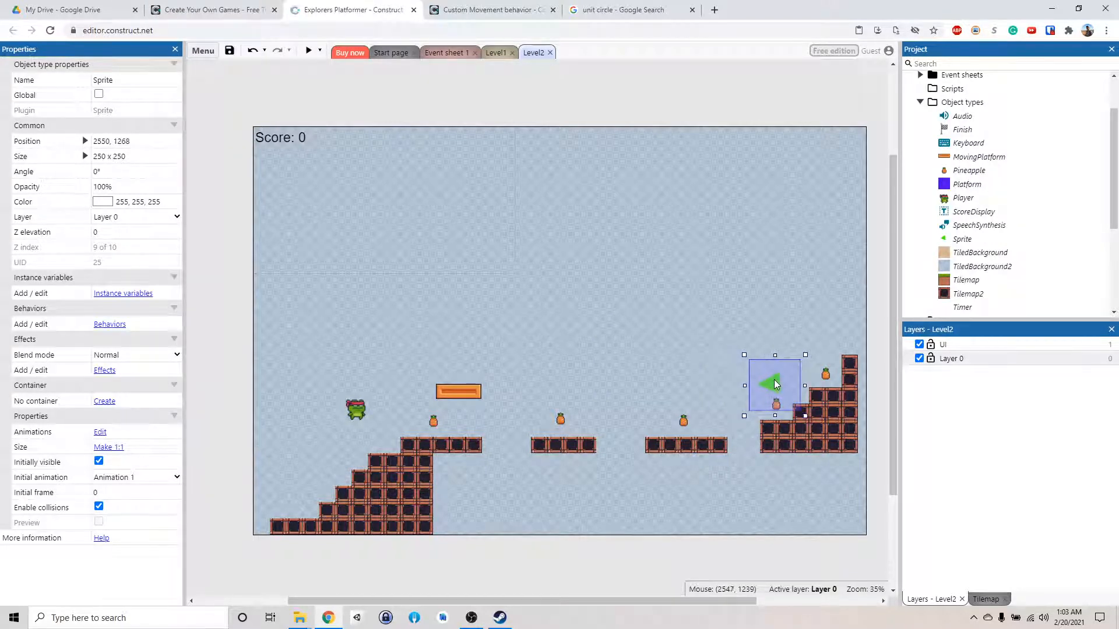
- Rename the Sprite object to MoveLeft
left_click(962, 239)
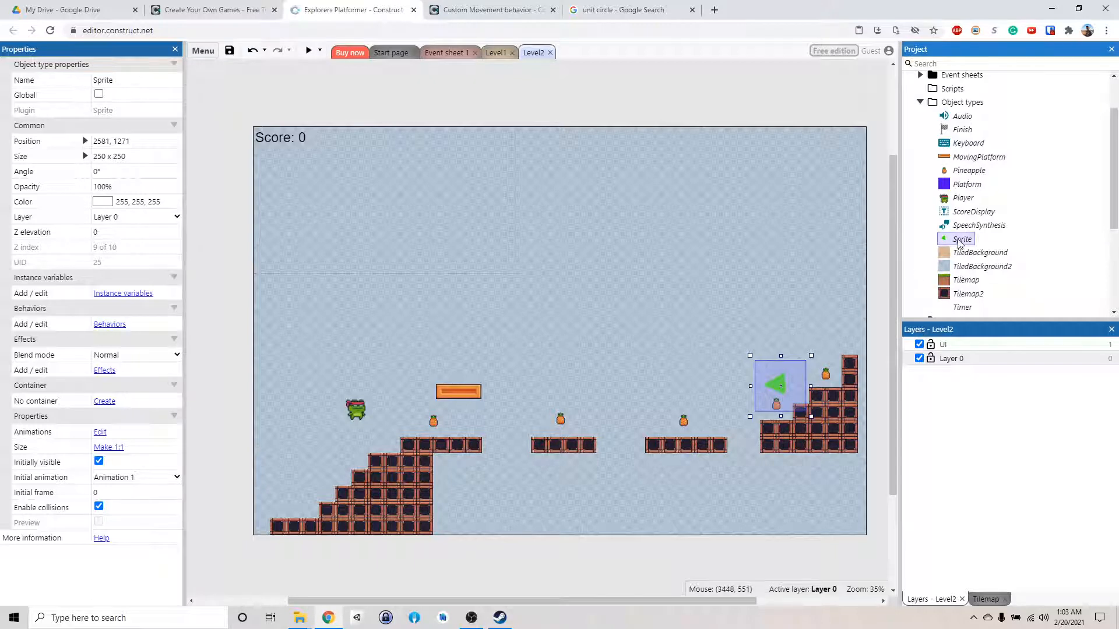
double_click(962, 238)
type("MoveLeft")
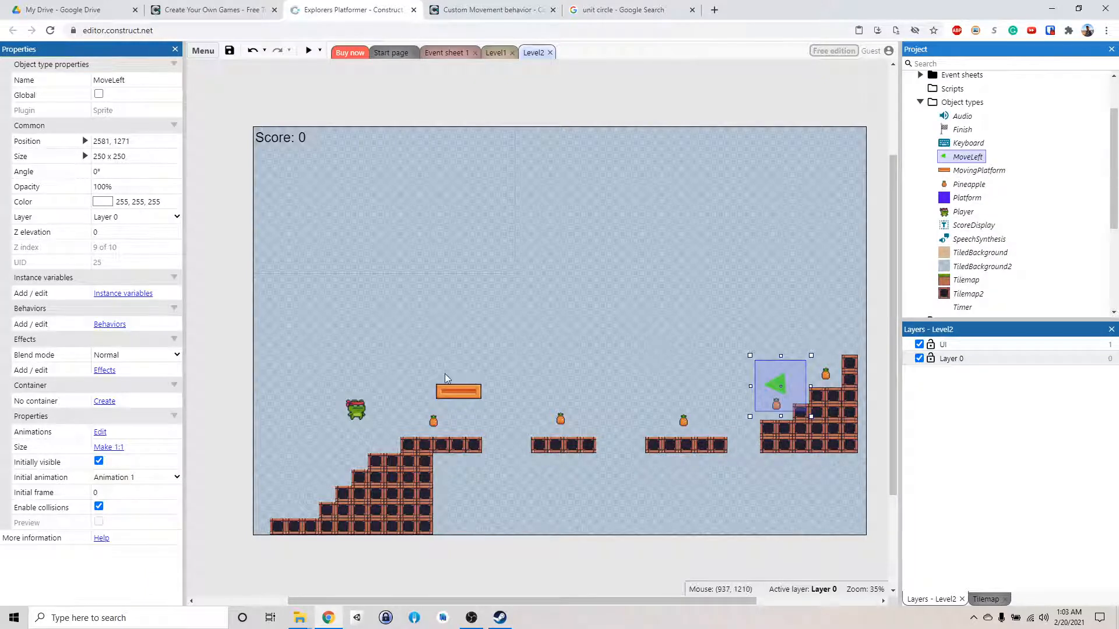
right_click(968, 156)
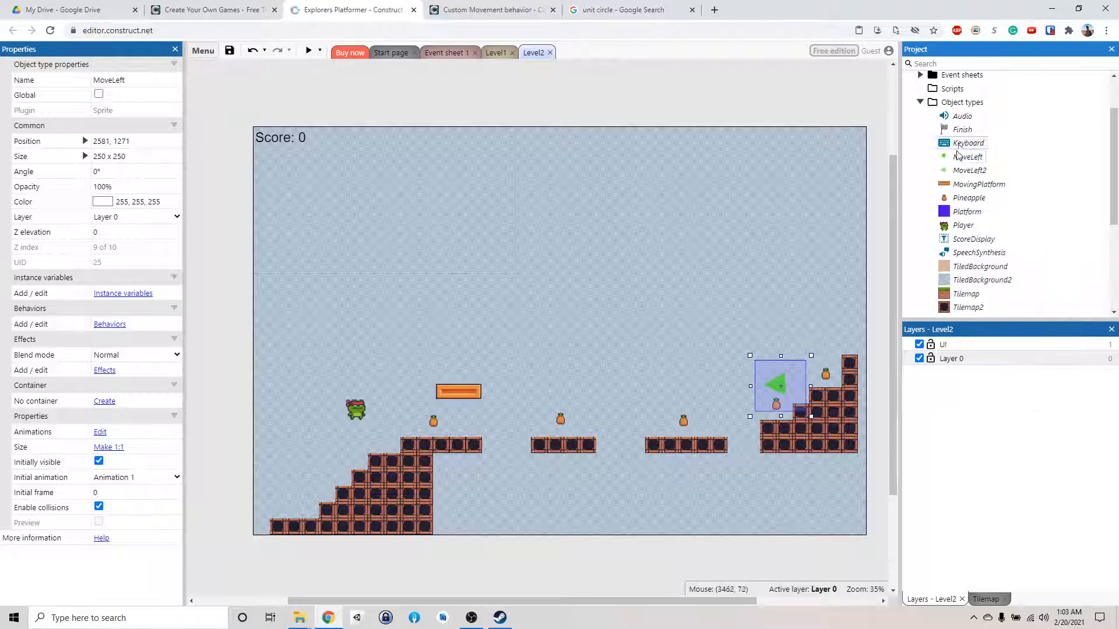
- Rename the cloned arrow MoveRight, flip it to point right, and place it left of the platform
double_click(969, 169)
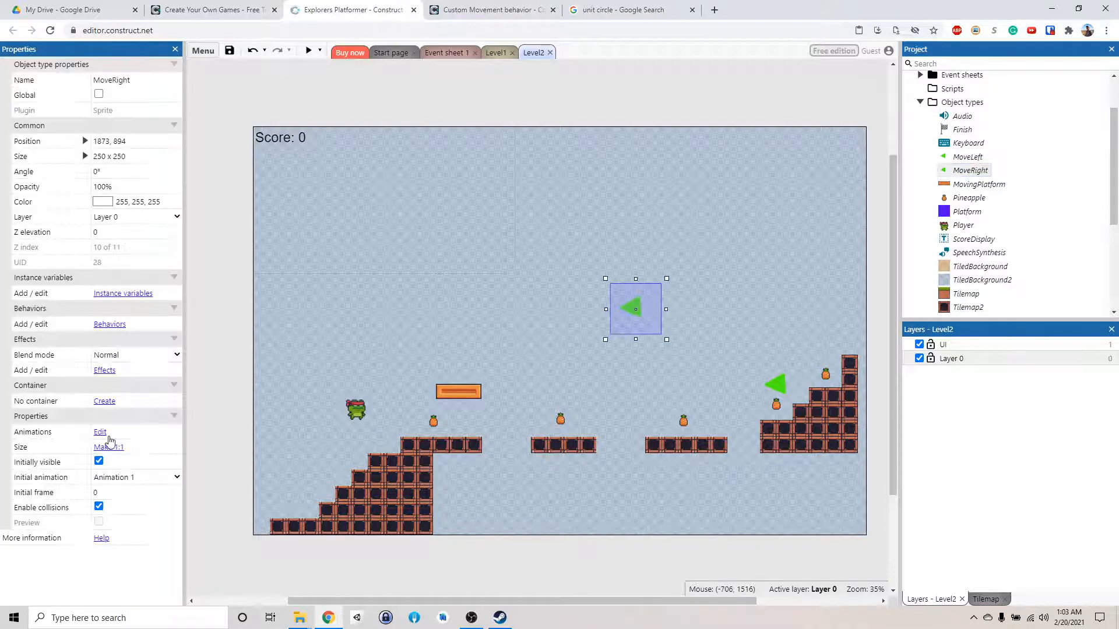
left_click(99, 432)
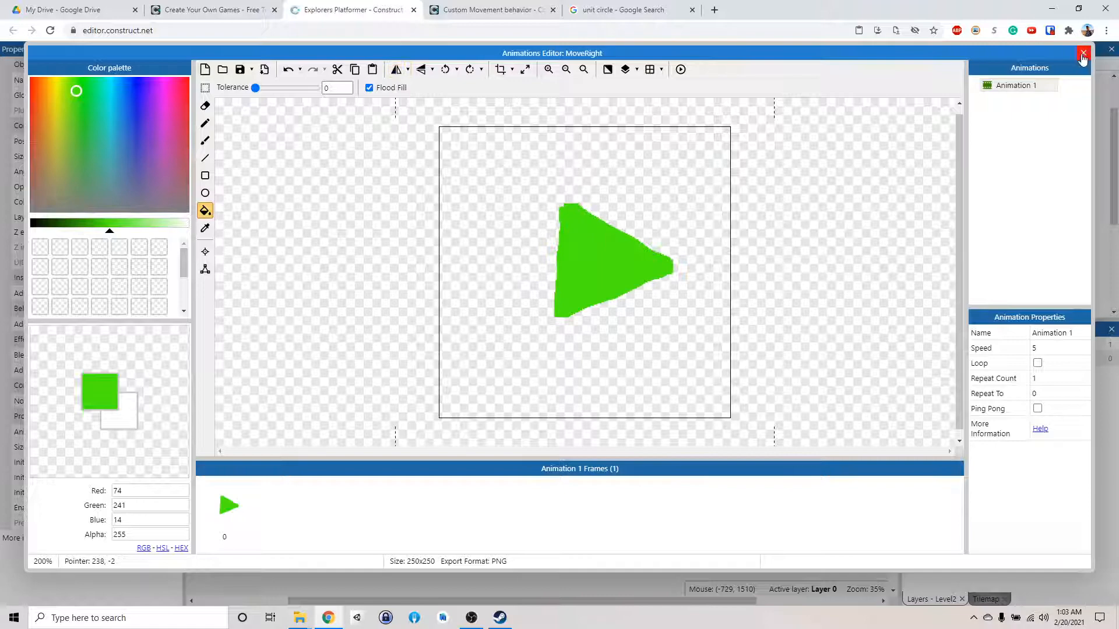
left_click(1082, 56)
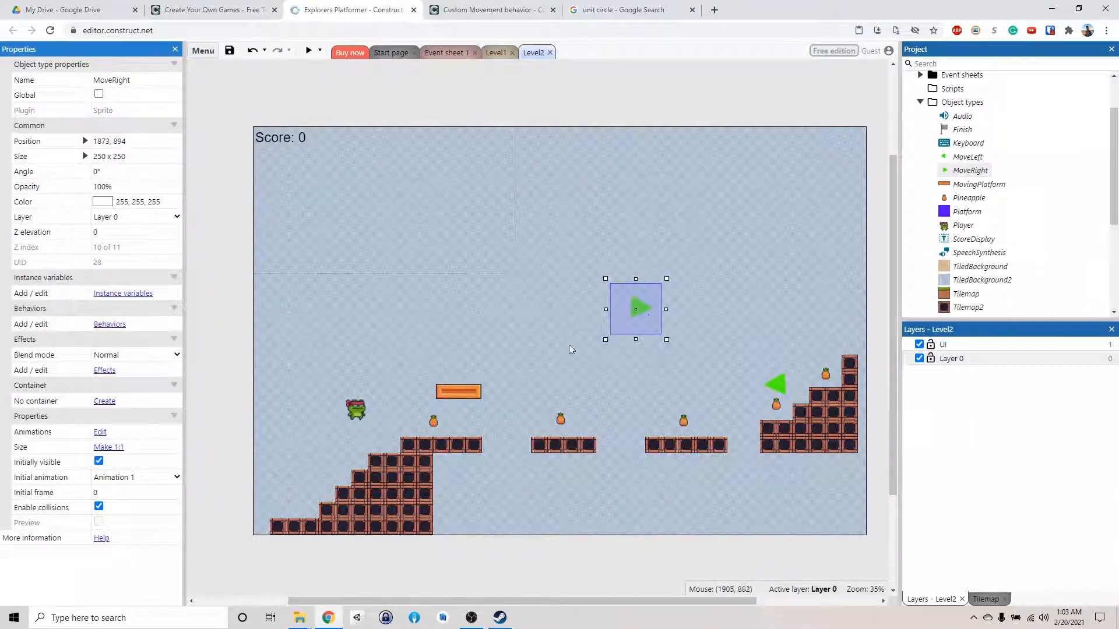
left_click_drag(635, 309, 509, 384)
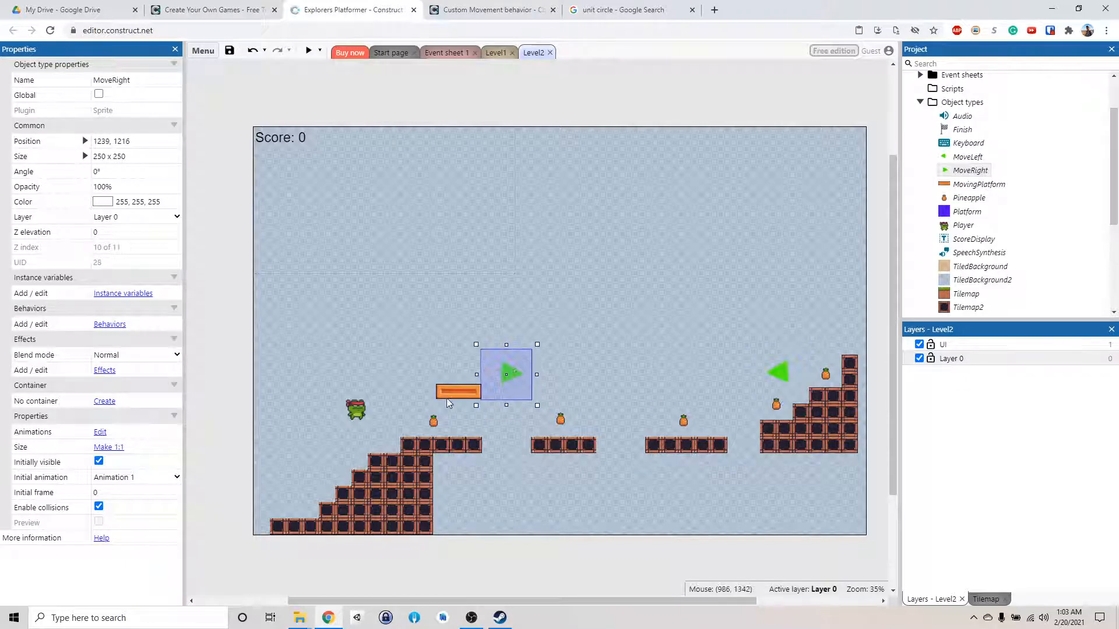
left_click(661, 371)
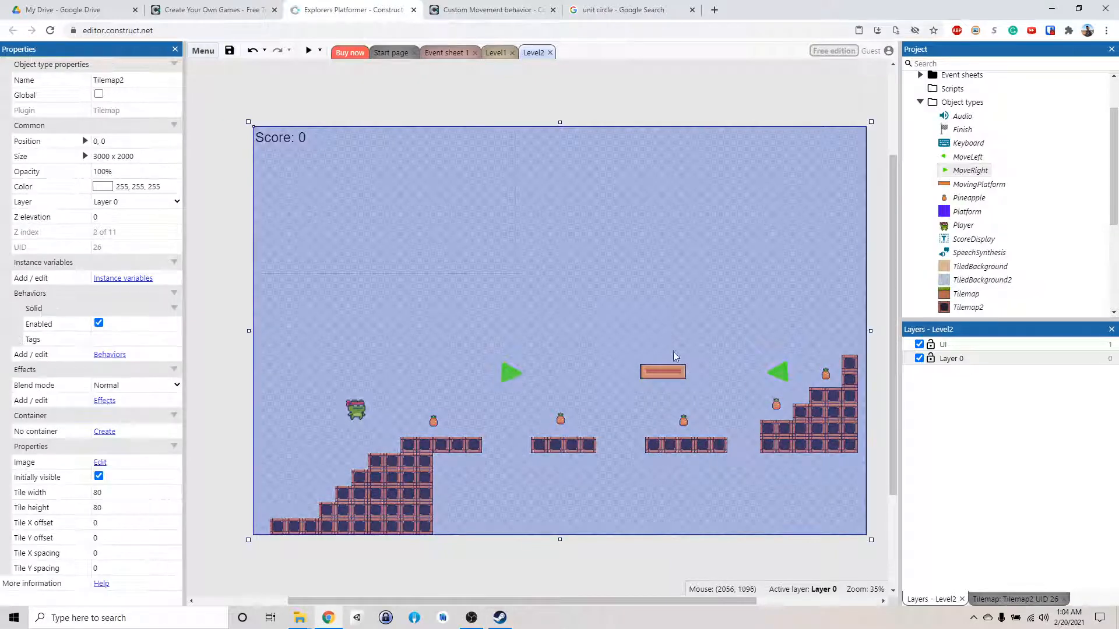
left_click(662, 371)
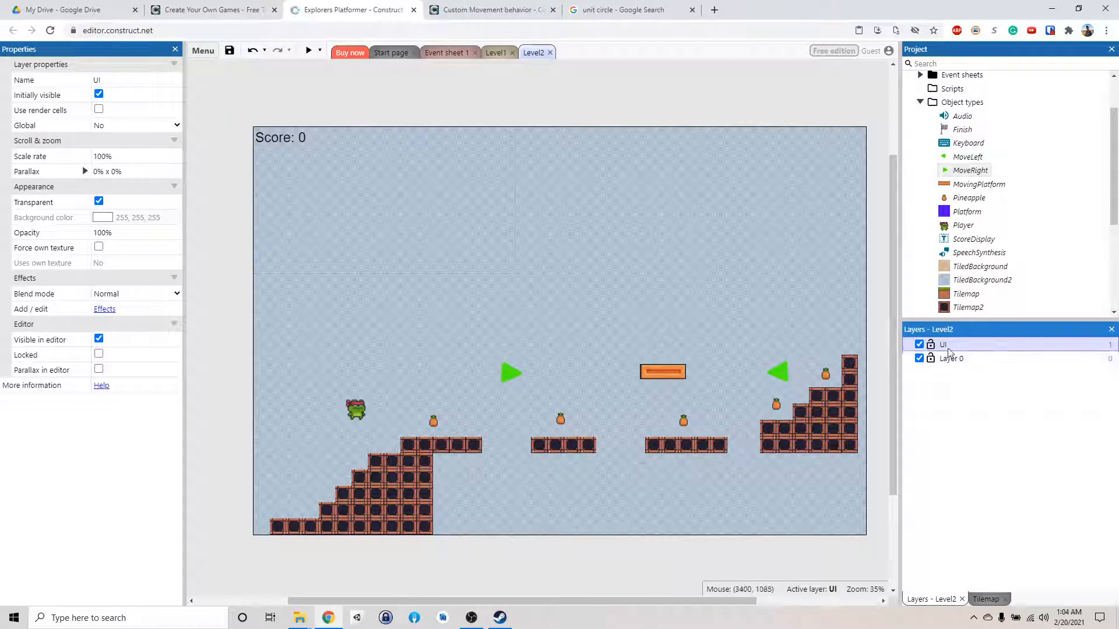
left_click(951, 359)
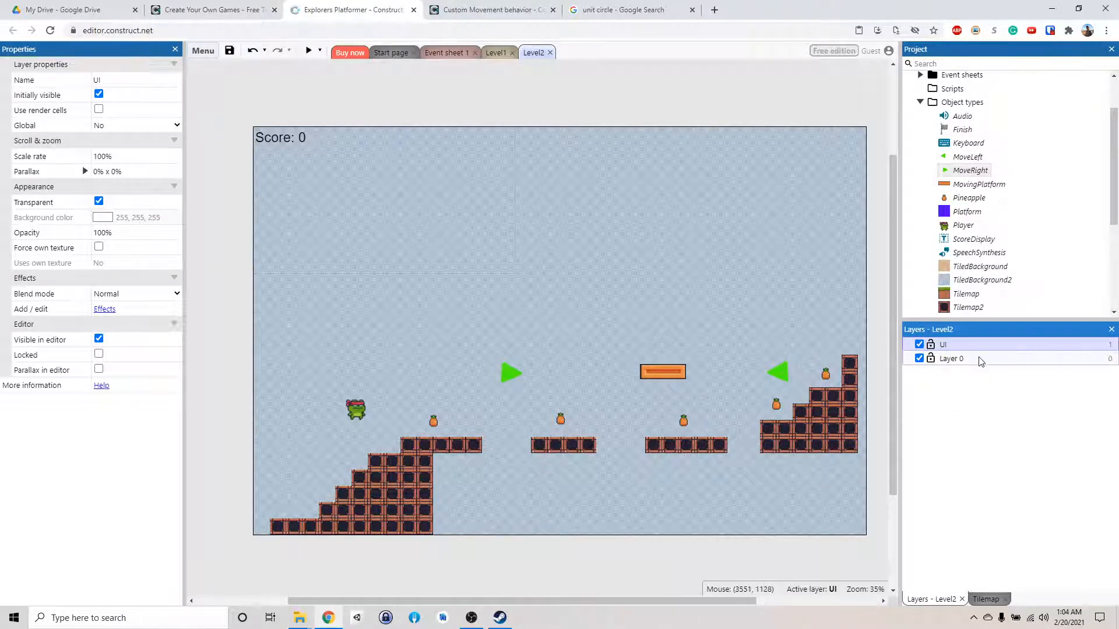
left_click(951, 358)
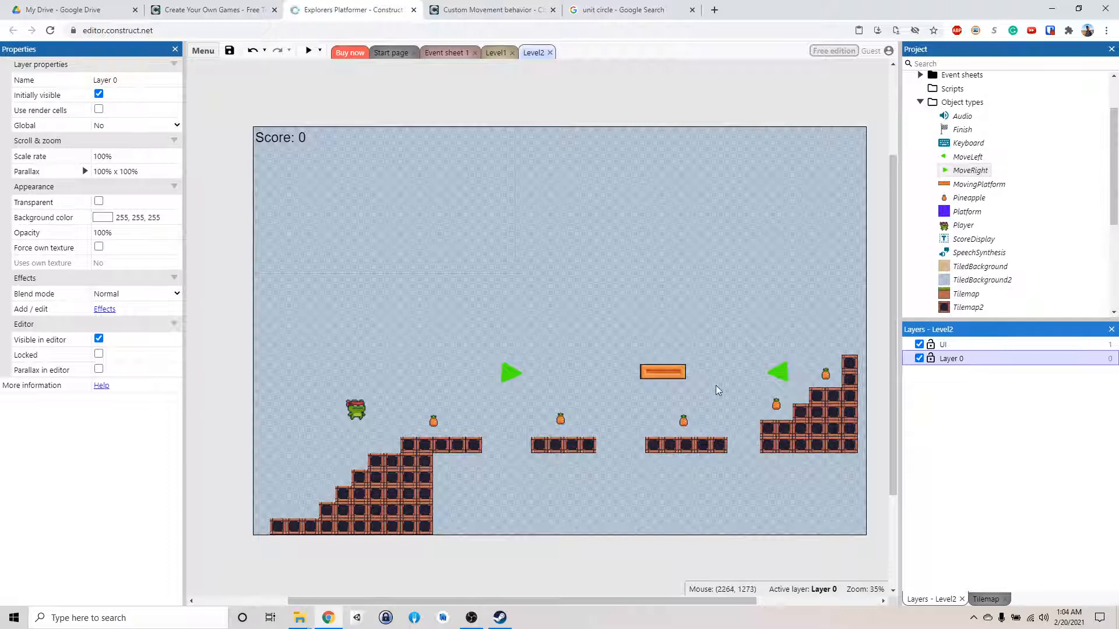
mouse_move(827, 374)
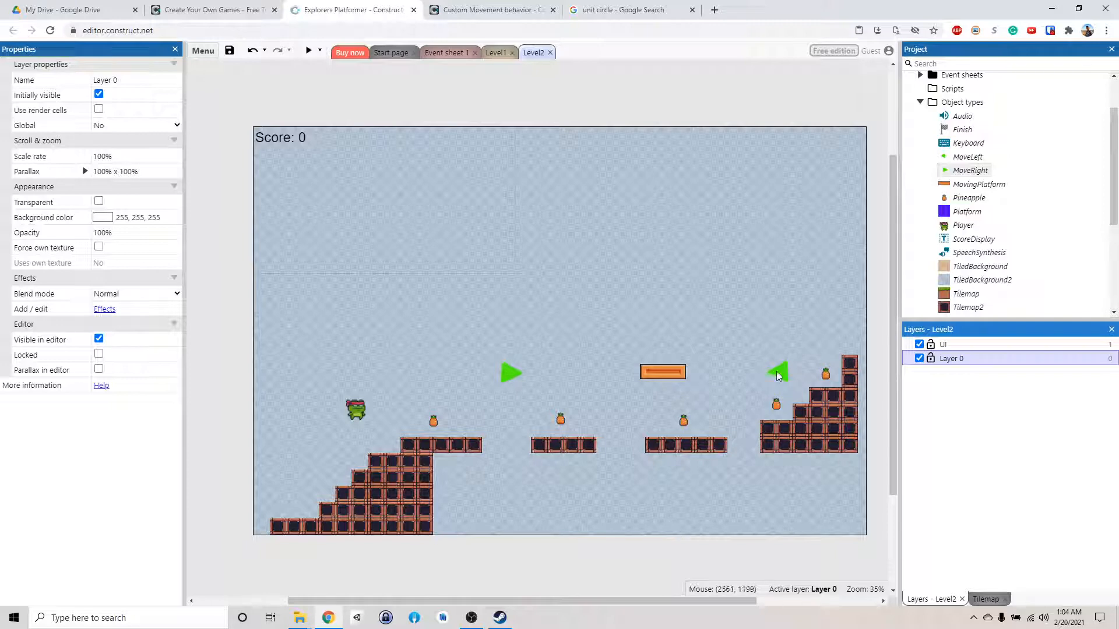
left_click(778, 372)
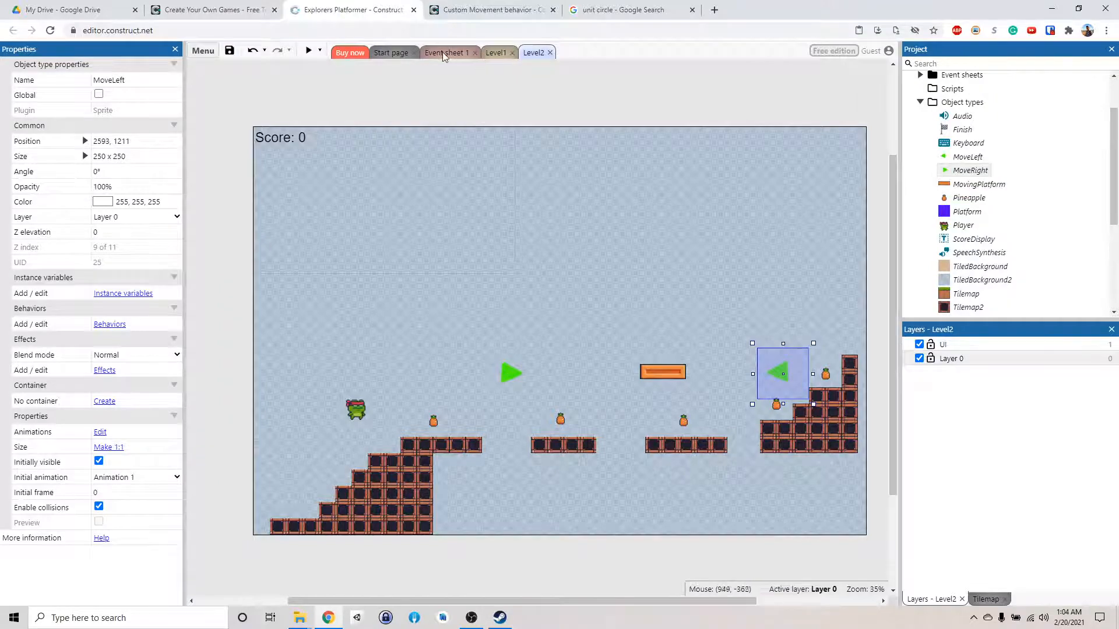
- Add a MovingPlatform 'On collision with MoveLeft' event
left_click(445, 52)
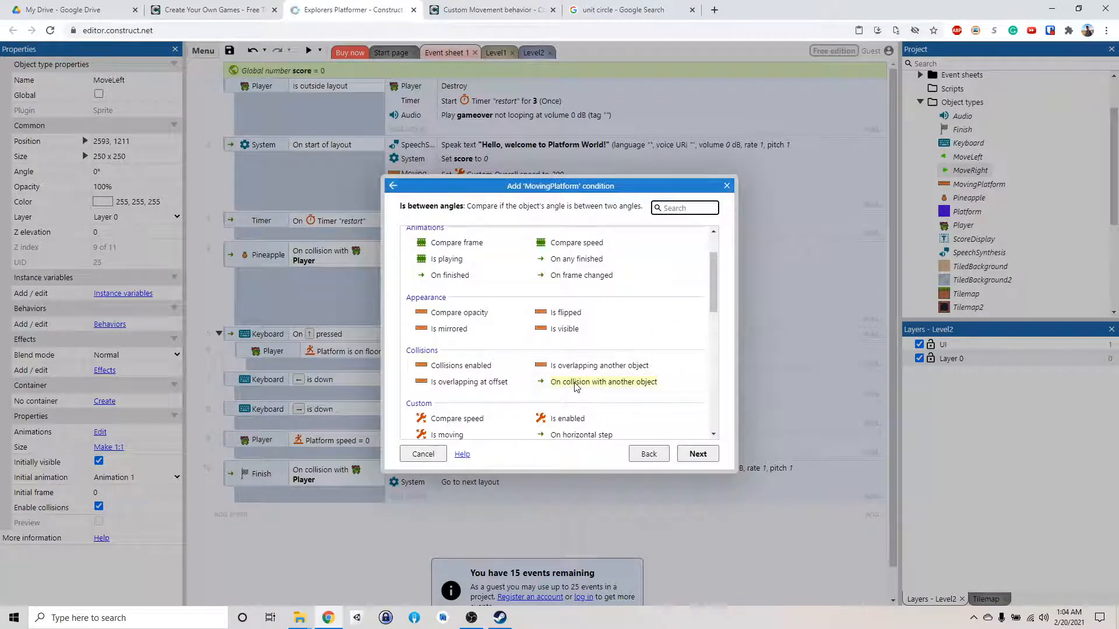
left_click(603, 381)
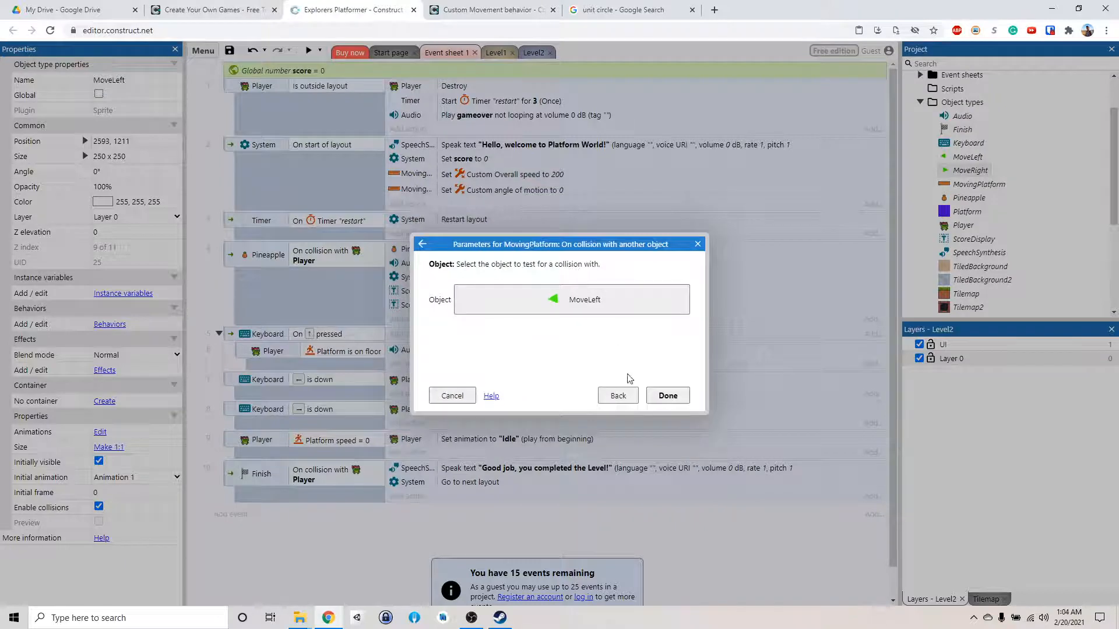
left_click(666, 395)
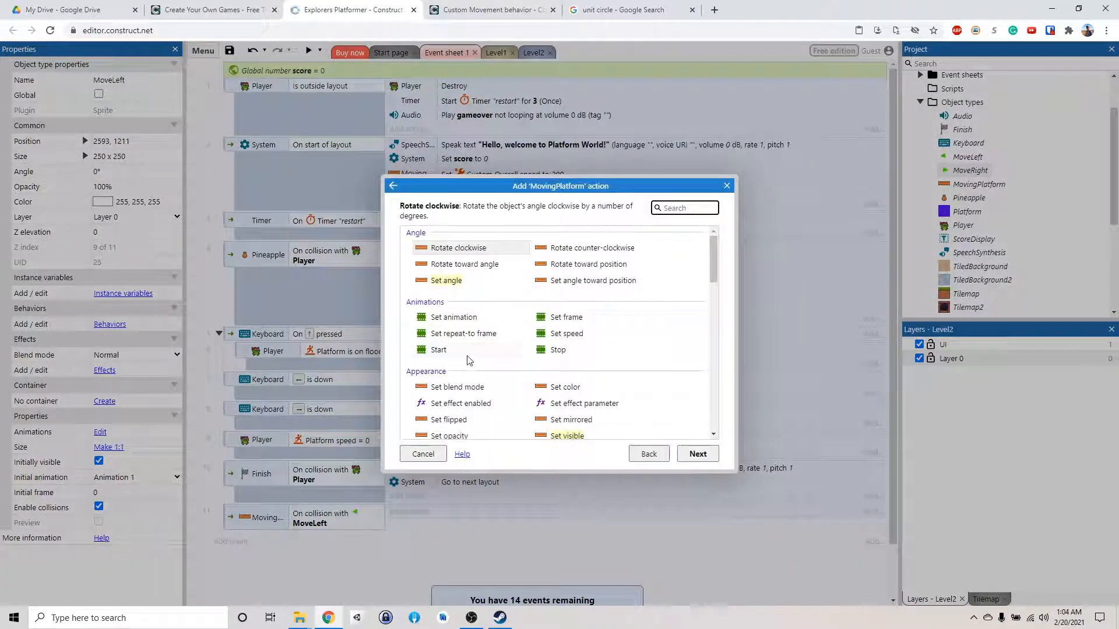
- Give the event a Set angle of motion action with 180 degrees
scroll("down", 3)
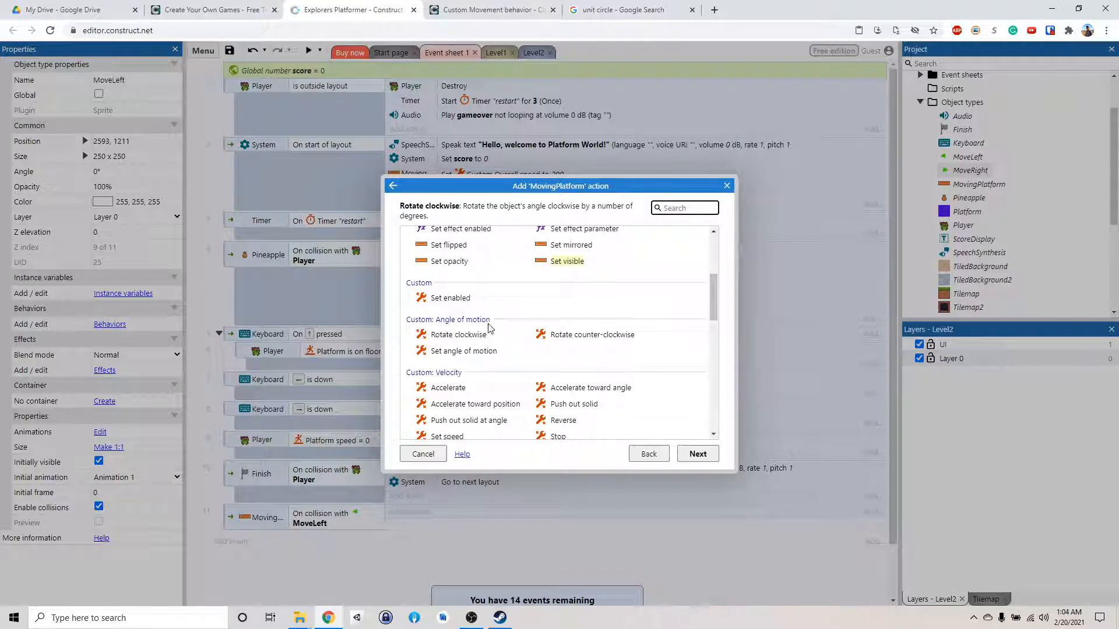
left_click(463, 350)
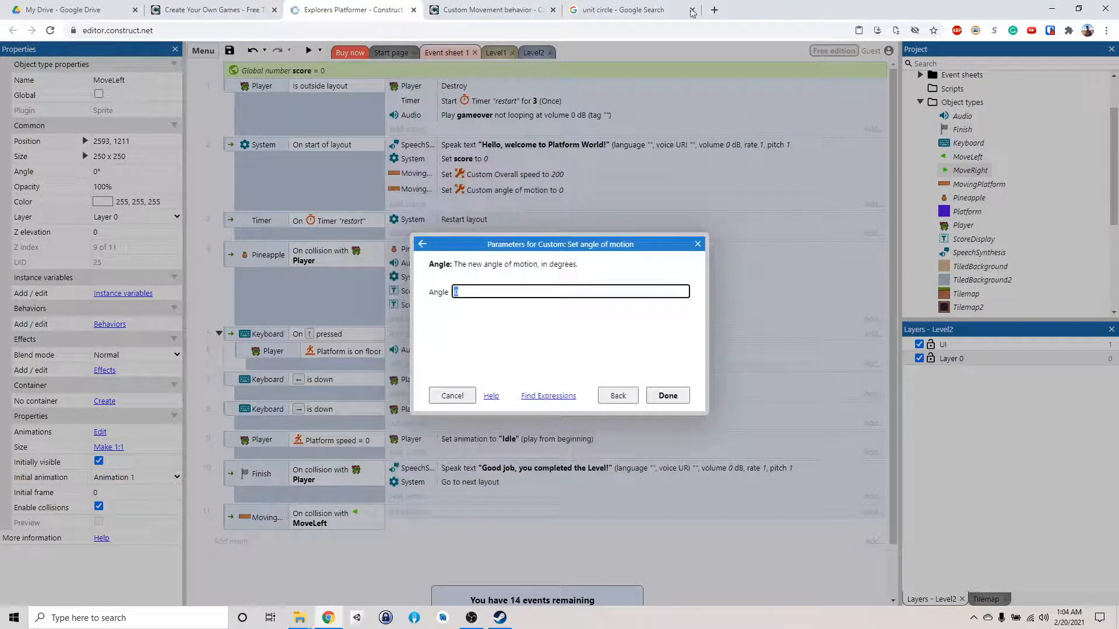
left_click(617, 10)
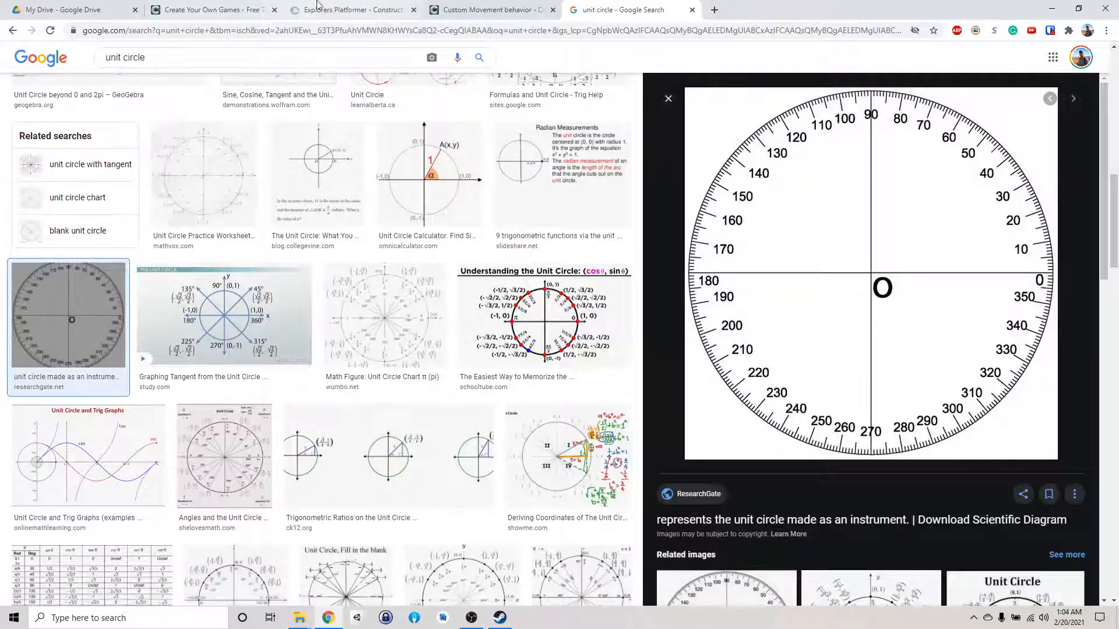
left_click(349, 9)
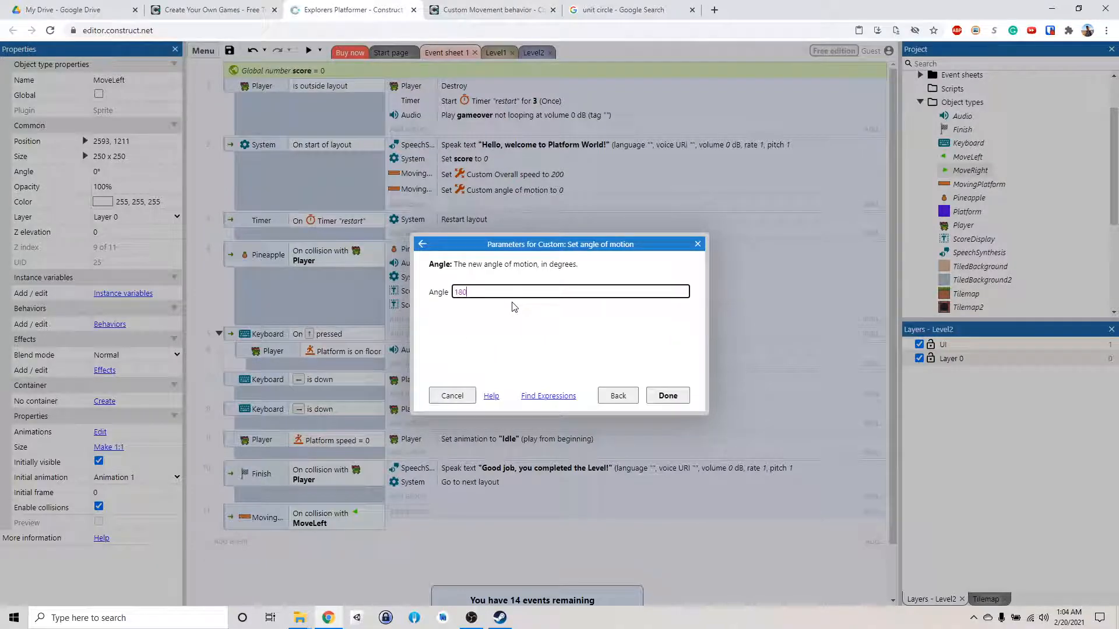
left_click(666, 395)
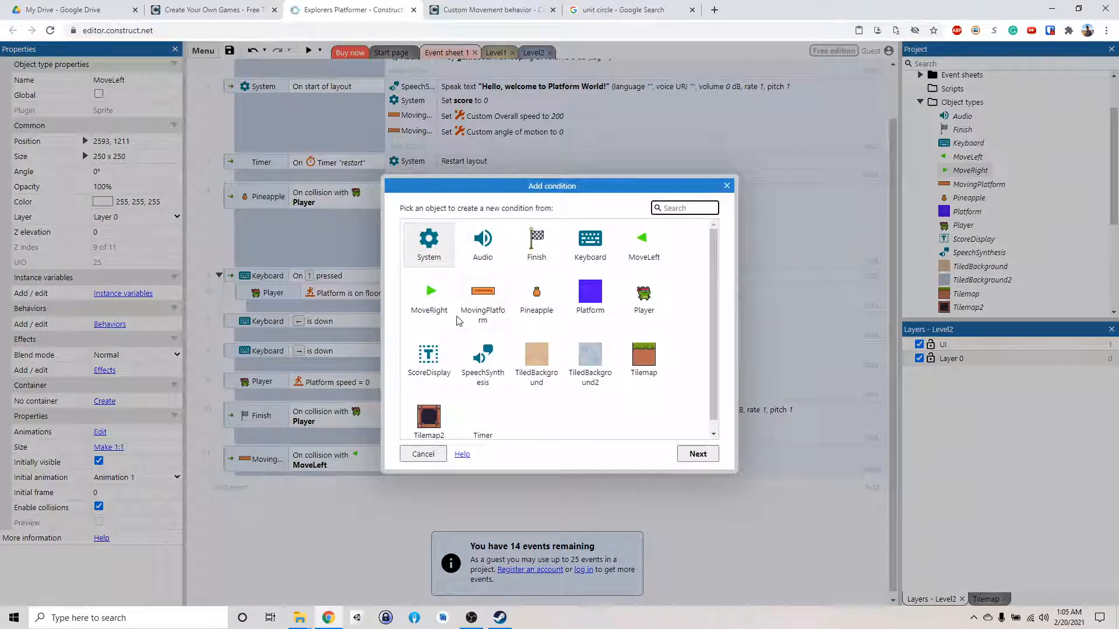
- Add a MovingPlatform 'On collision with MoveRight' event setting angle of motion to 0
left_click(482, 292)
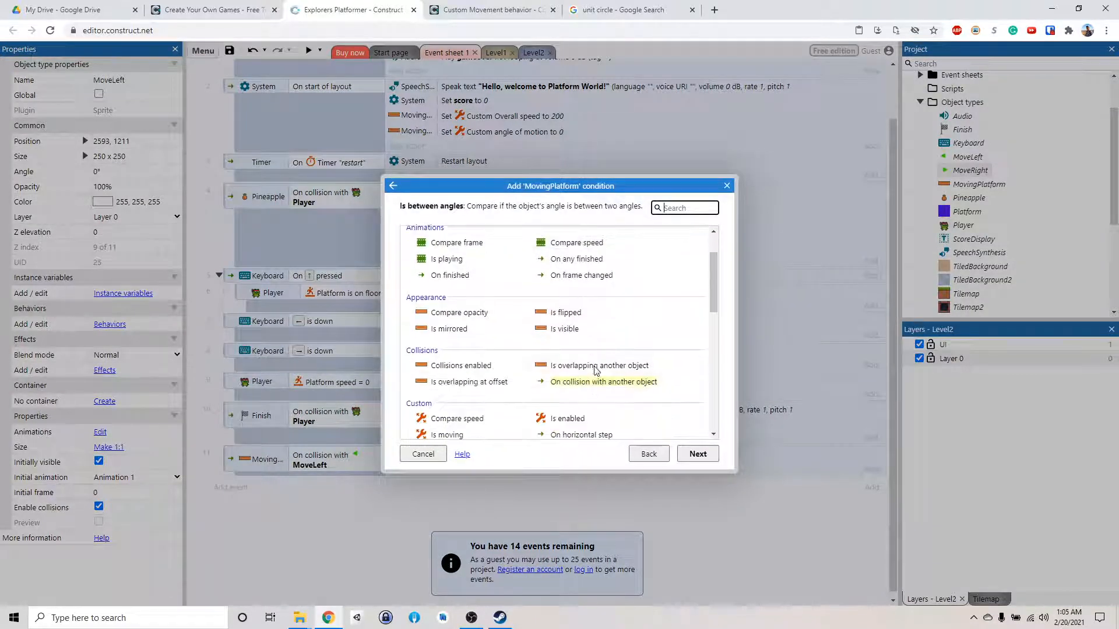
left_click(603, 381)
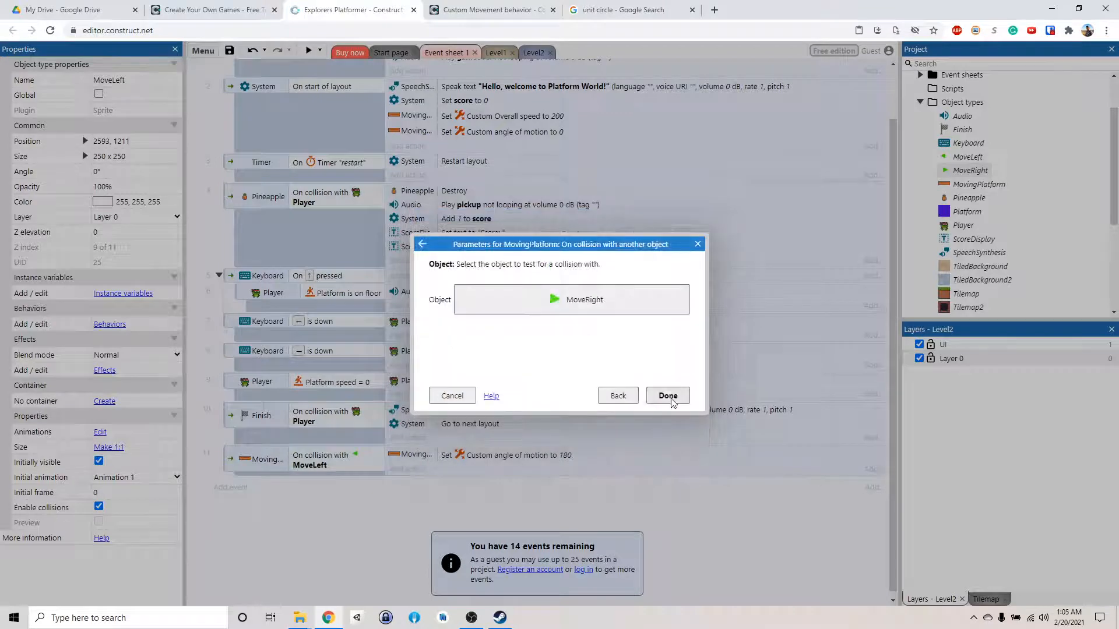
left_click(667, 395)
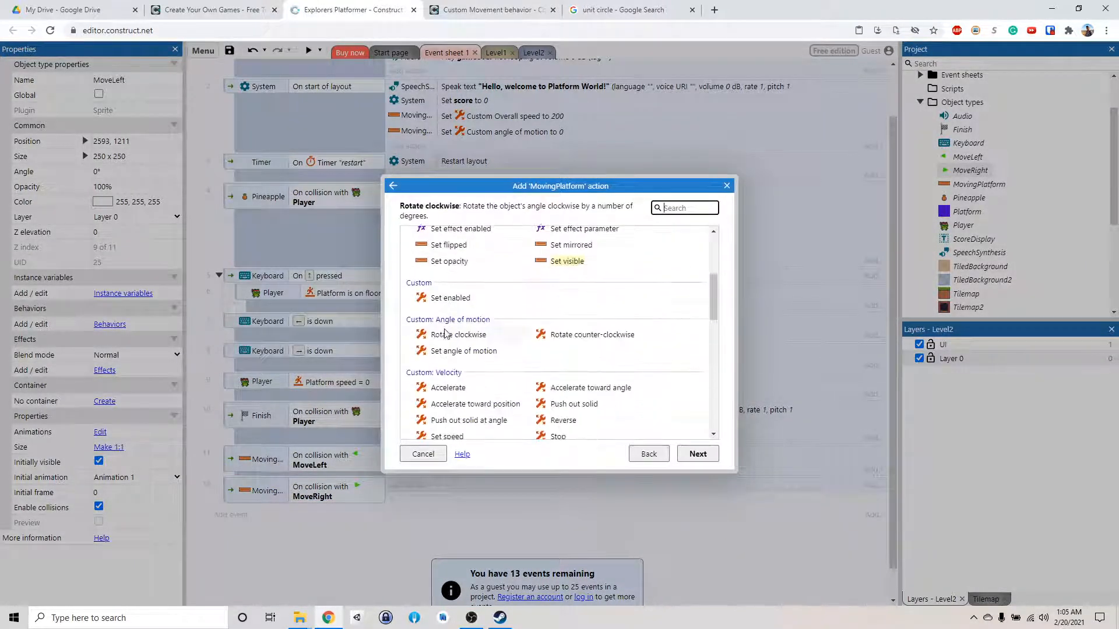
left_click(462, 350)
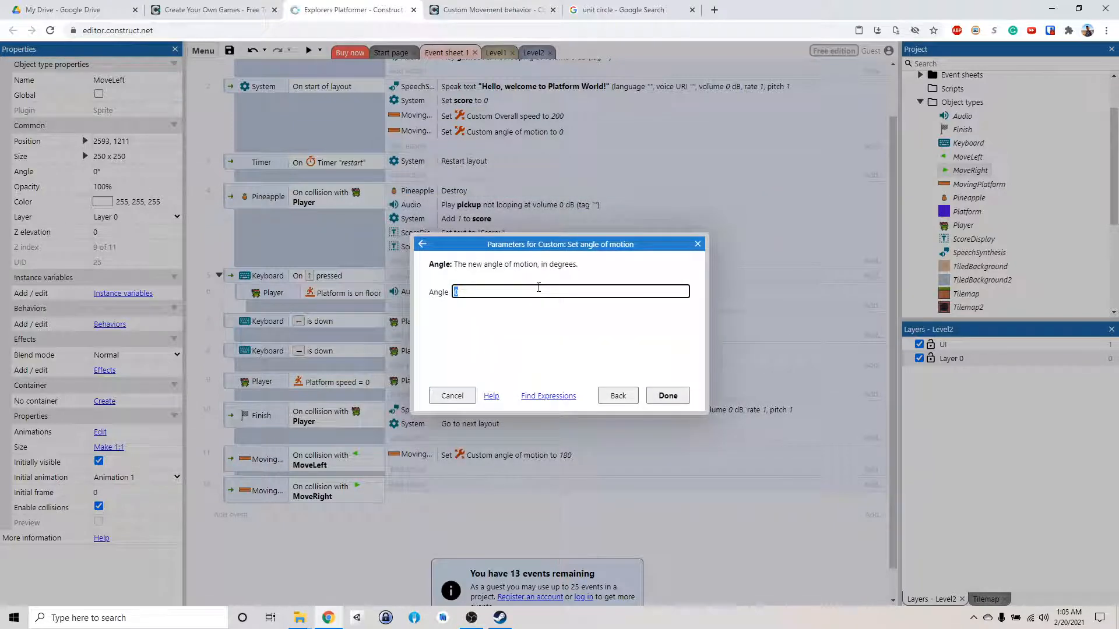
left_click(667, 395)
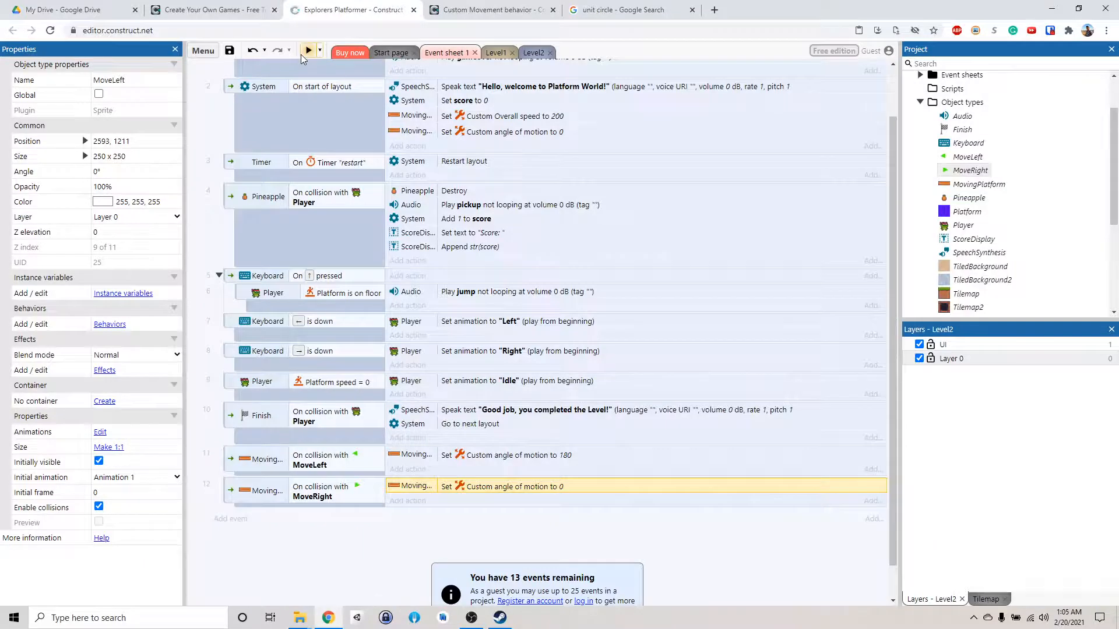
left_click(308, 50)
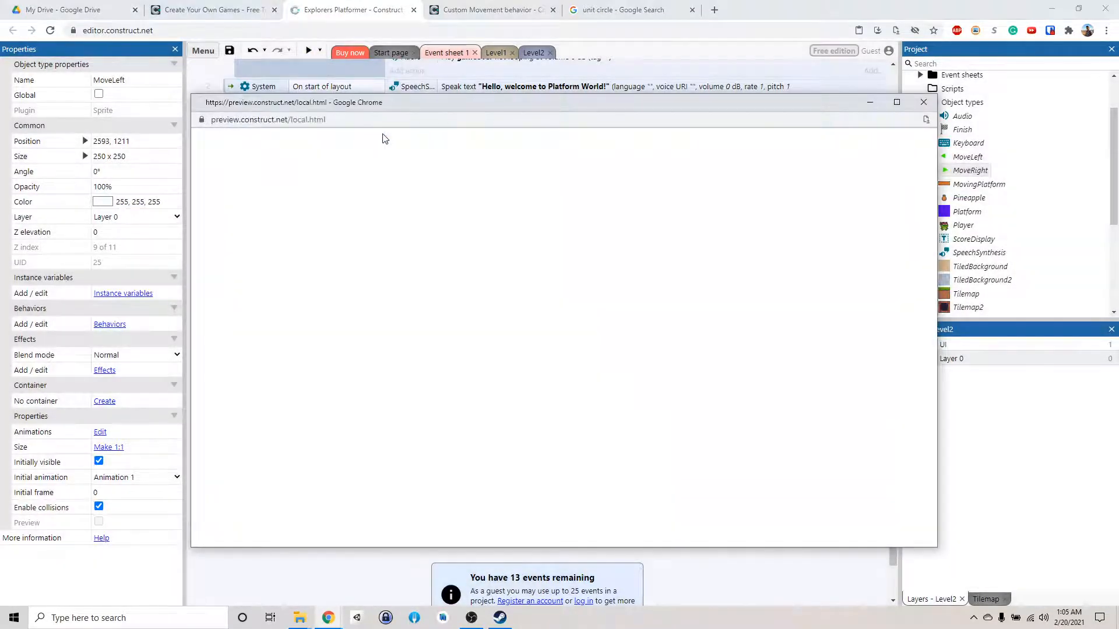
left_click(309, 51)
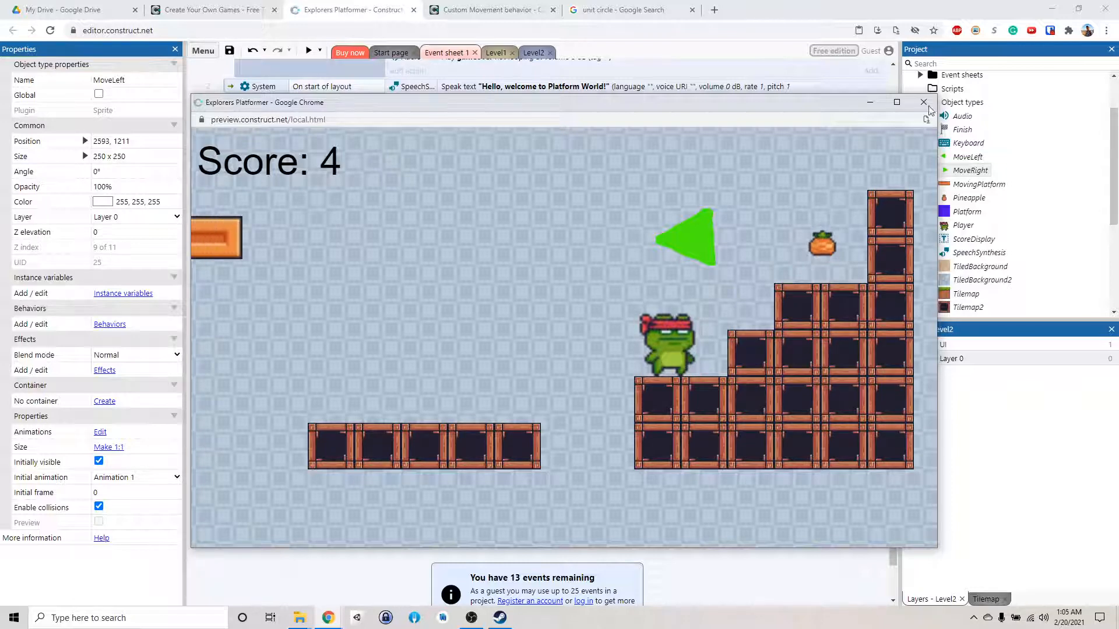
left_click(922, 102)
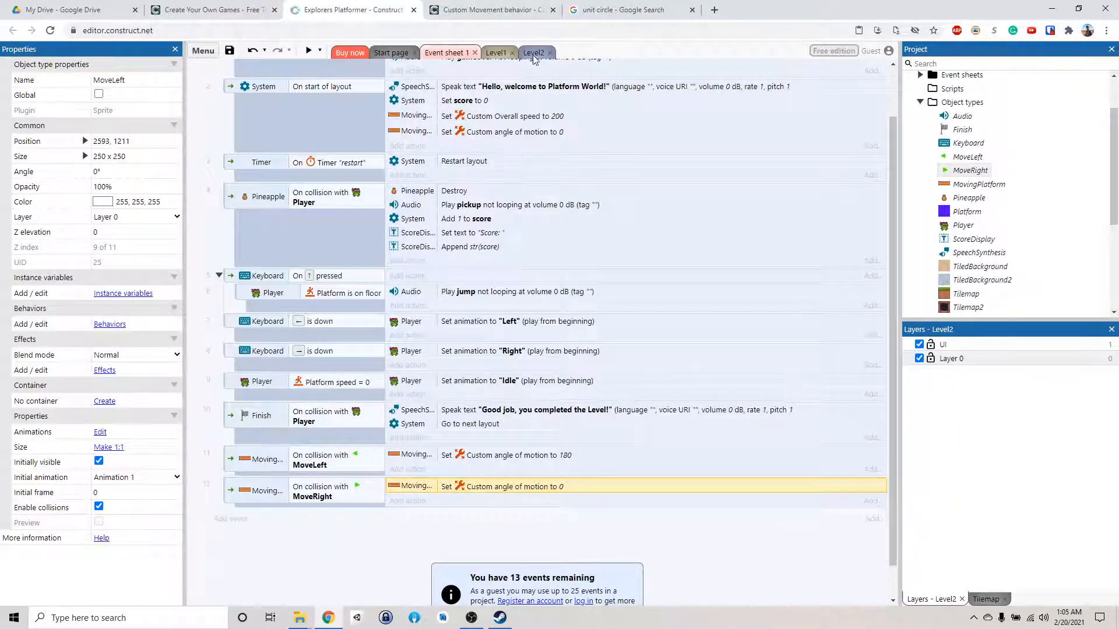
- Crop transparent edges from the MoveLeft and MoveRight images, down to 104×100
left_click(533, 52)
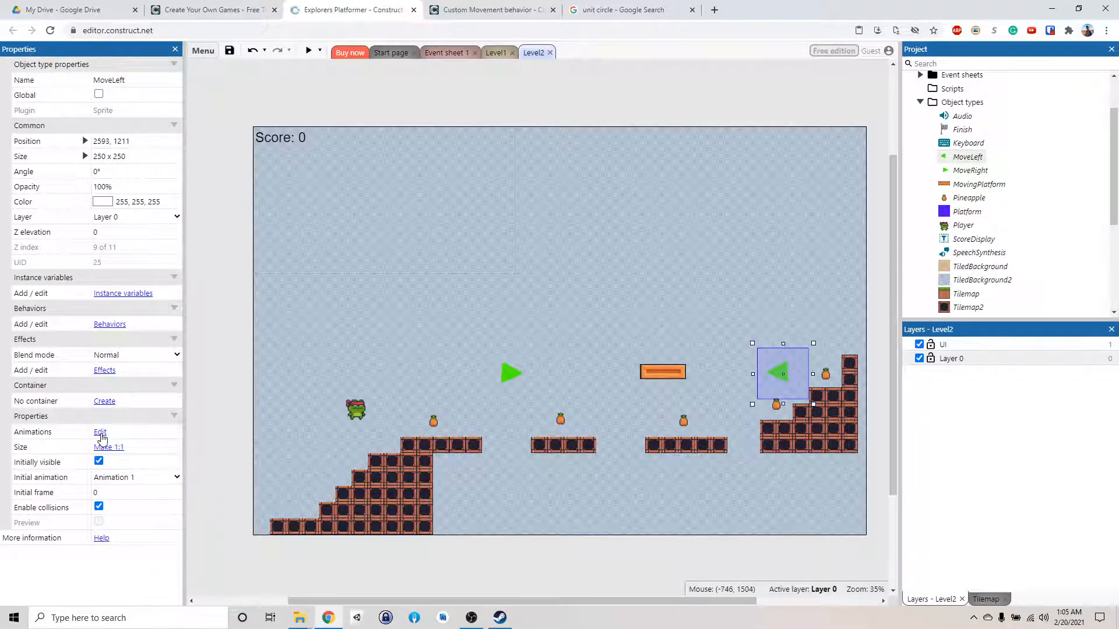
left_click(100, 432)
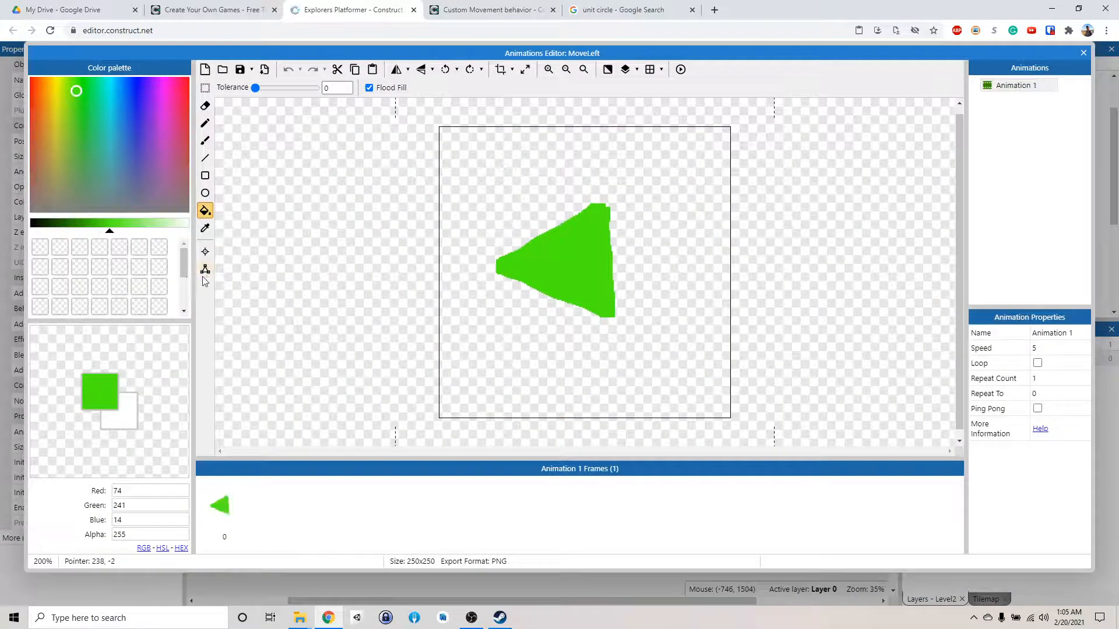
left_click(501, 69)
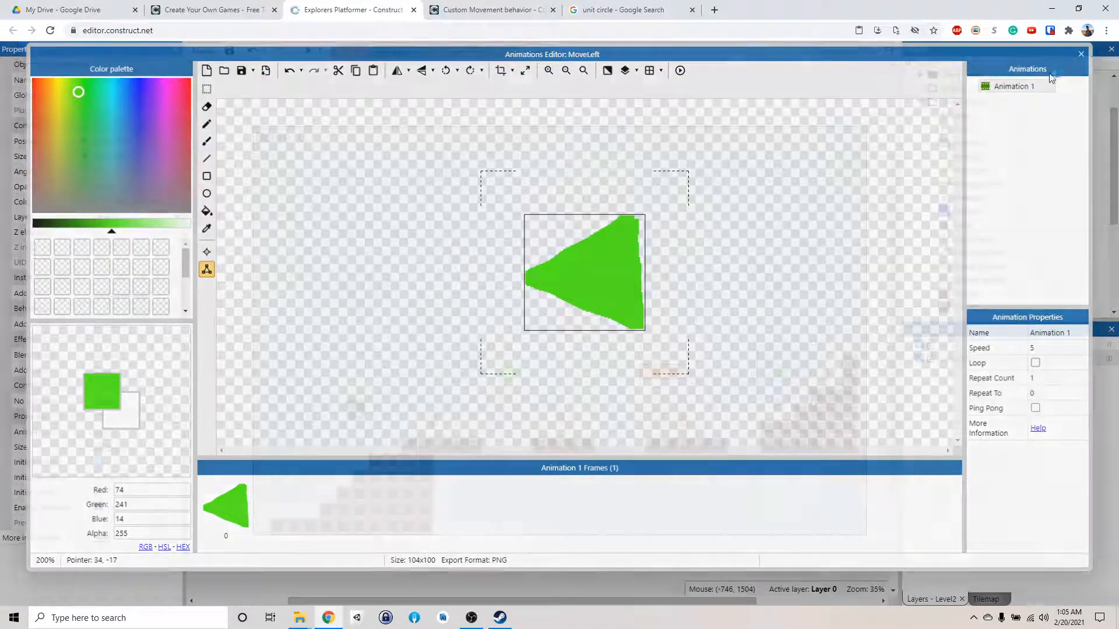
left_click(1080, 54)
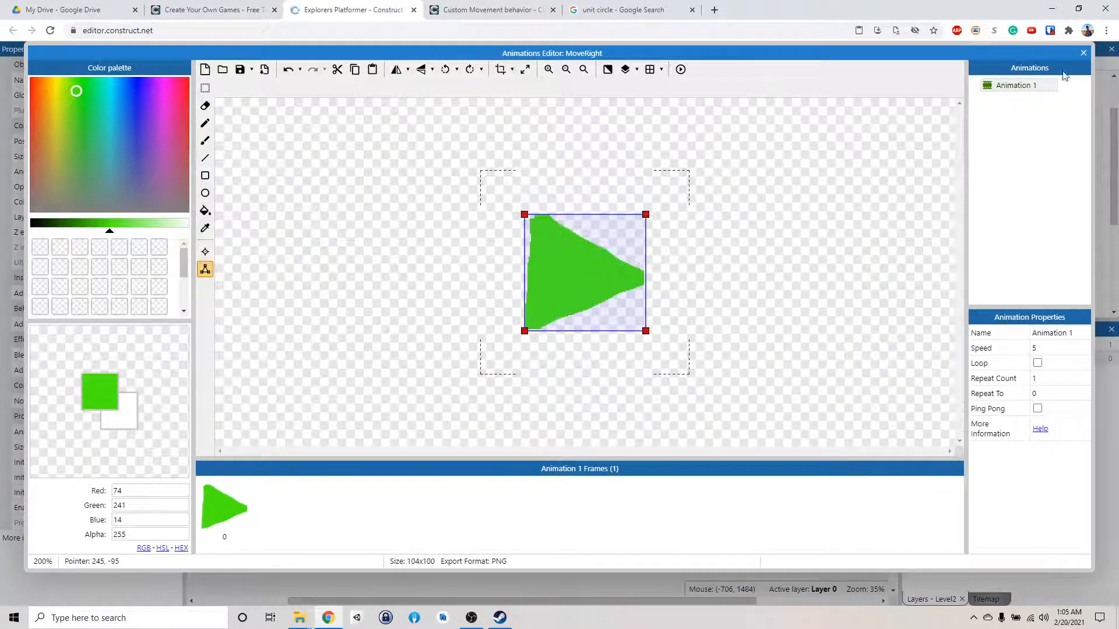
left_click(1083, 52)
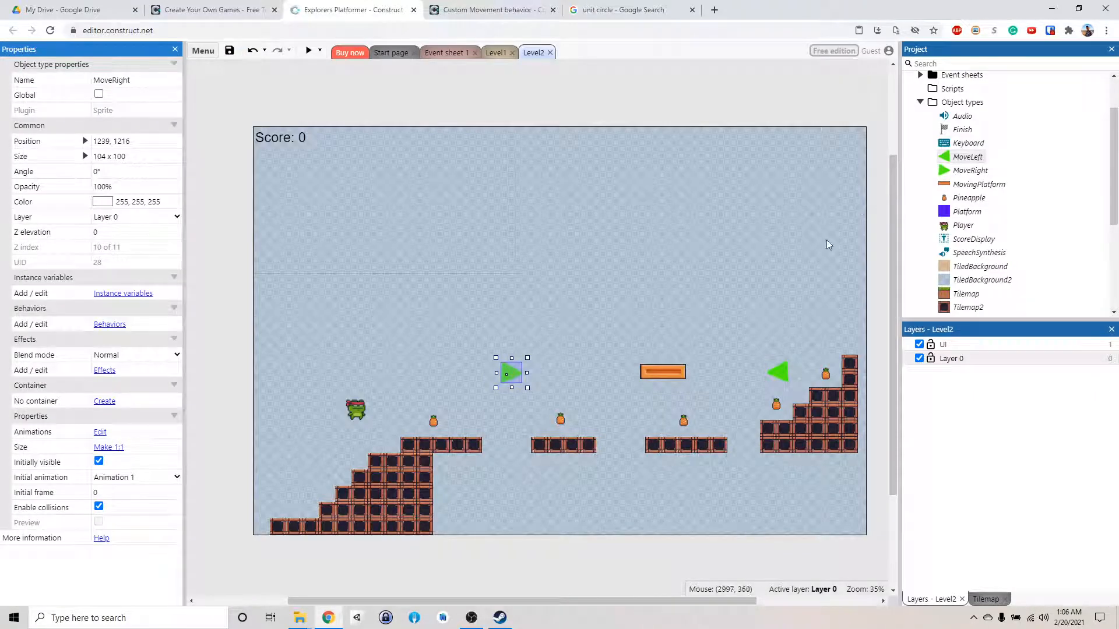
mouse_move(601, 377)
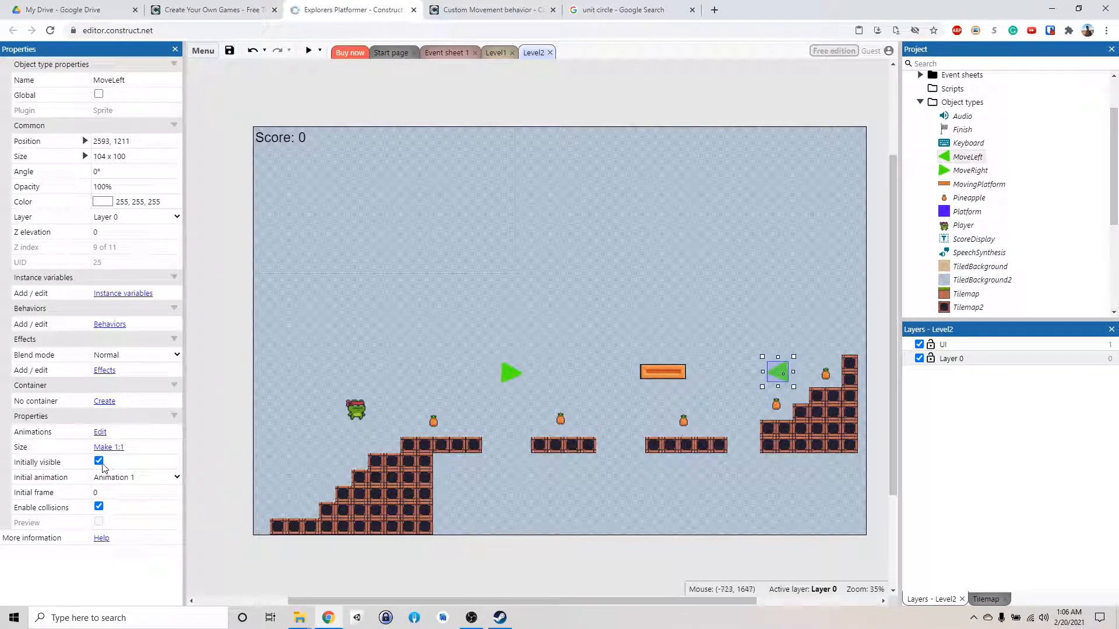
- Untick Initially visible for the MoveLeft arrow
left_click(98, 461)
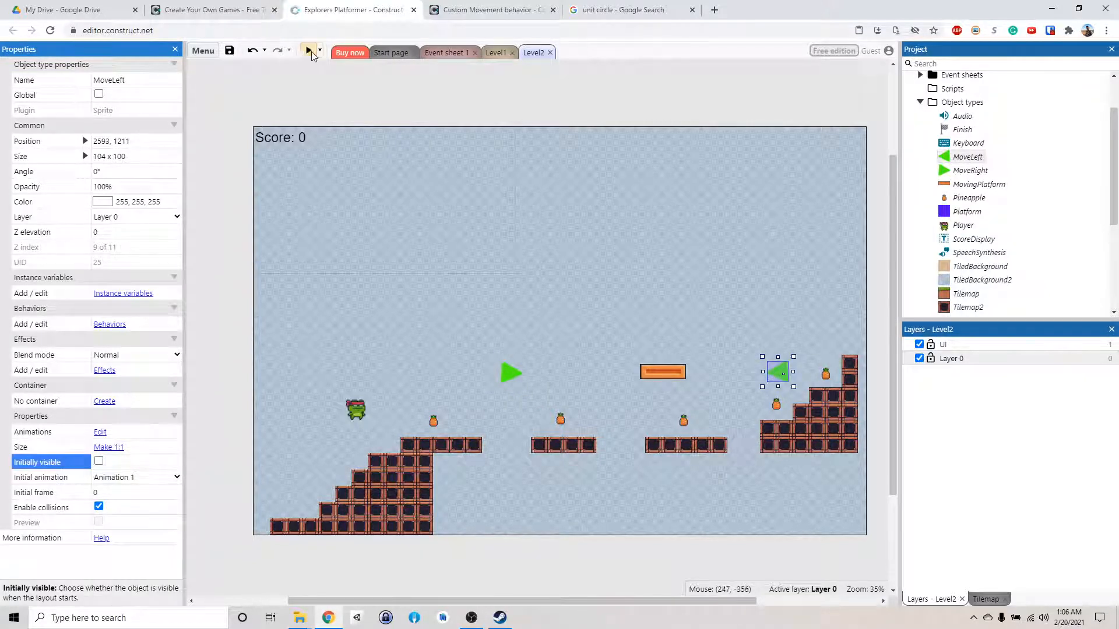
left_click(308, 51)
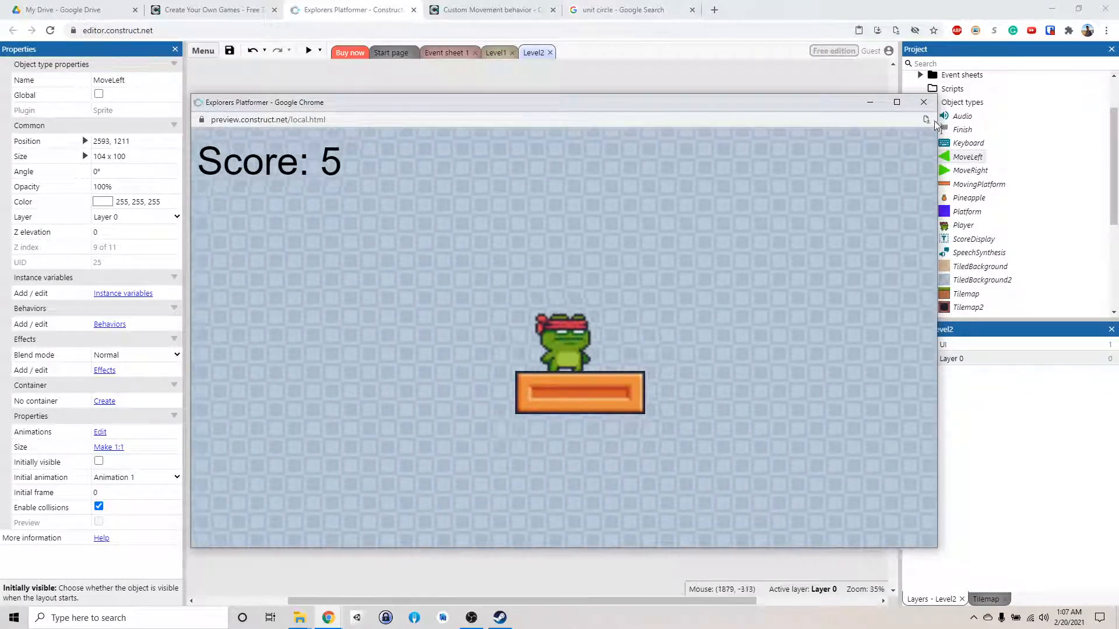
left_click(923, 102)
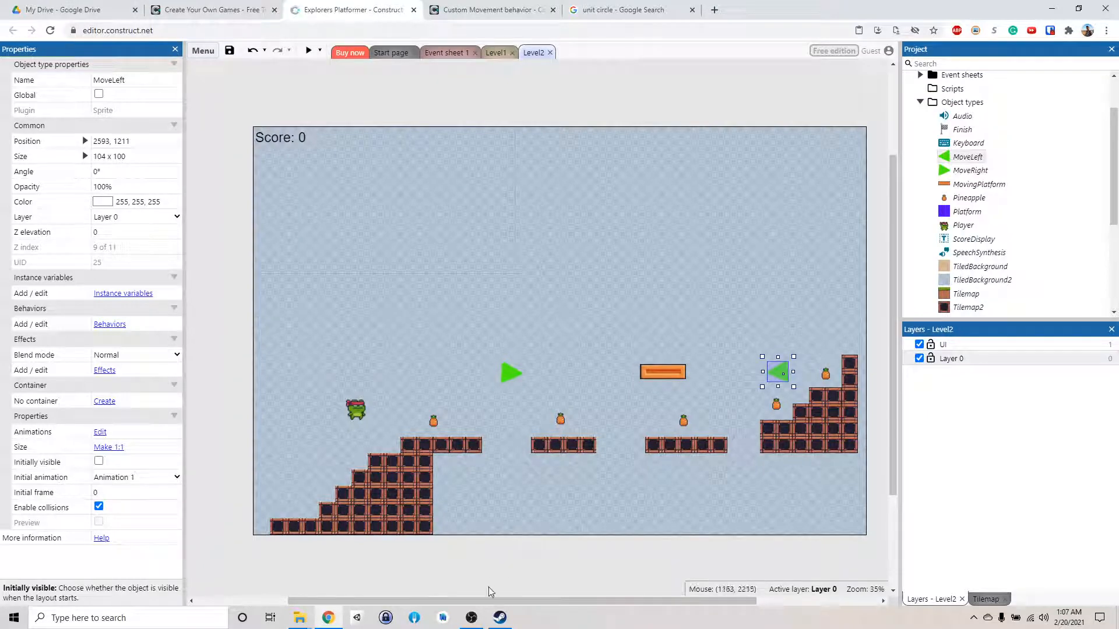
- Select the Player object and raise its Z elevation to 1
left_click(469, 618)
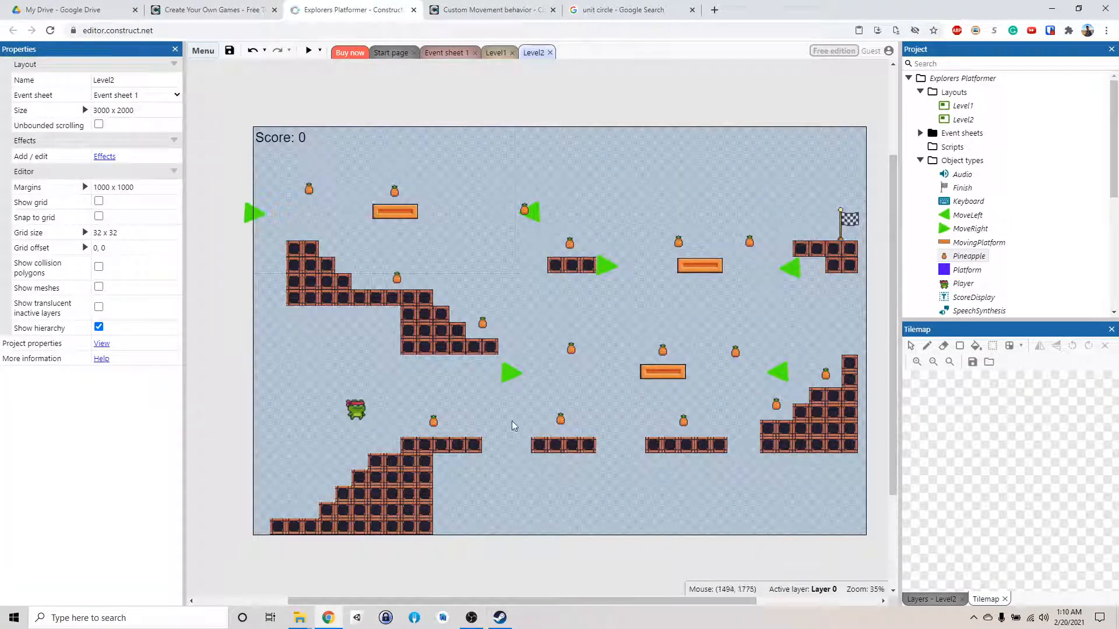
mouse_move(578, 450)
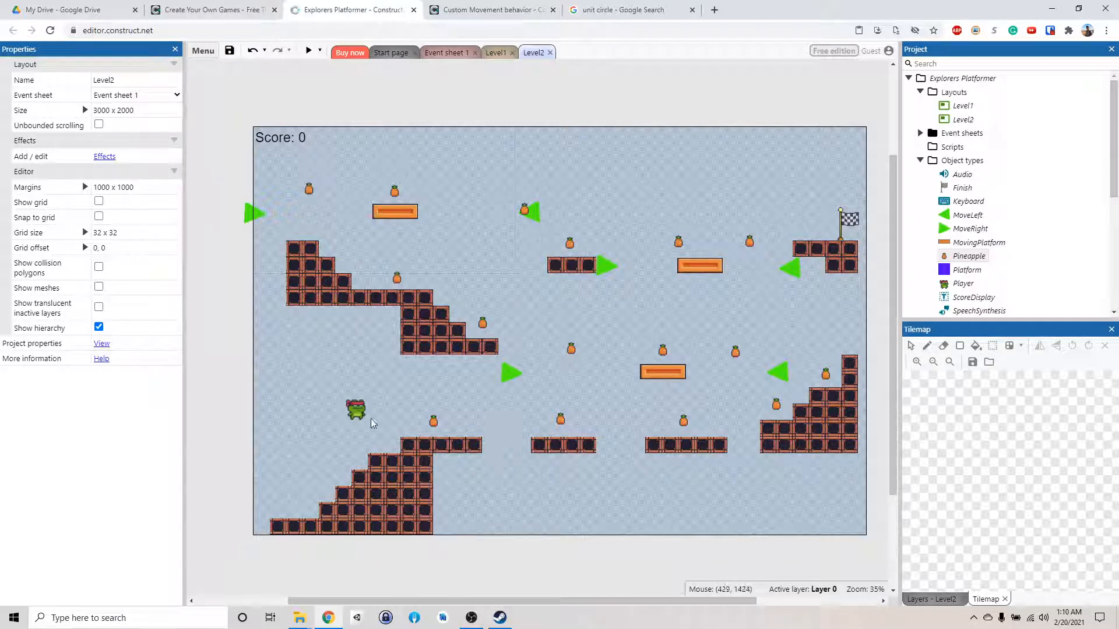
left_click(356, 413)
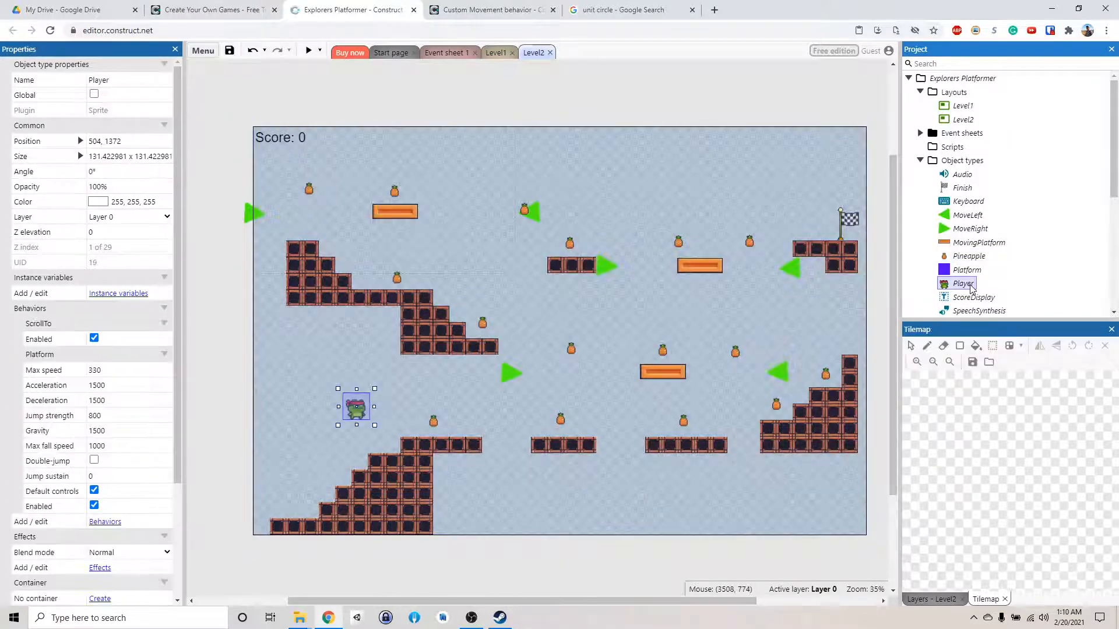
right_click(965, 283)
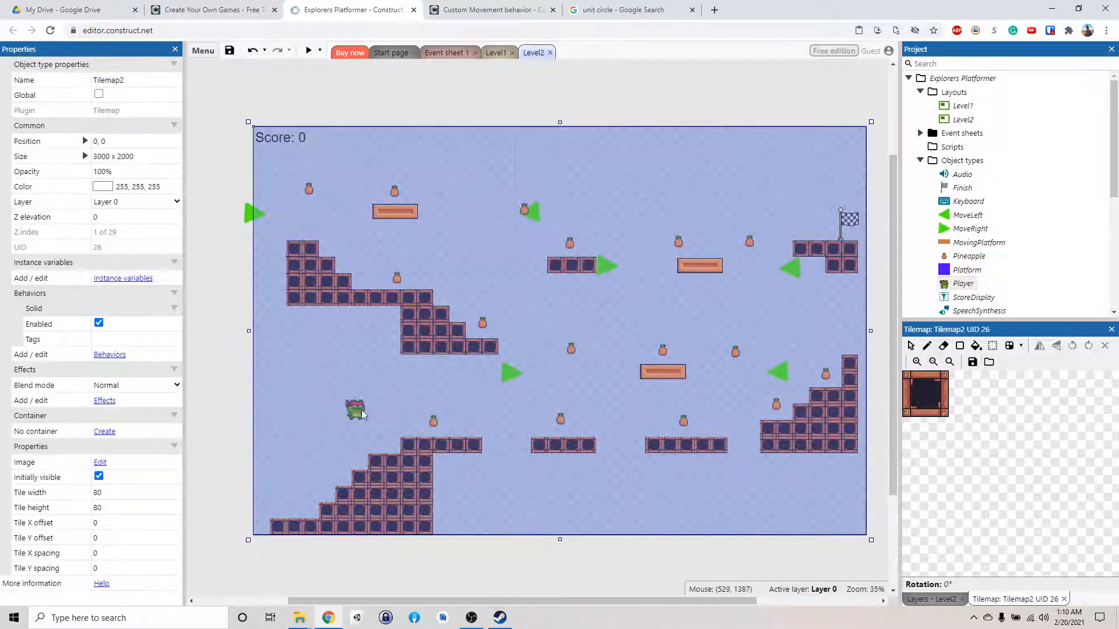
left_click(355, 408)
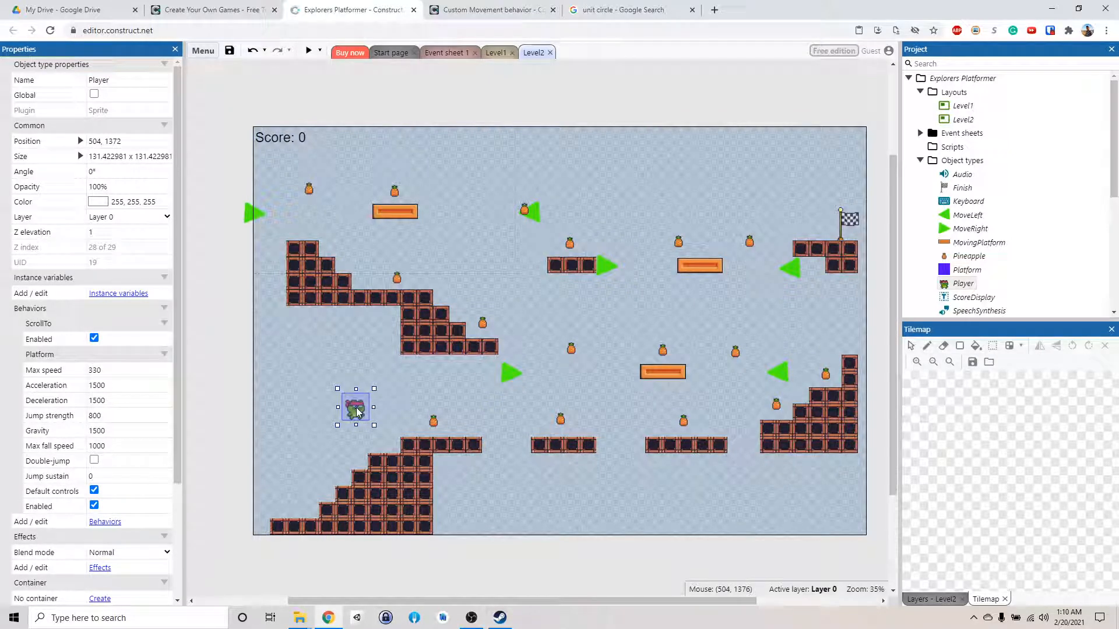
mouse_move(403, 398)
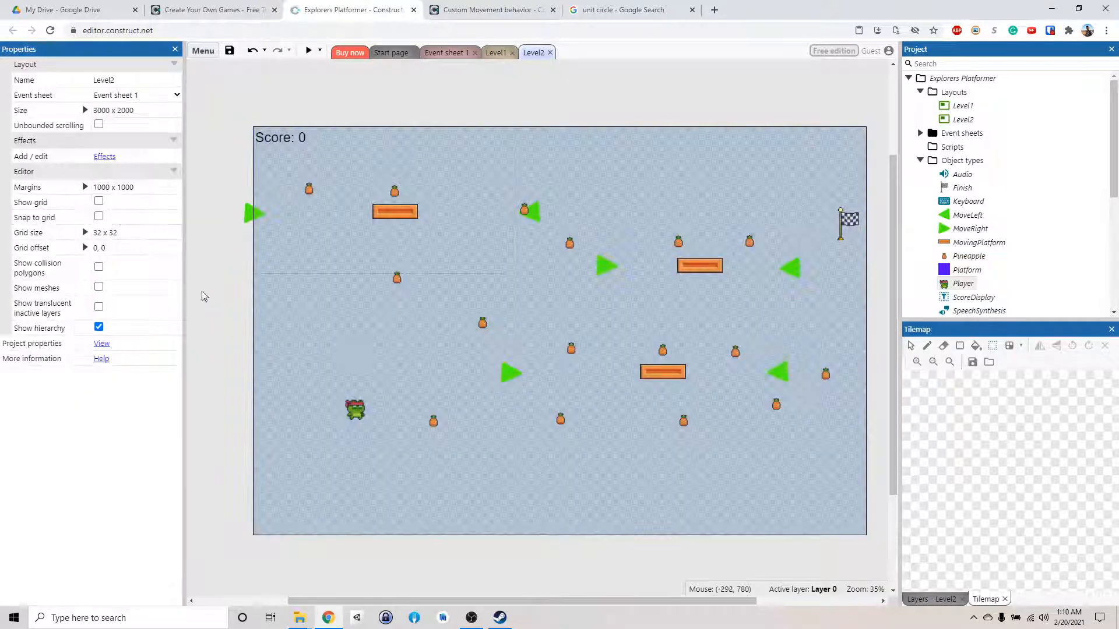
mouse_move(291, 310)
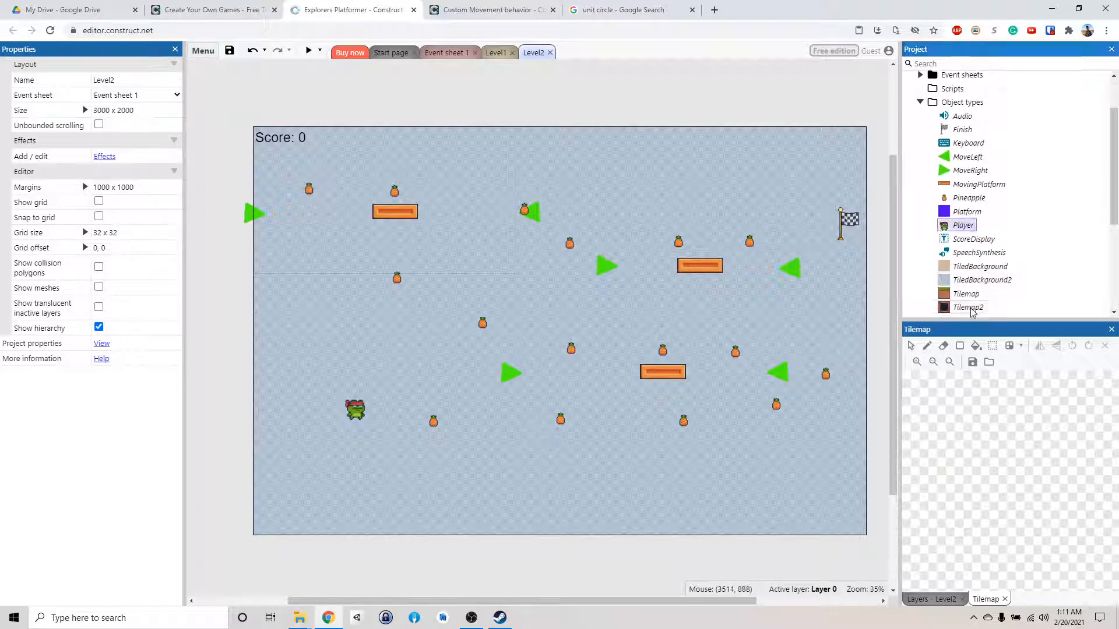
- Set Tilemap2's Z elevation to 1
left_click(969, 307)
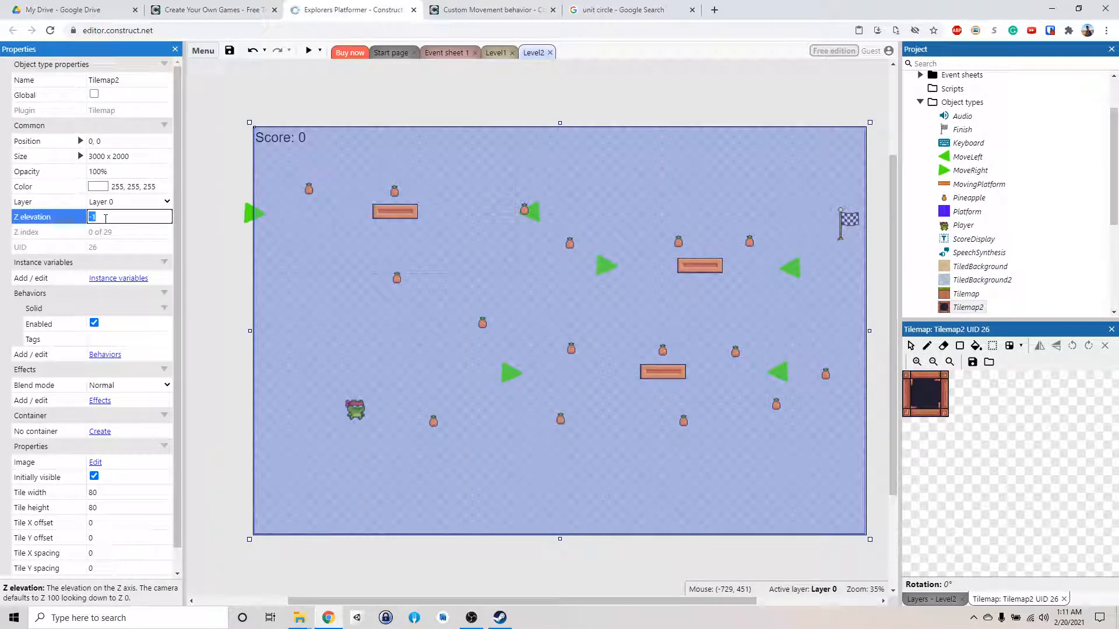
left_click(983, 280)
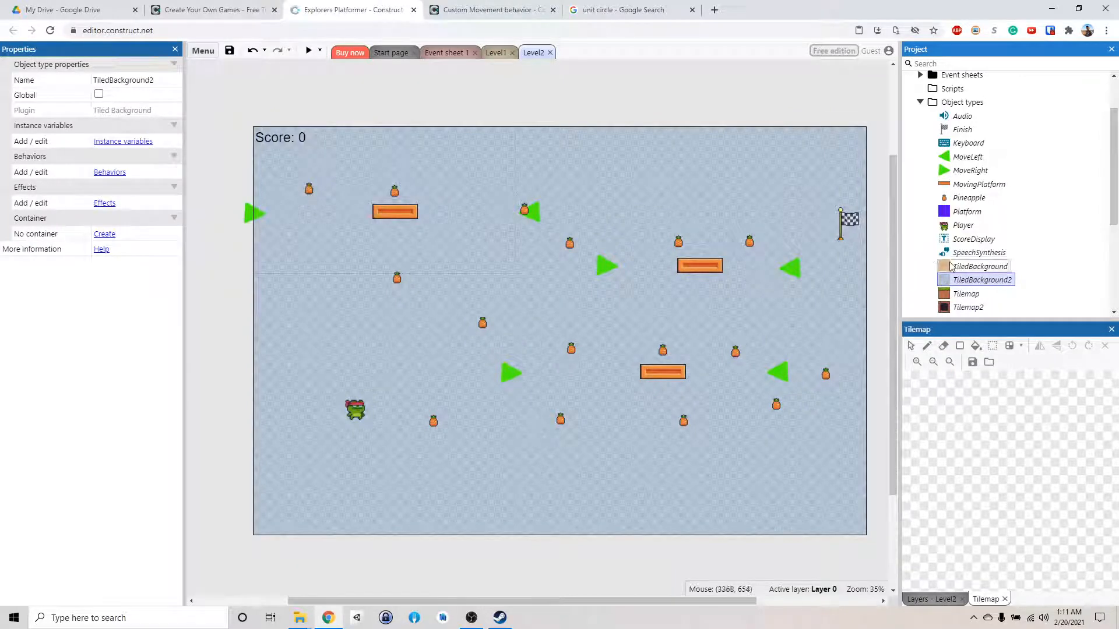
left_click(968, 307)
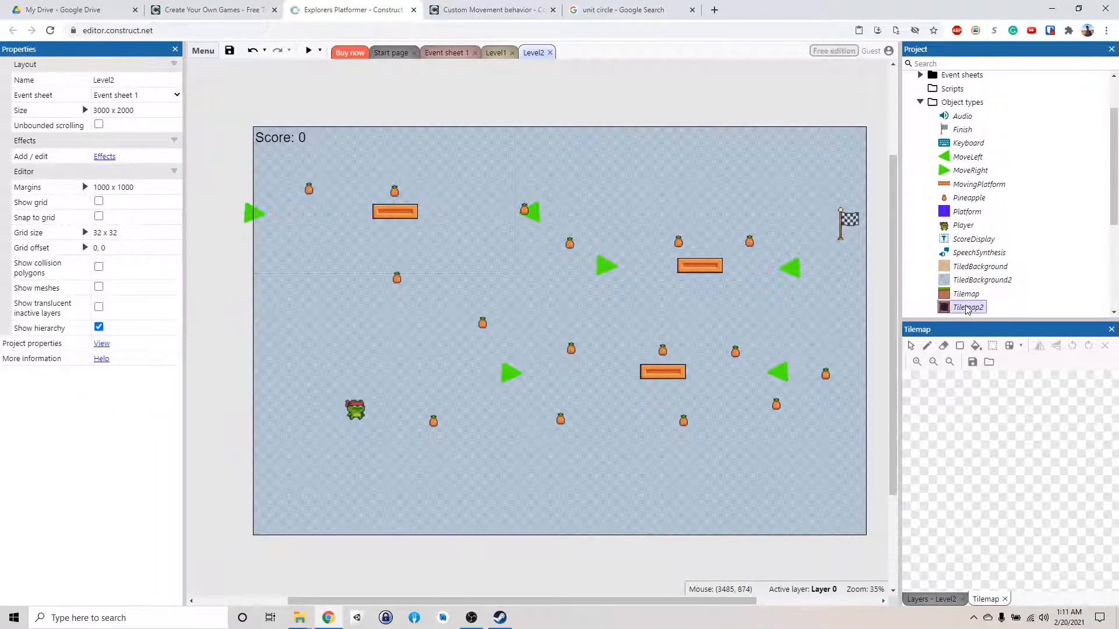
left_click(968, 307)
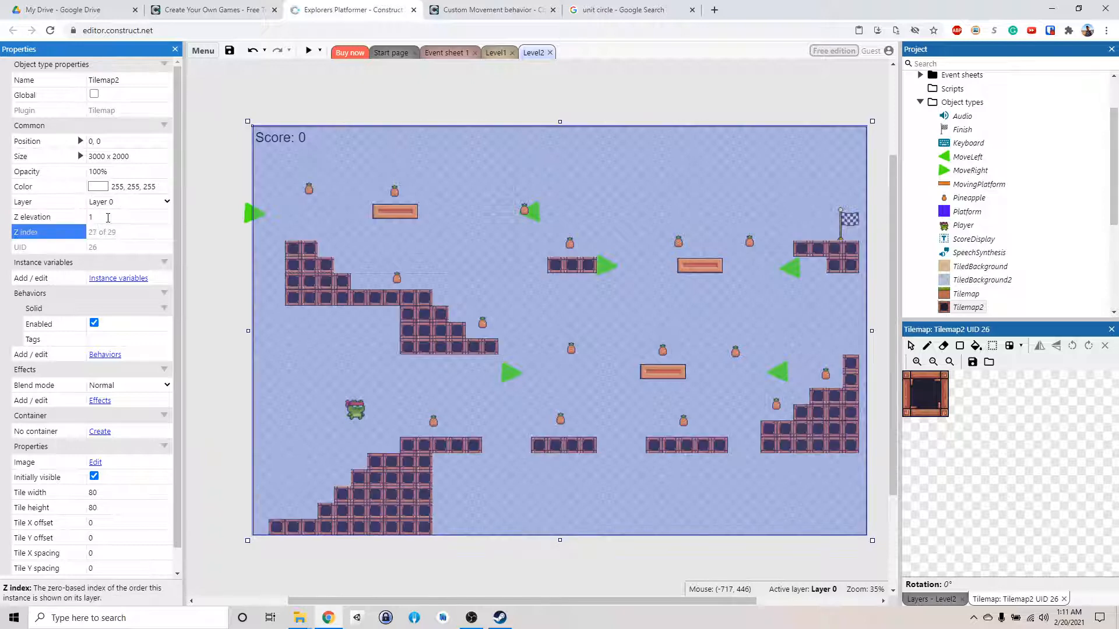
left_click(982, 280)
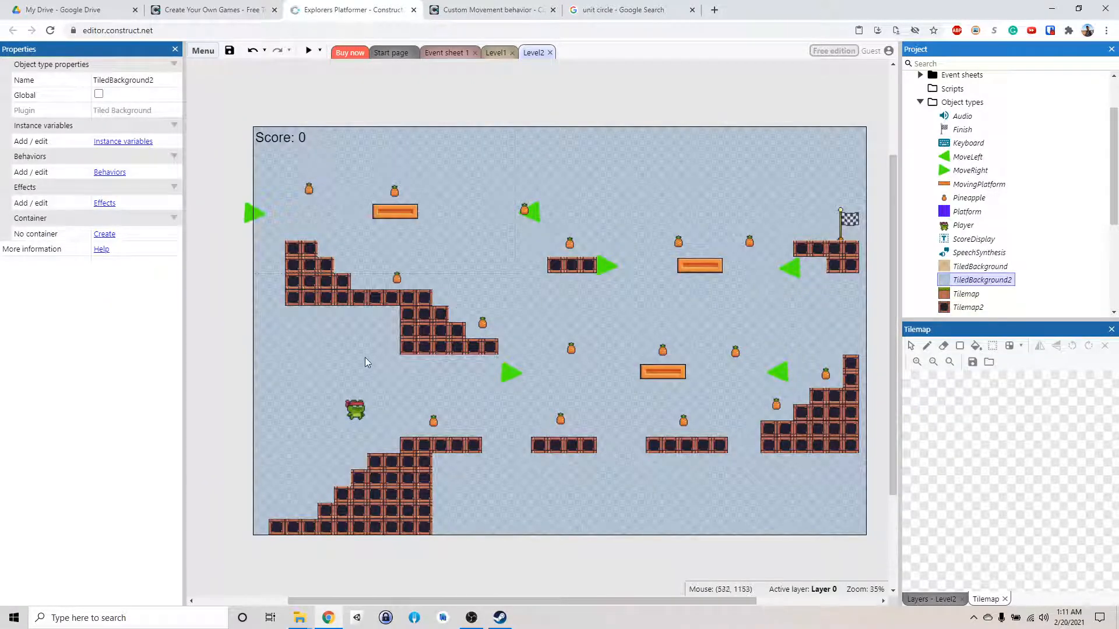
mouse_move(369, 298)
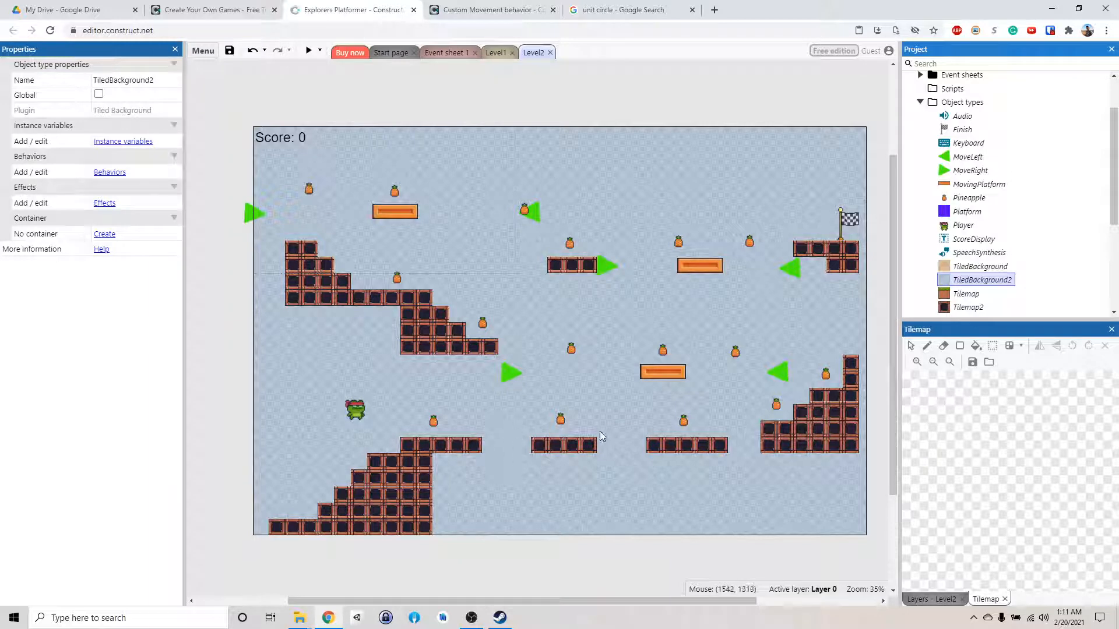
mouse_move(722, 356)
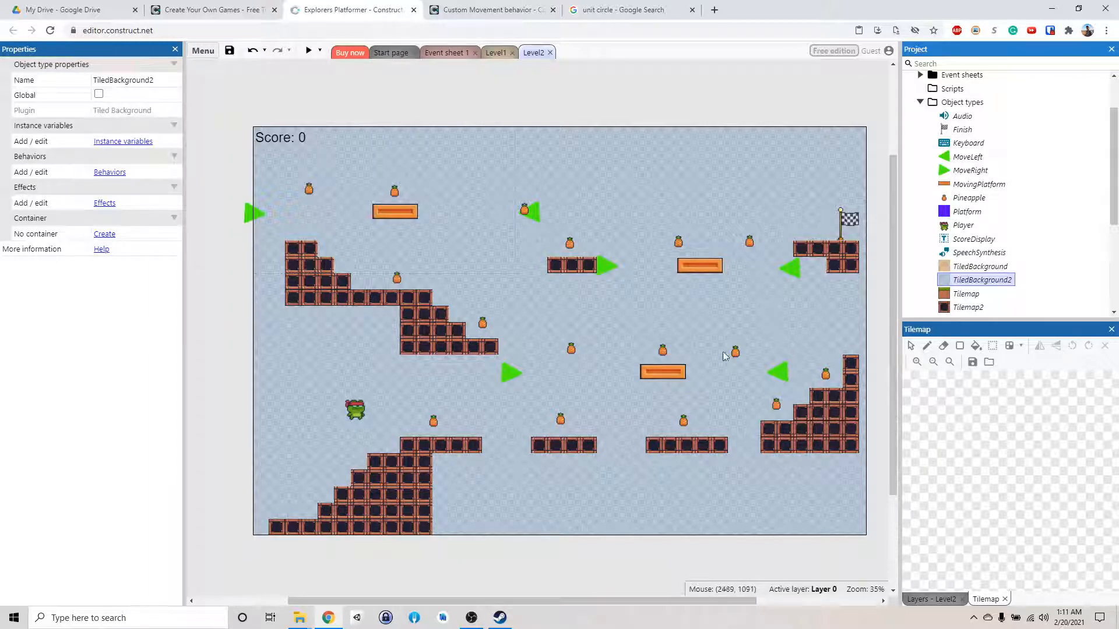
mouse_move(392, 208)
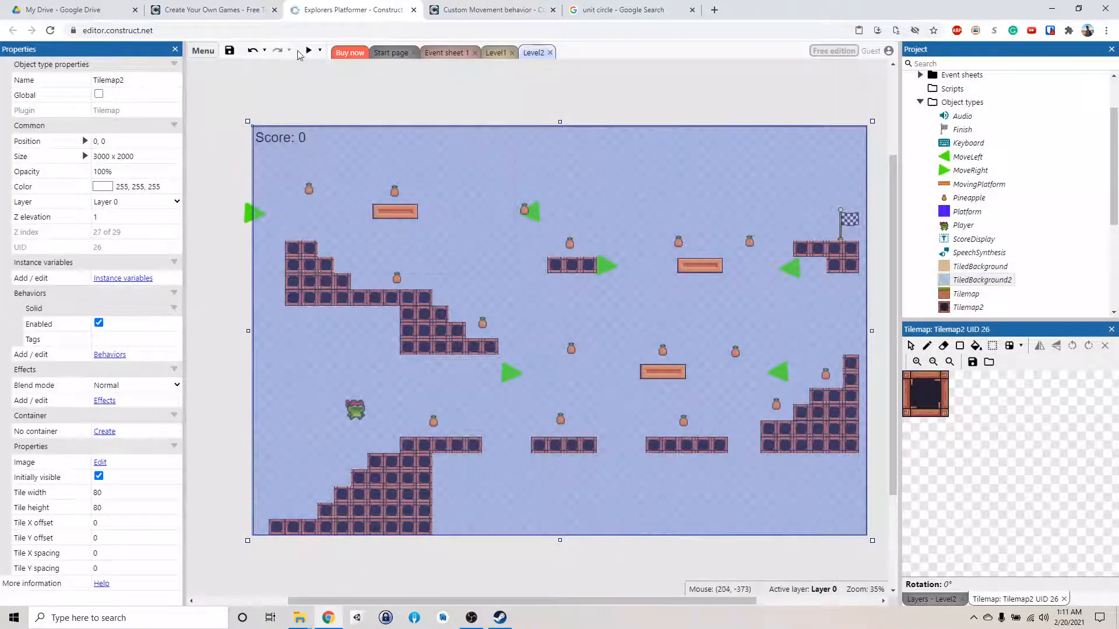
left_click(308, 50)
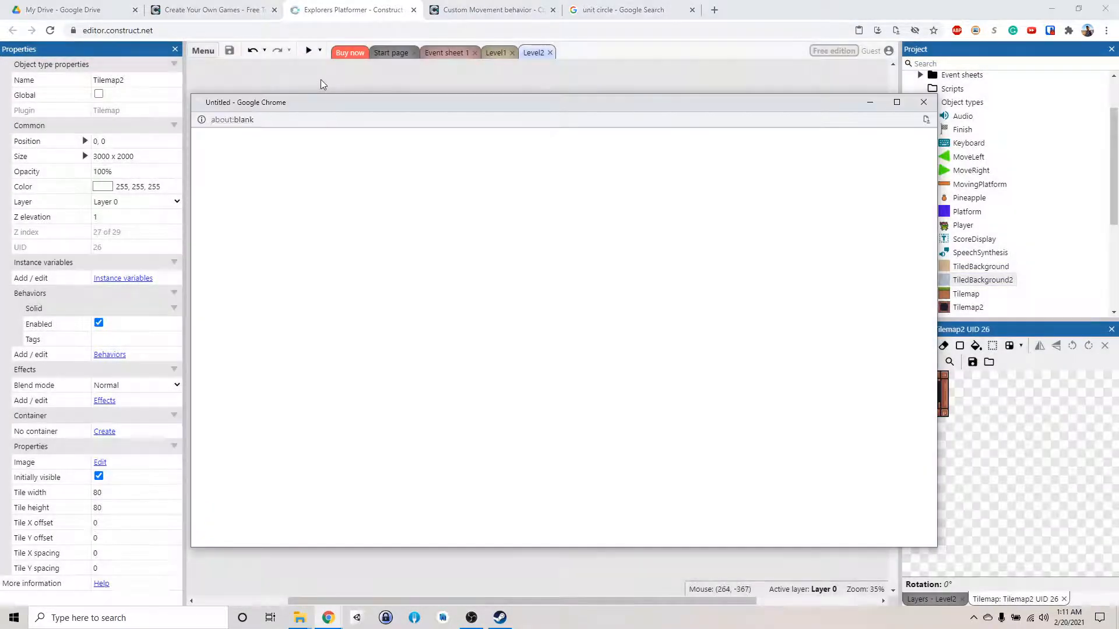
left_click(308, 50)
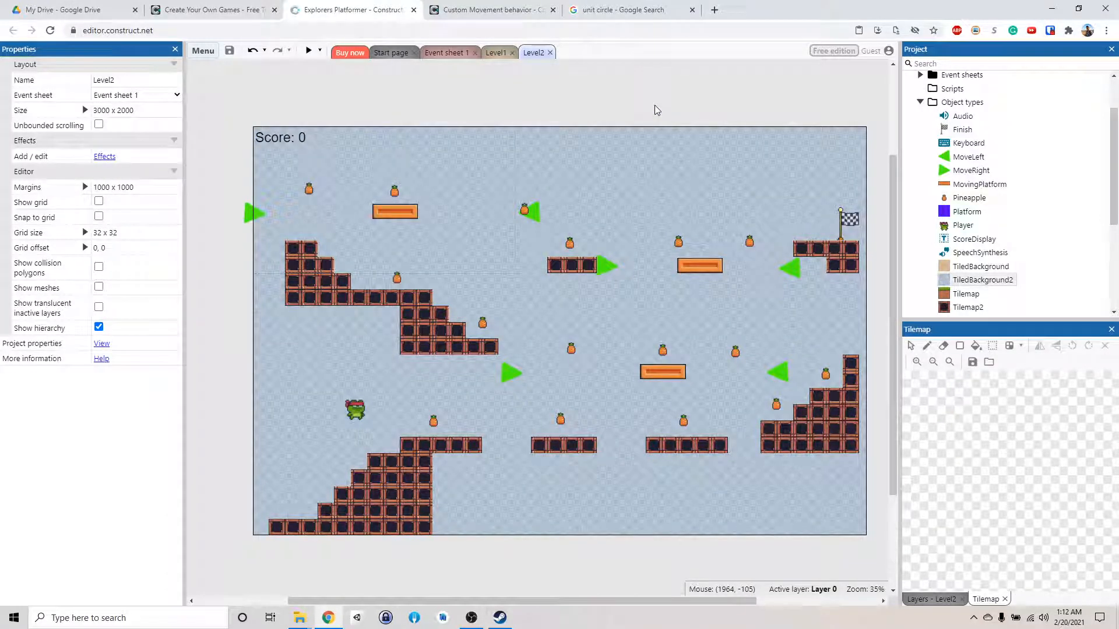
mouse_move(467, 499)
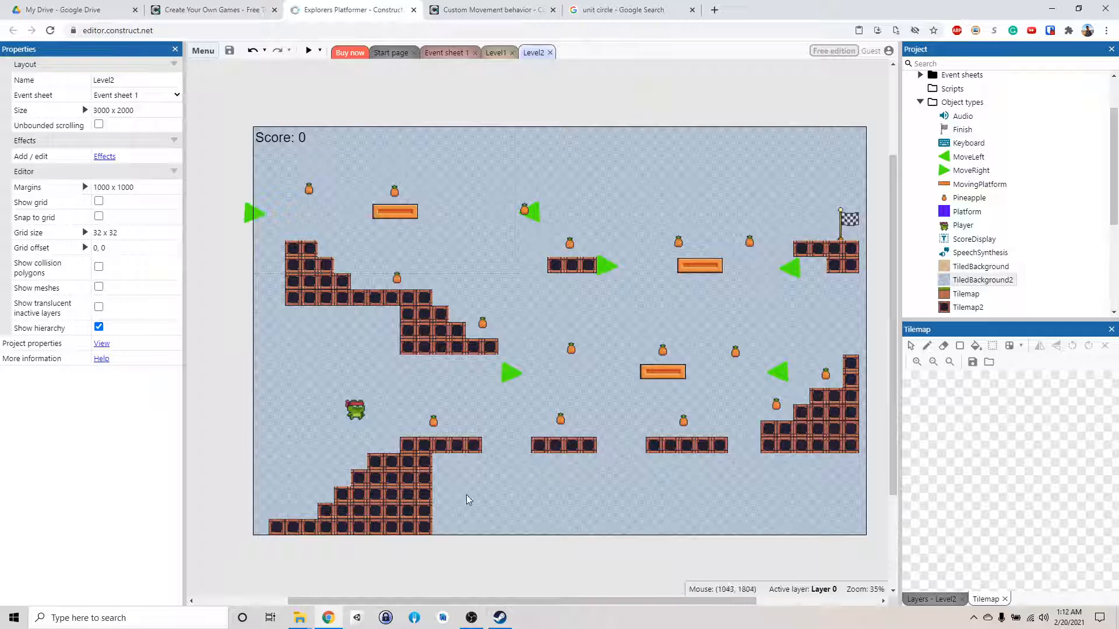